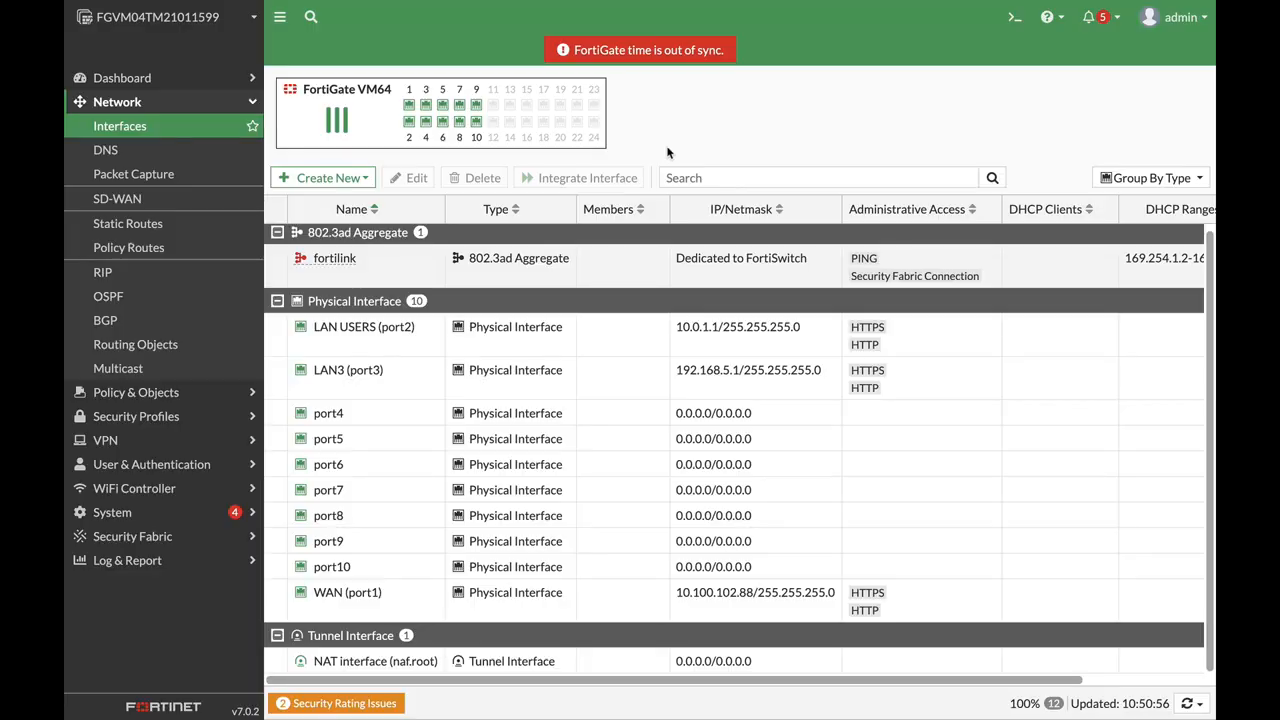
mouse_move(512, 404)
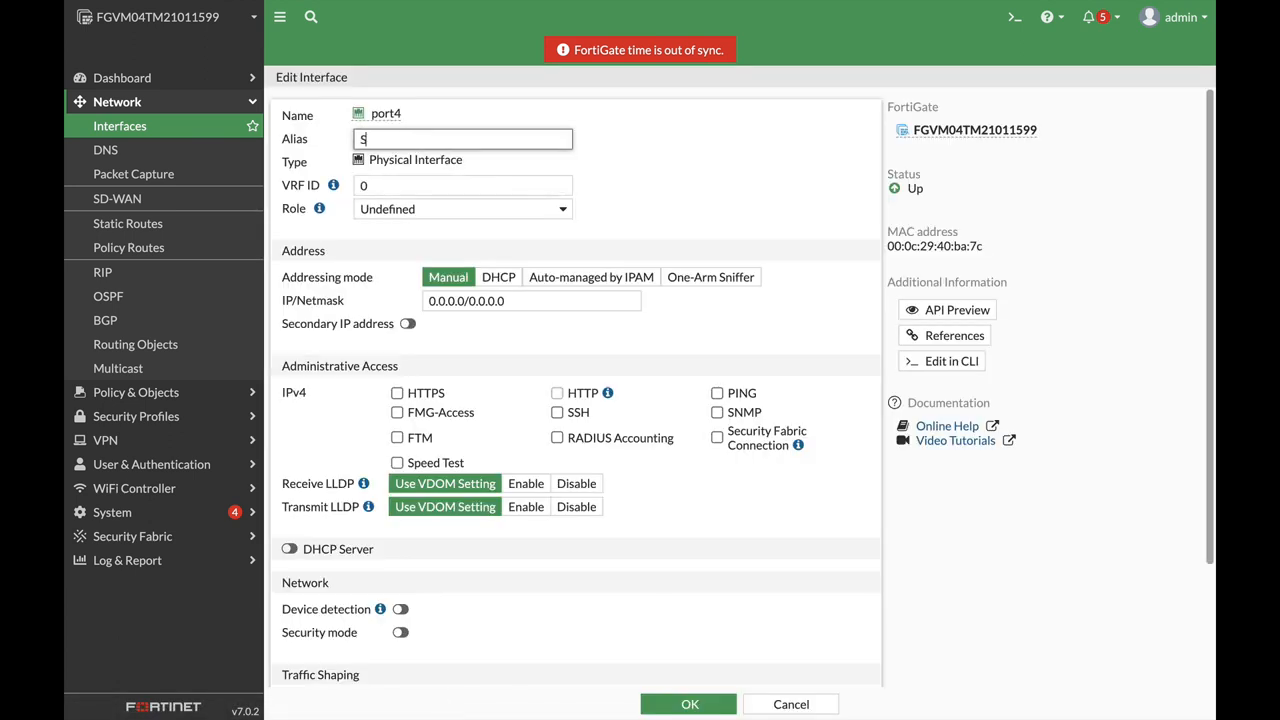
Enter SERVERS as the alias for interface port4.
text(ERVERS)
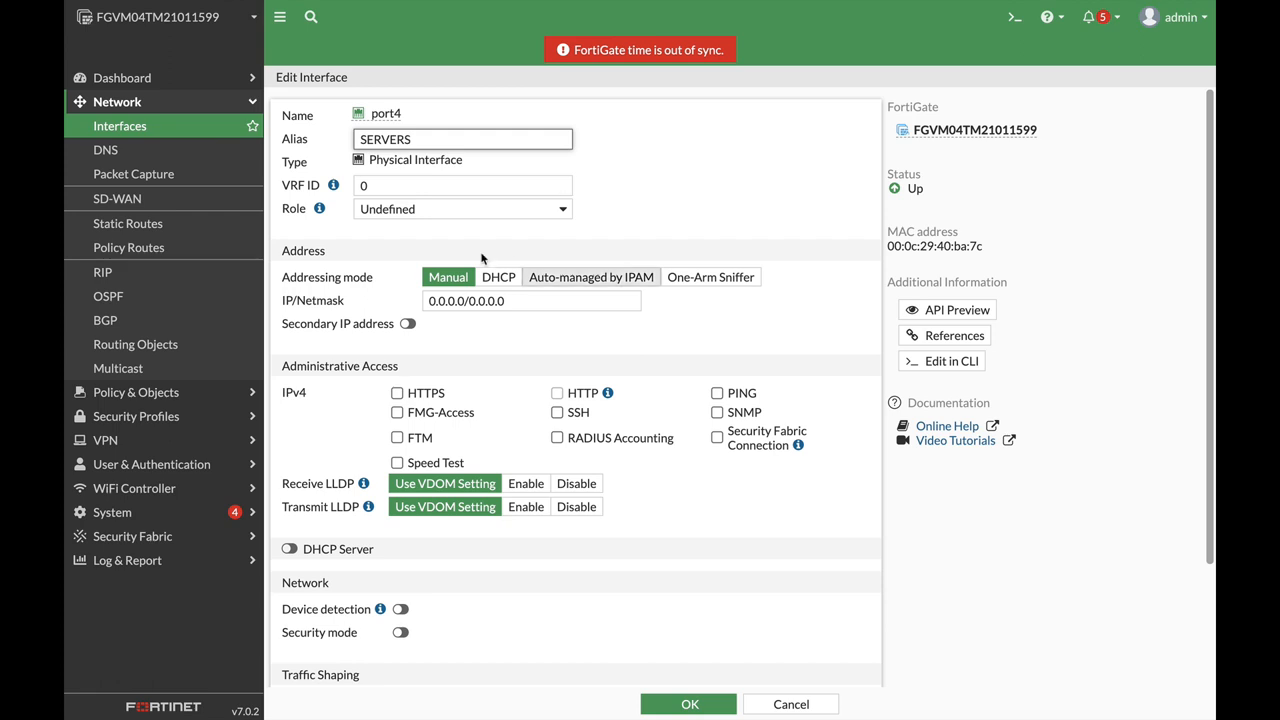
mouse_move(492, 320)
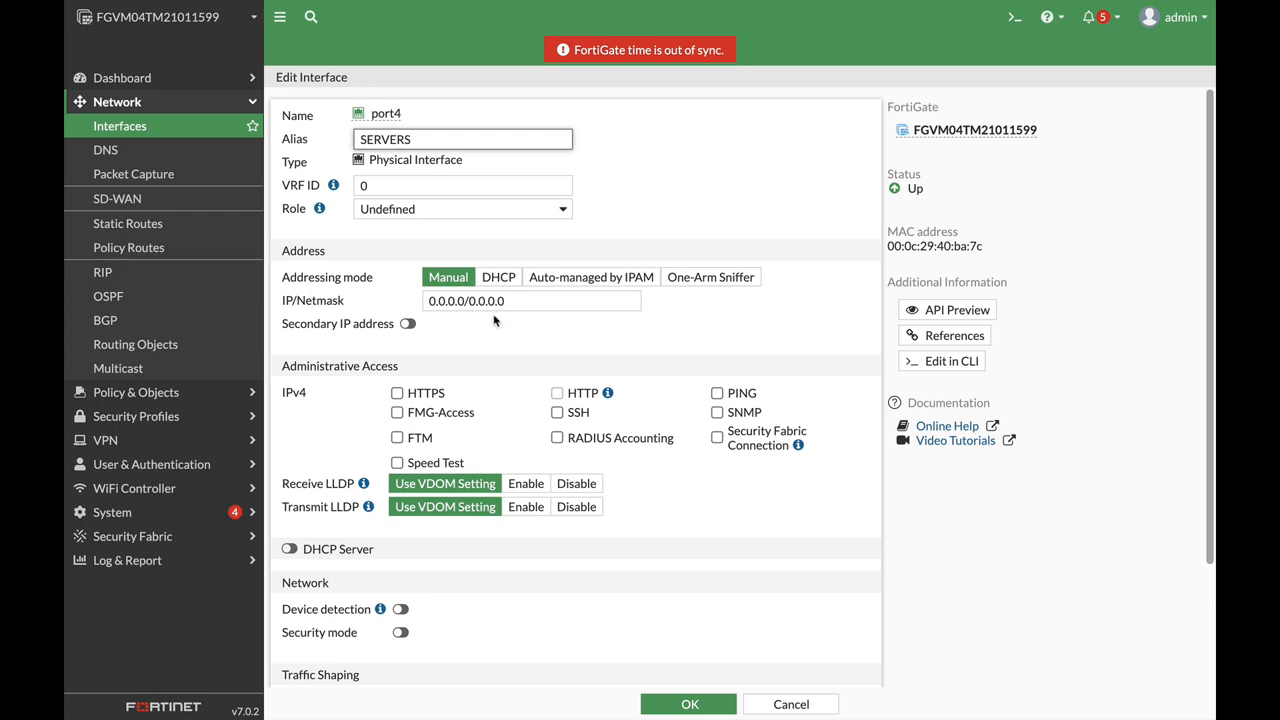
mouse_move(456, 356)
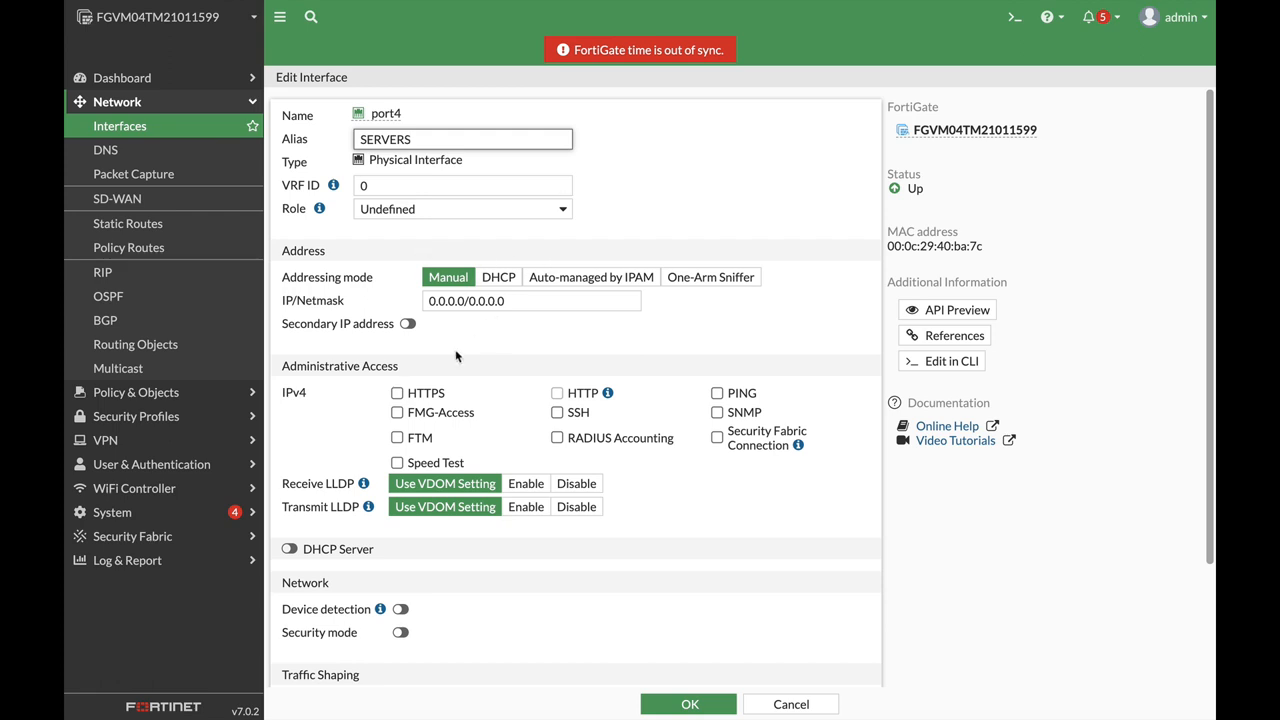
Allow HTTPS and HTTP access and set the IP/Netmask to 192.168.6.1/24.
click(396, 392)
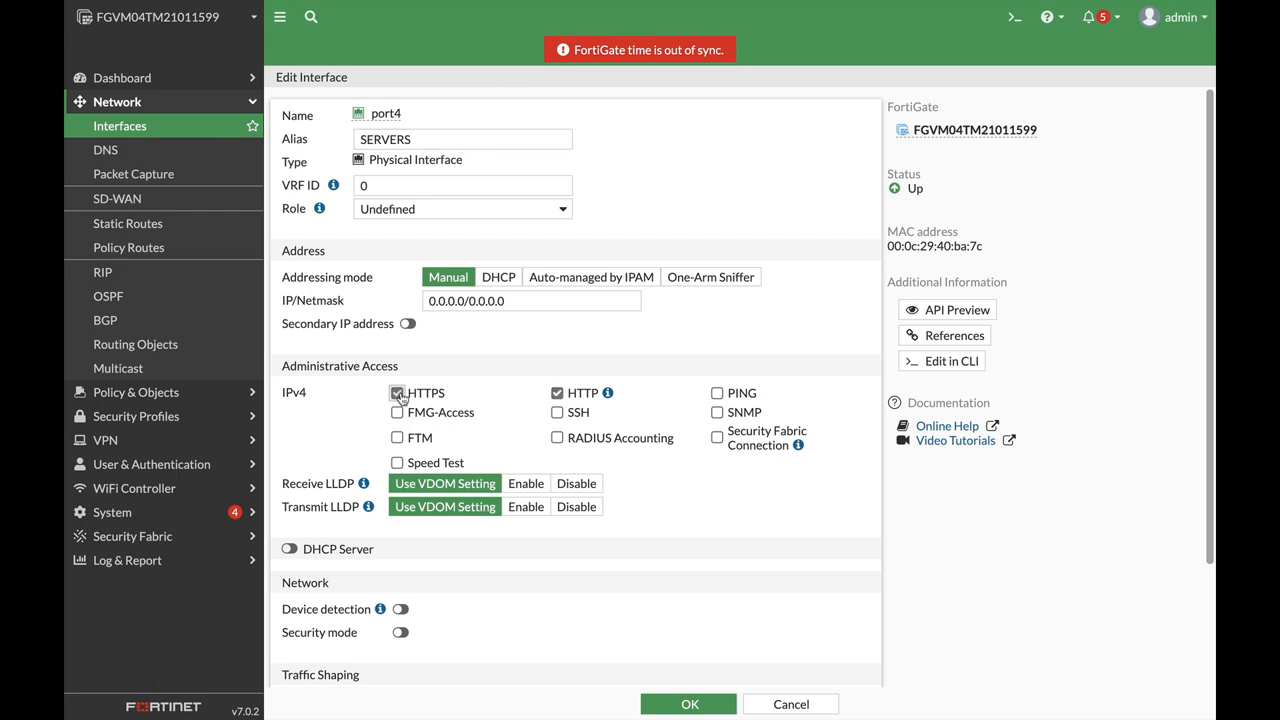
scroll(down, 3)
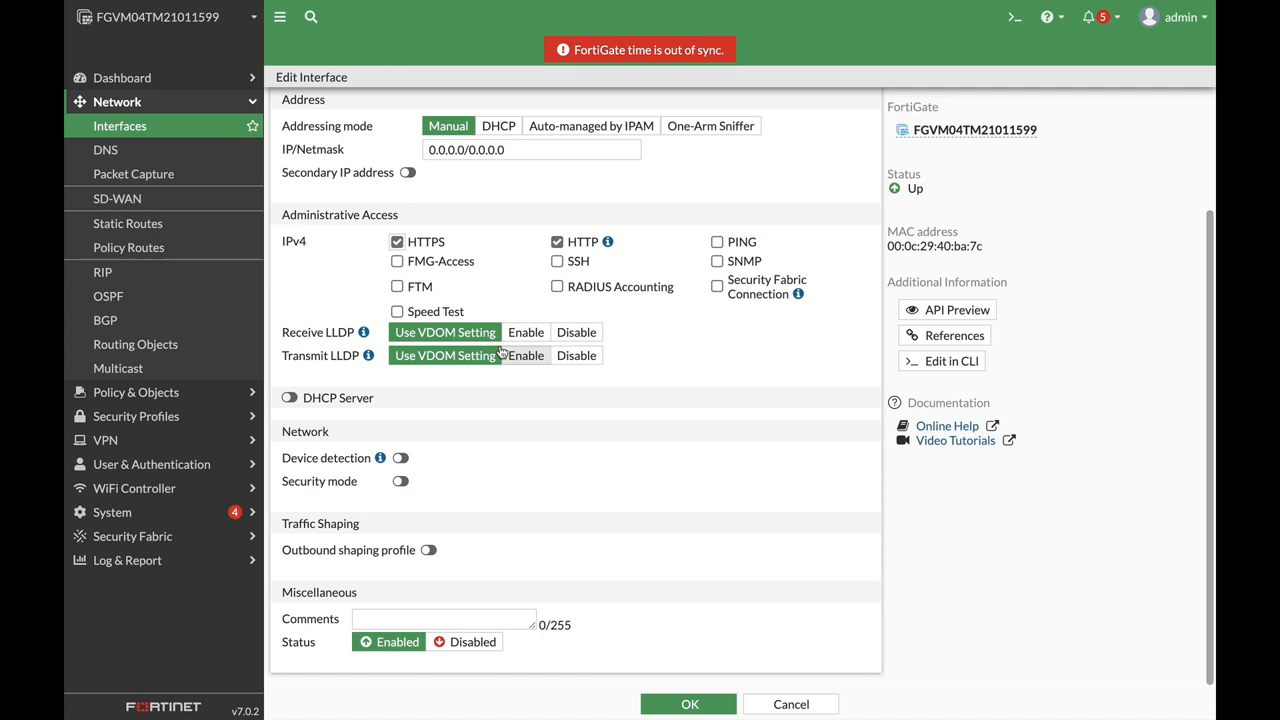
mouse_move(336, 426)
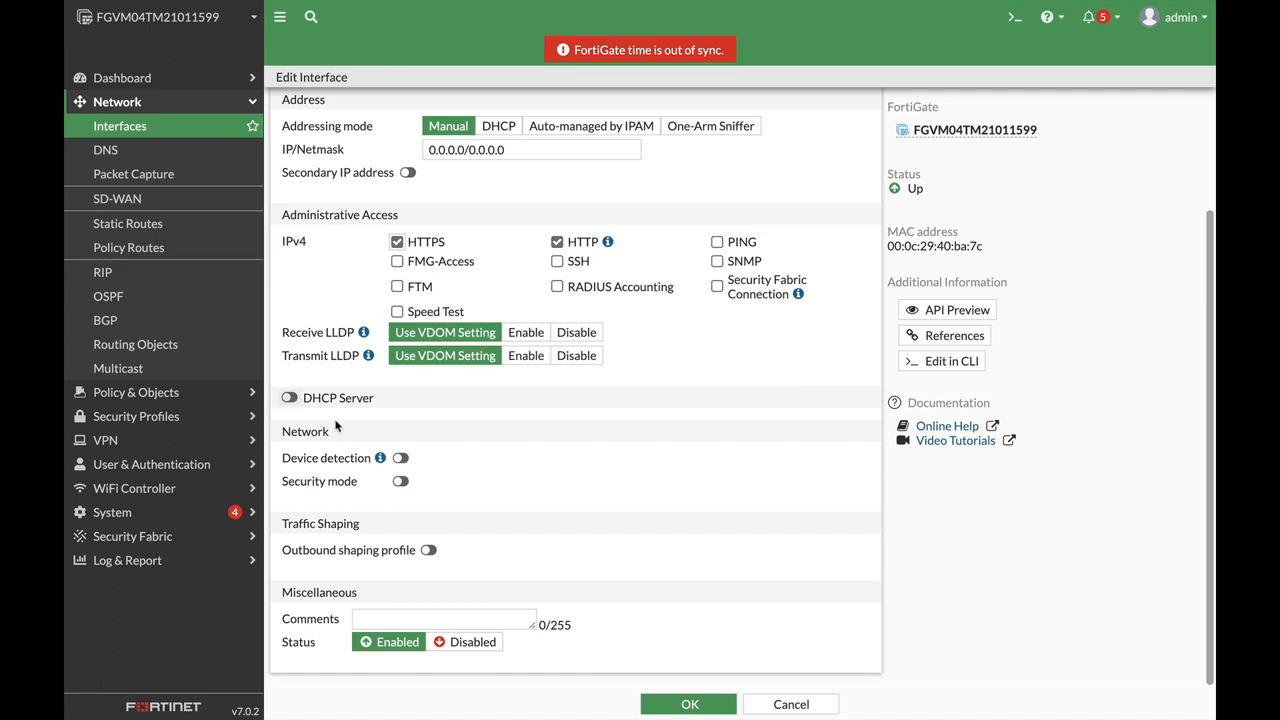
mouse_move(336, 424)
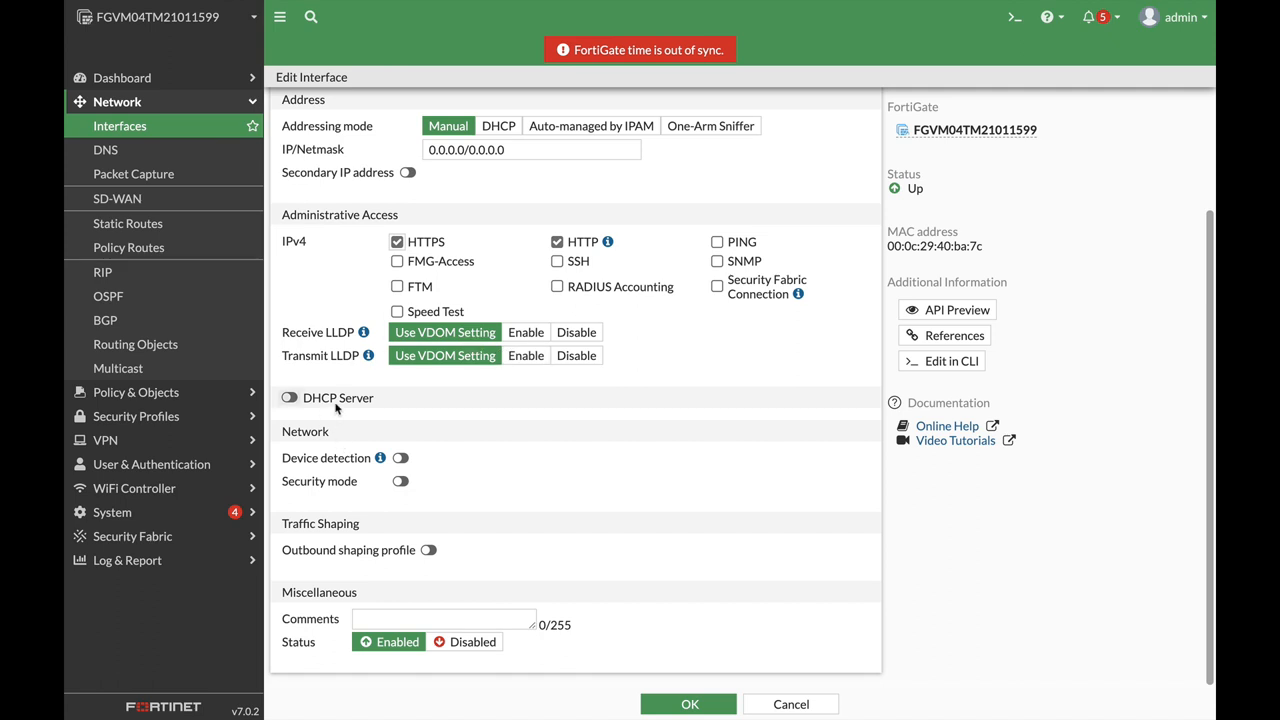
mouse_move(456, 454)
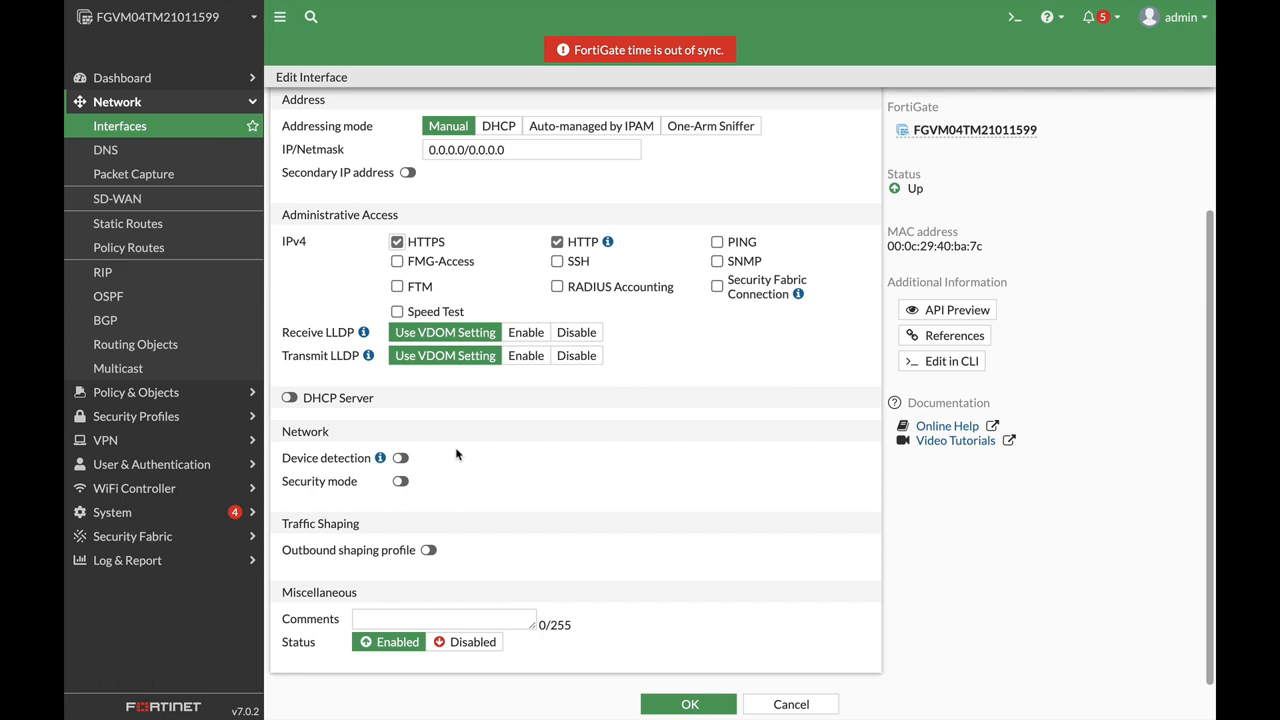
mouse_move(620, 448)
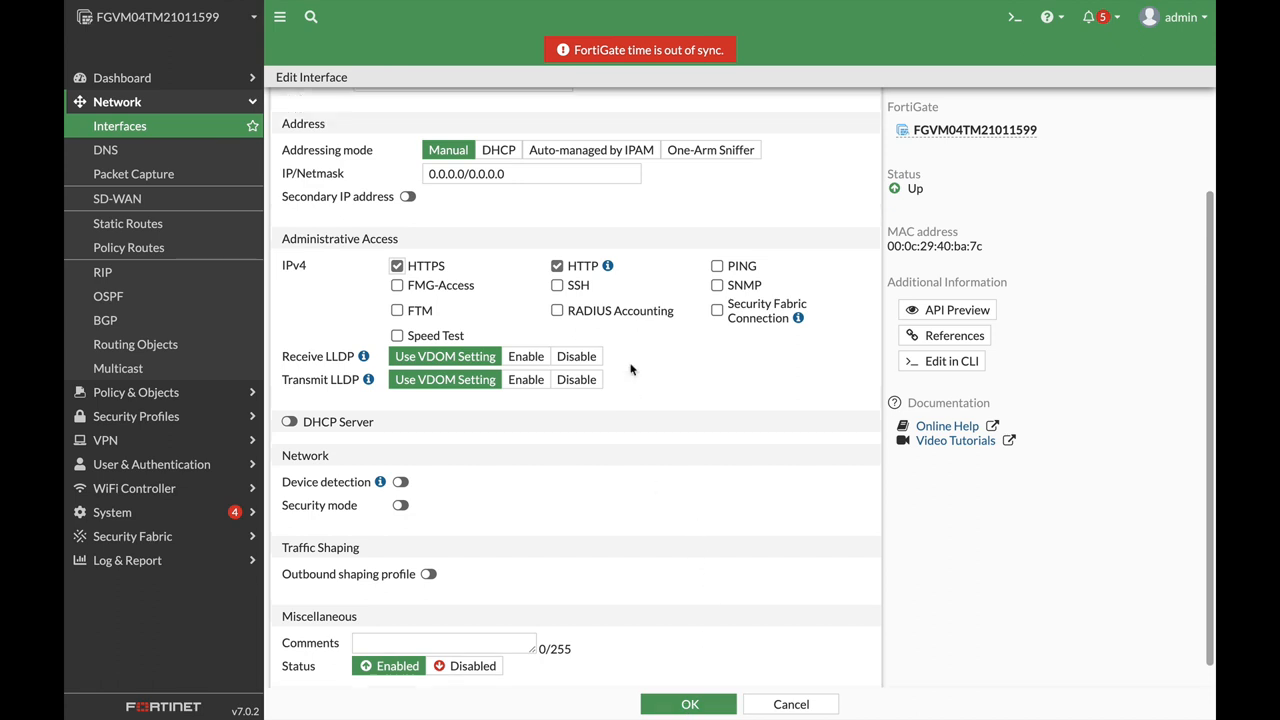
scroll(up, 3)
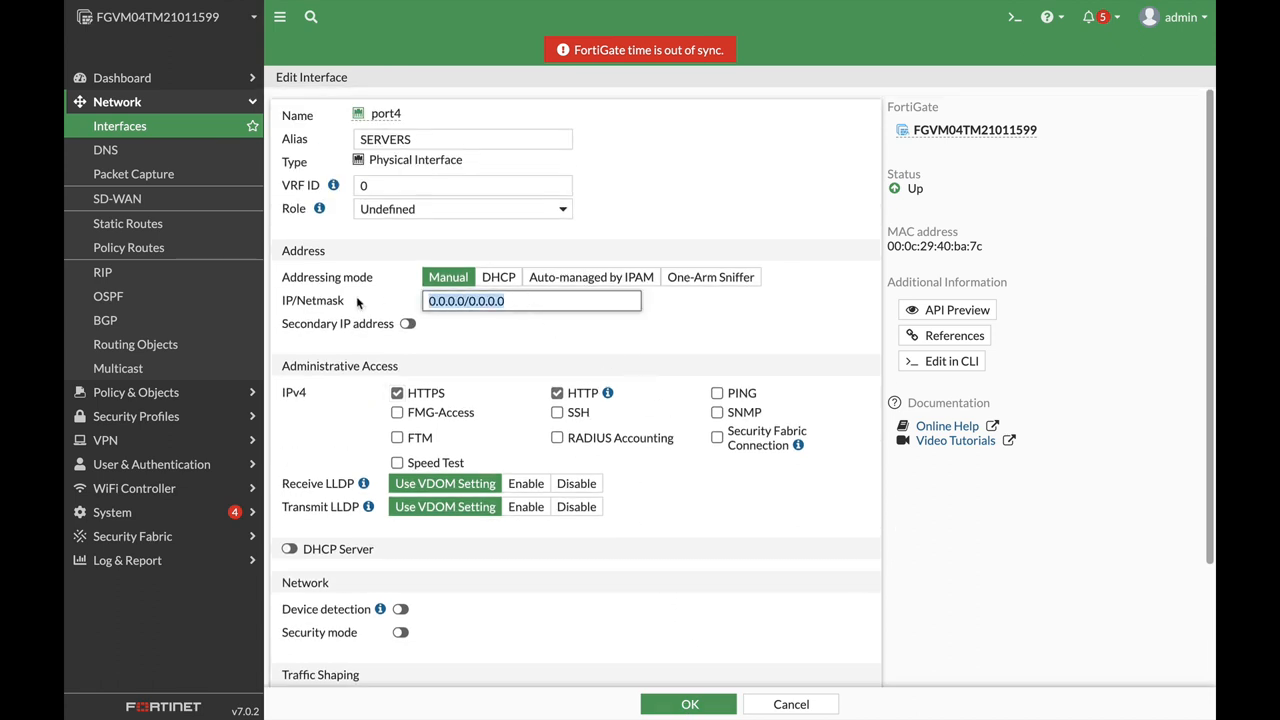
text(192.168.1)
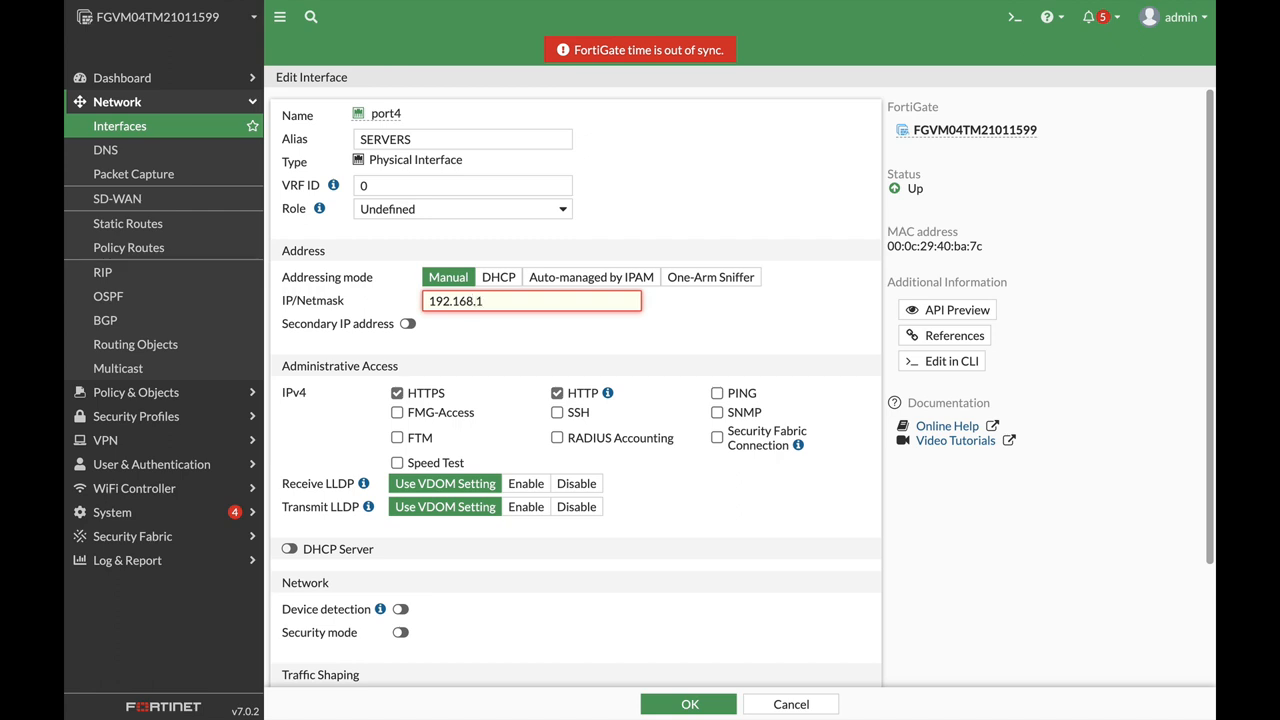
text(6)
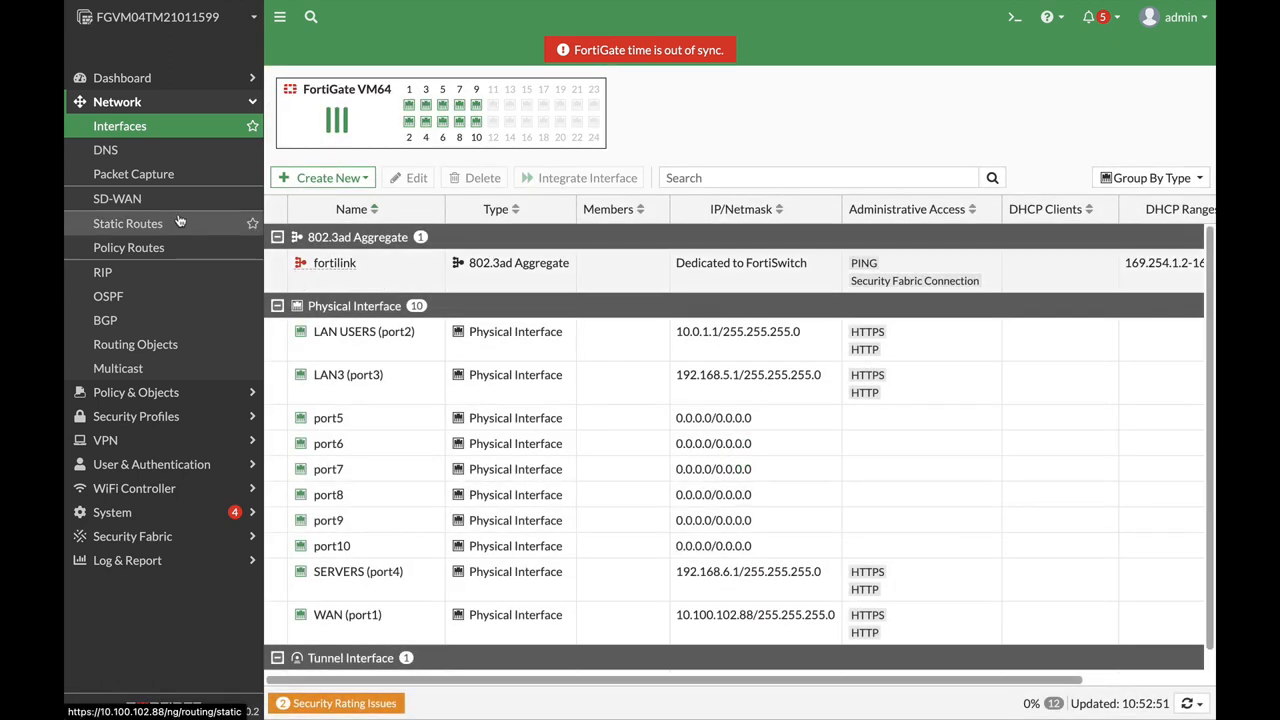
Start a new firewall address object and name it SERVER.
click(136, 124)
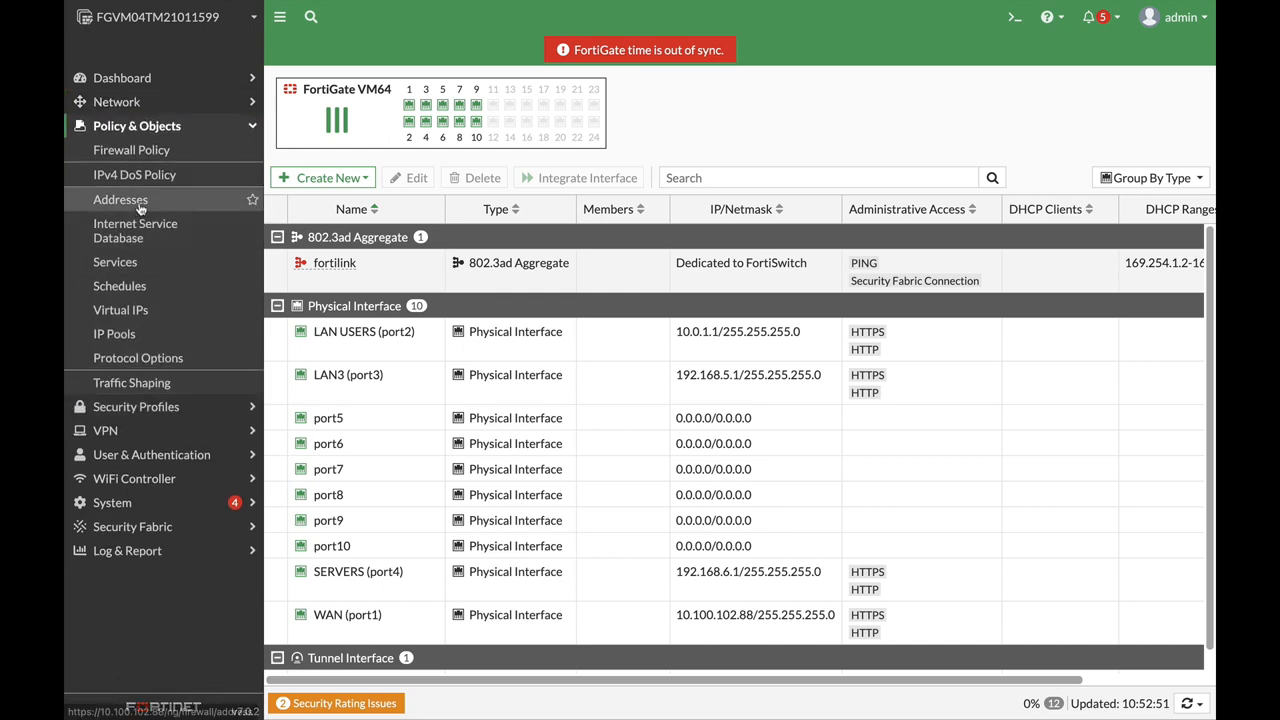
click(120, 200)
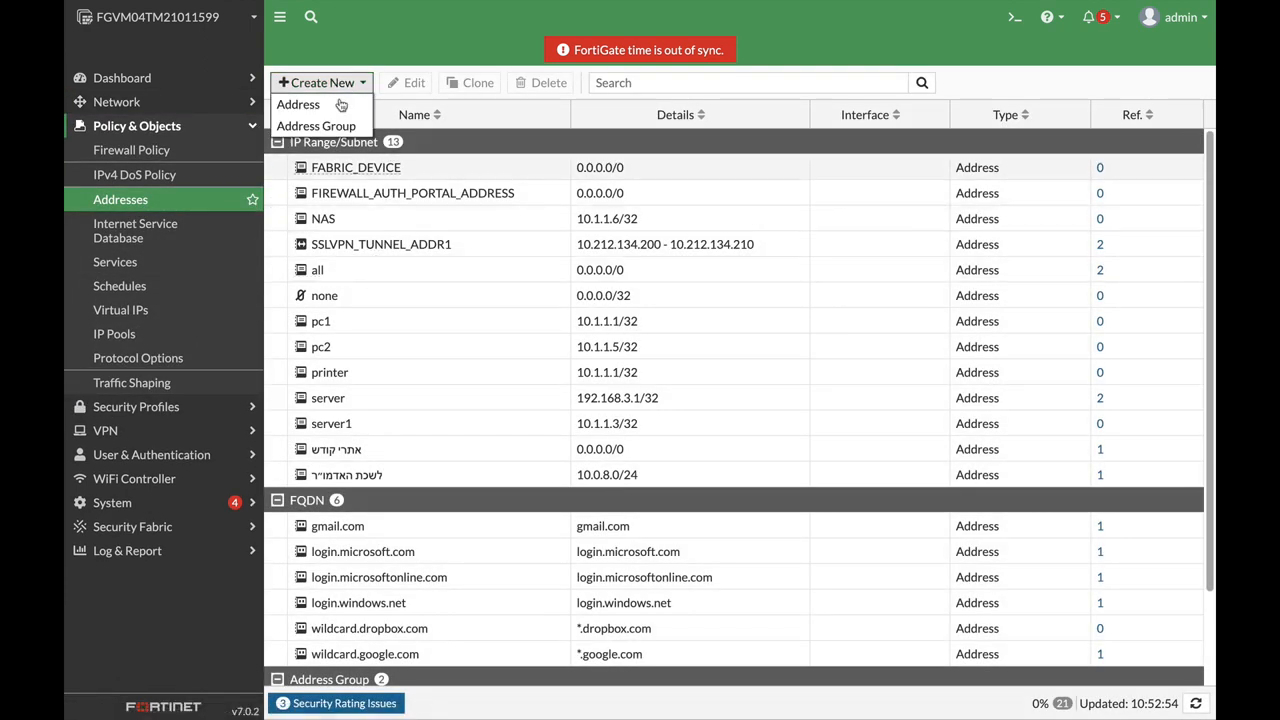
click(298, 104)
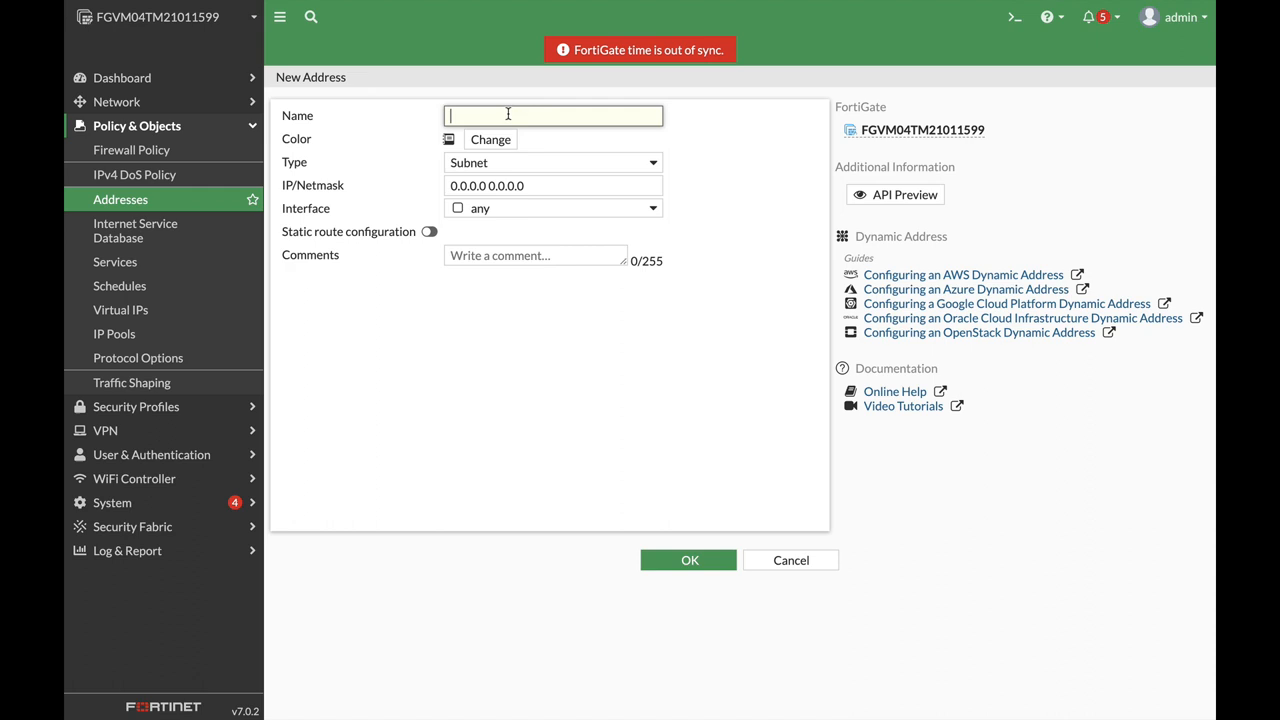
text(SERVER)
click(552, 186)
text(1)
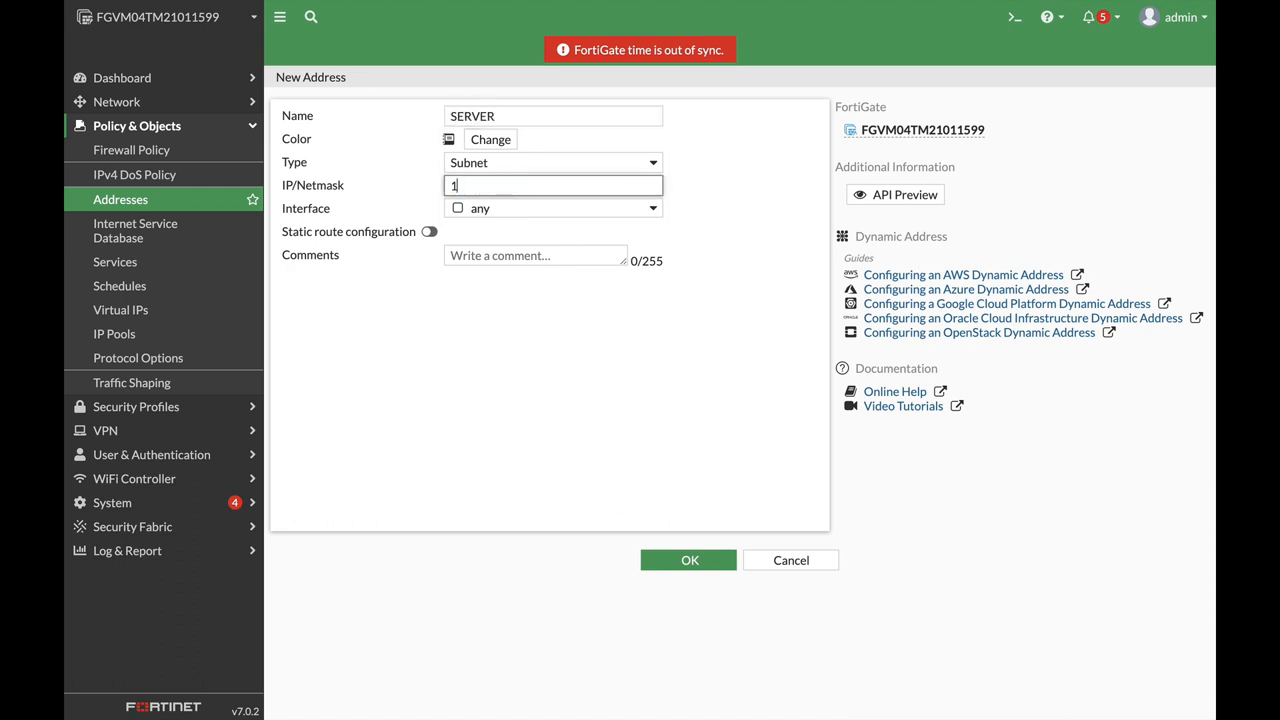
Set SERVER's IP/Netmask to 192.168.6.3/32 and save the address.
text(92.168)
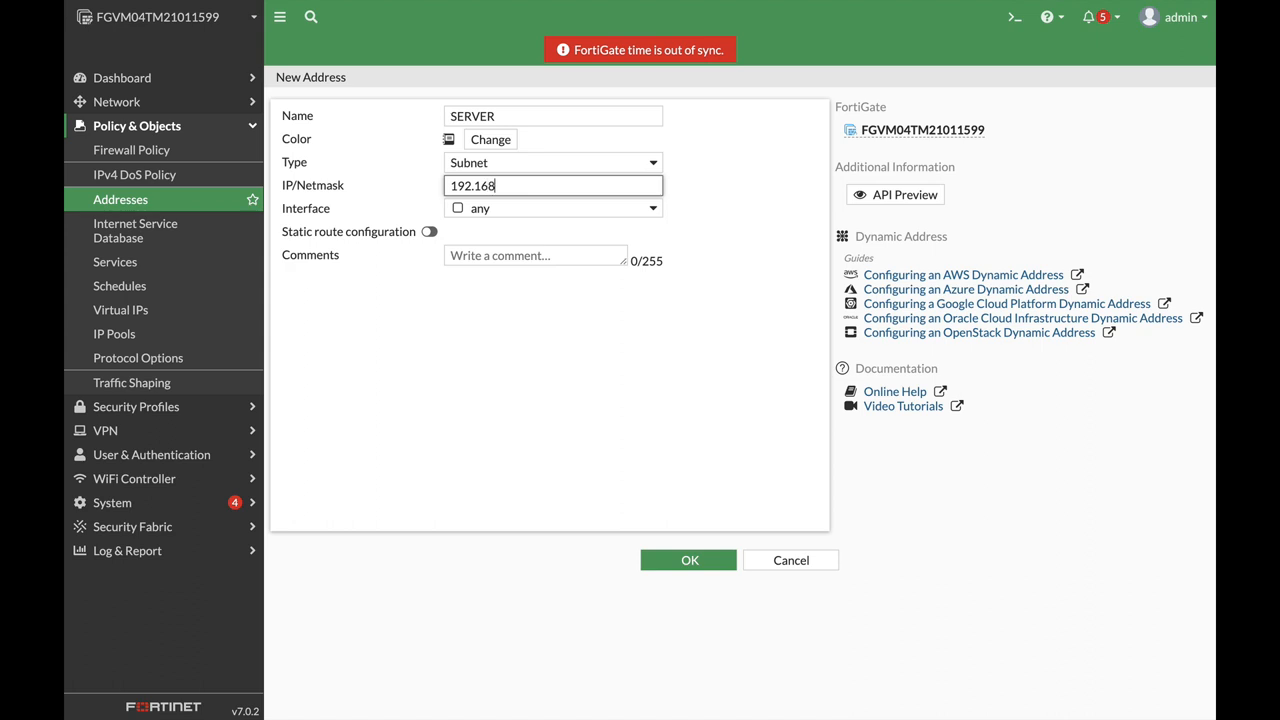
text(.6.)
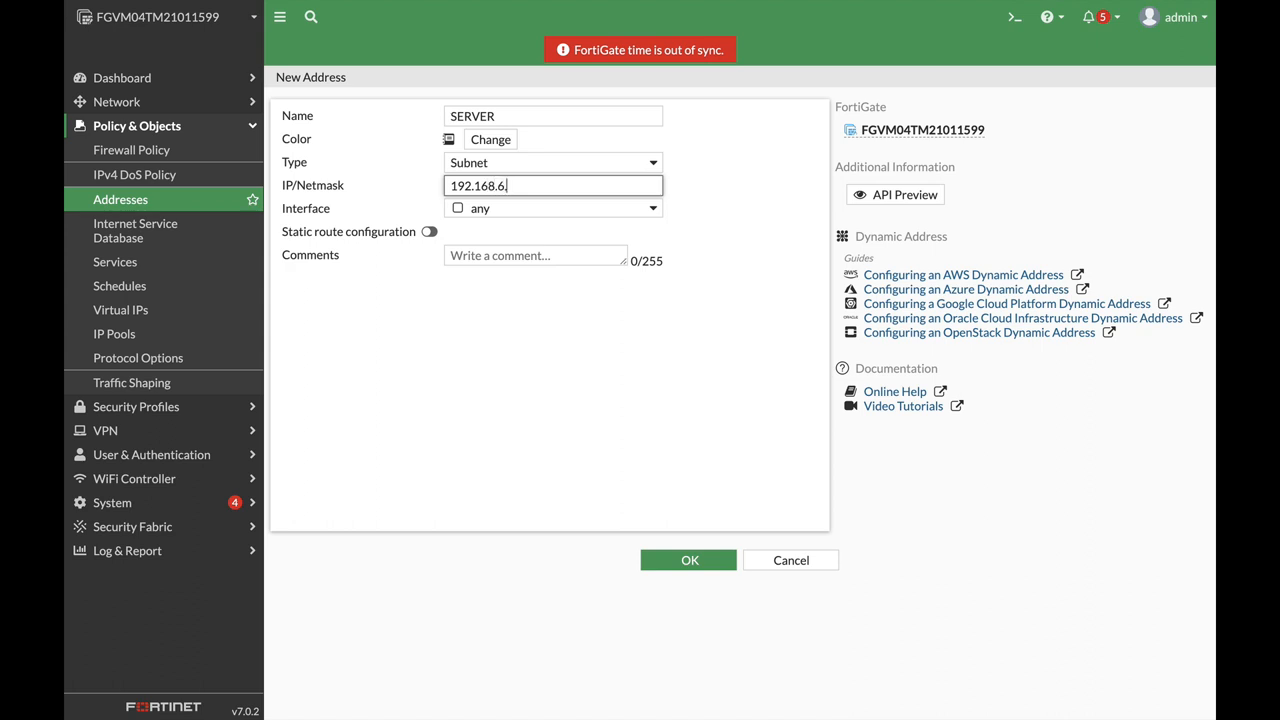
text(3/32)
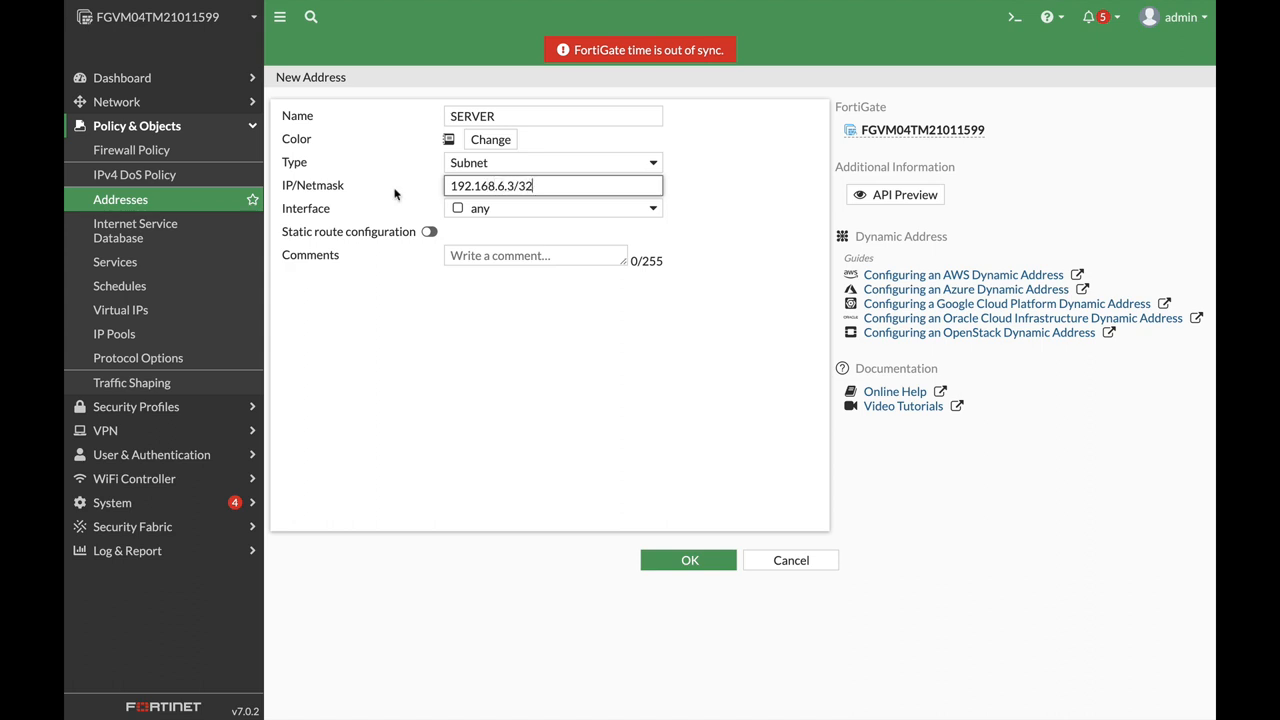
click(688, 560)
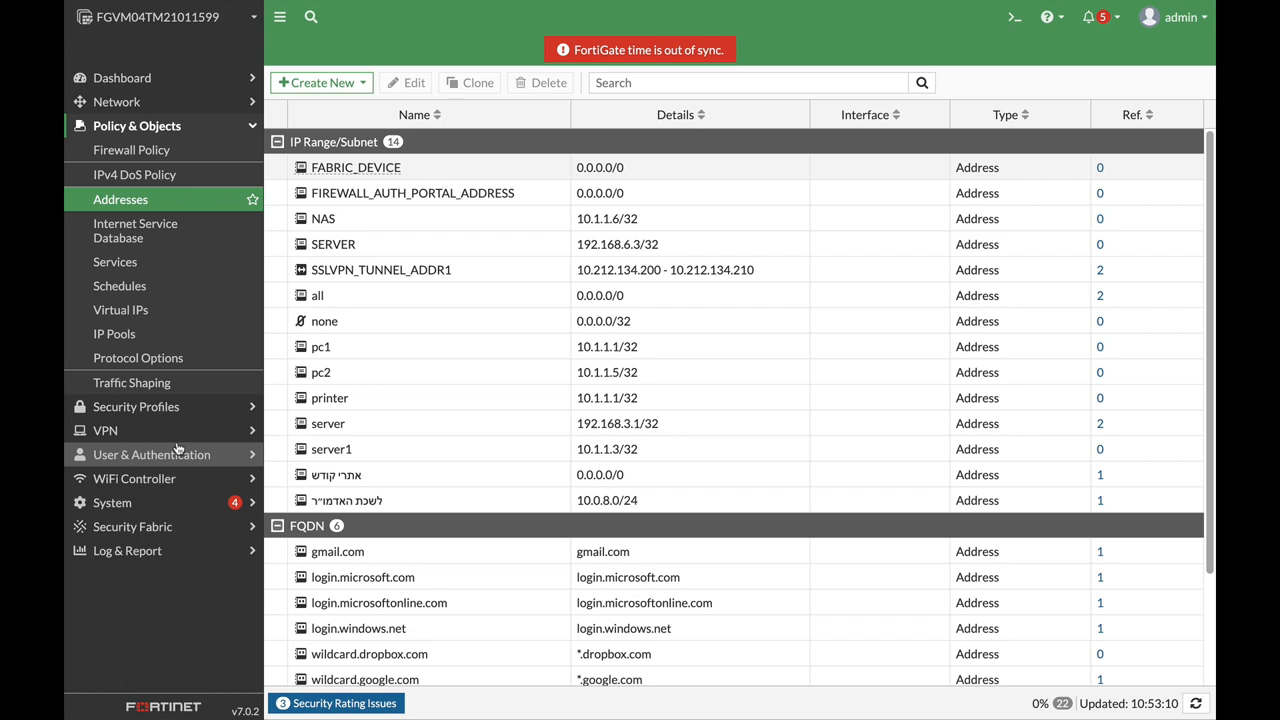
Create a new SSL-VPN portal named OMICRON and move down to its predefined bookmarks.
click(104, 430)
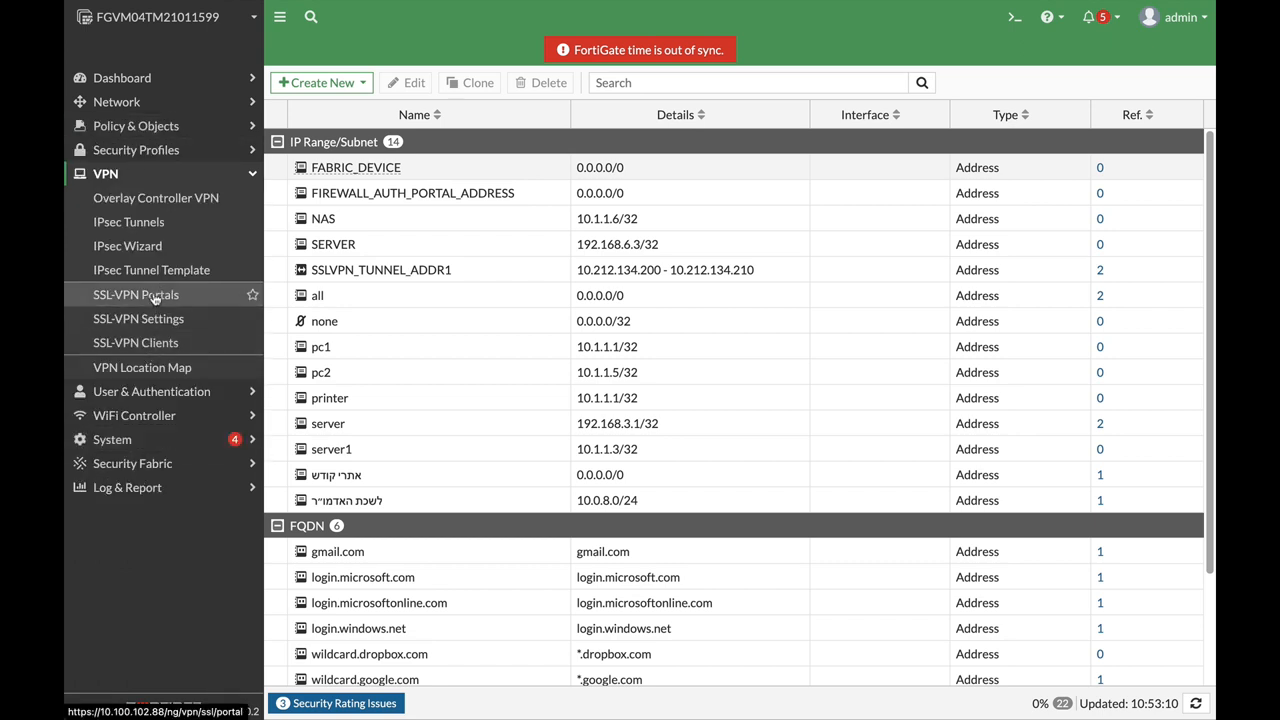
click(136, 294)
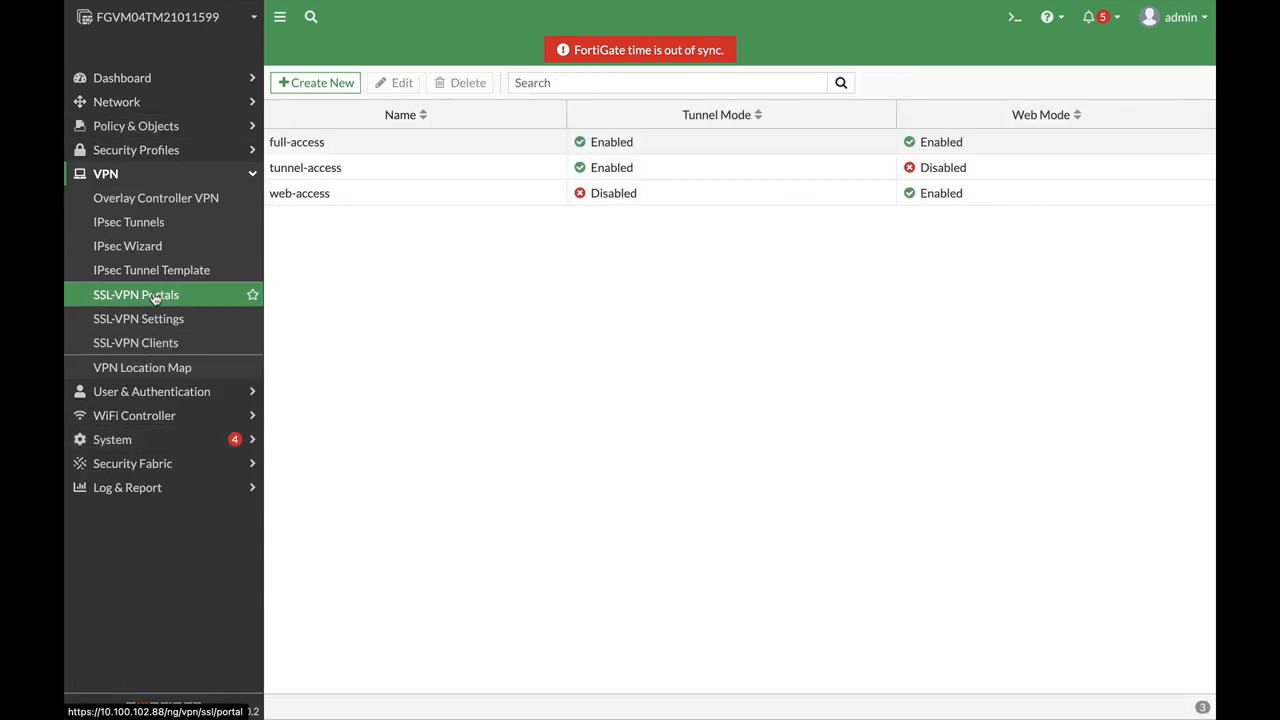
click(316, 82)
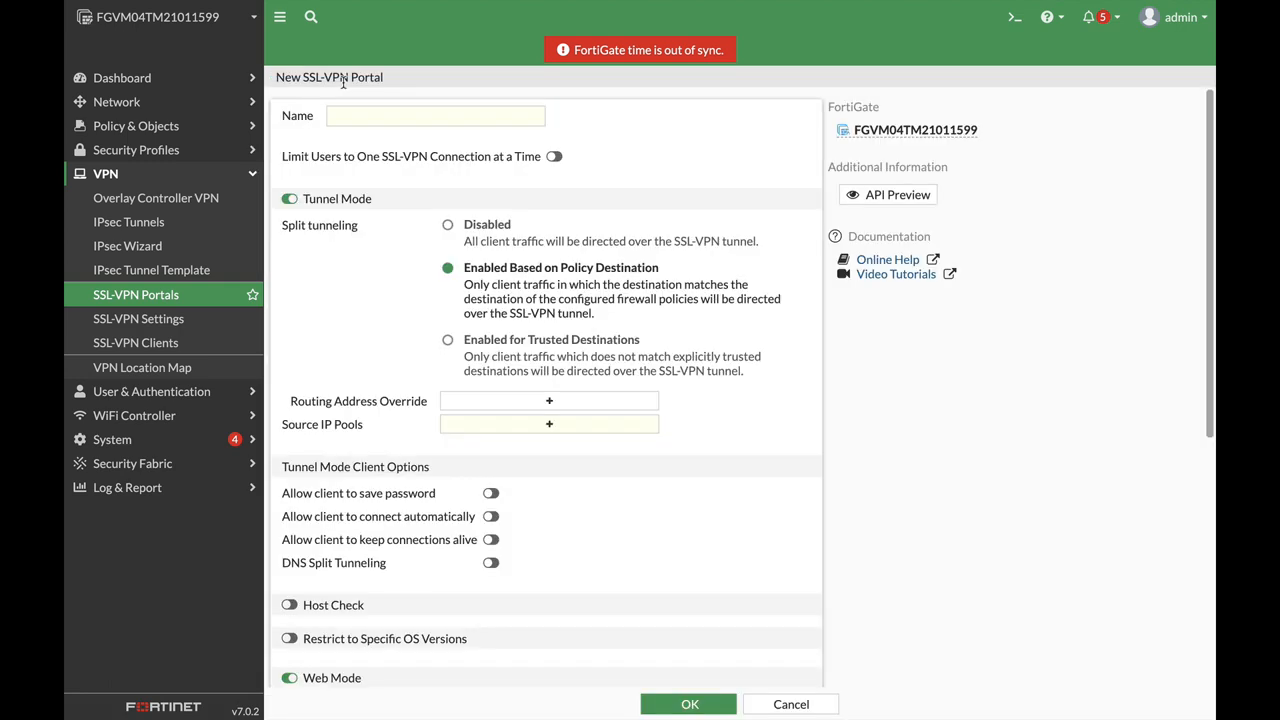
click(436, 116)
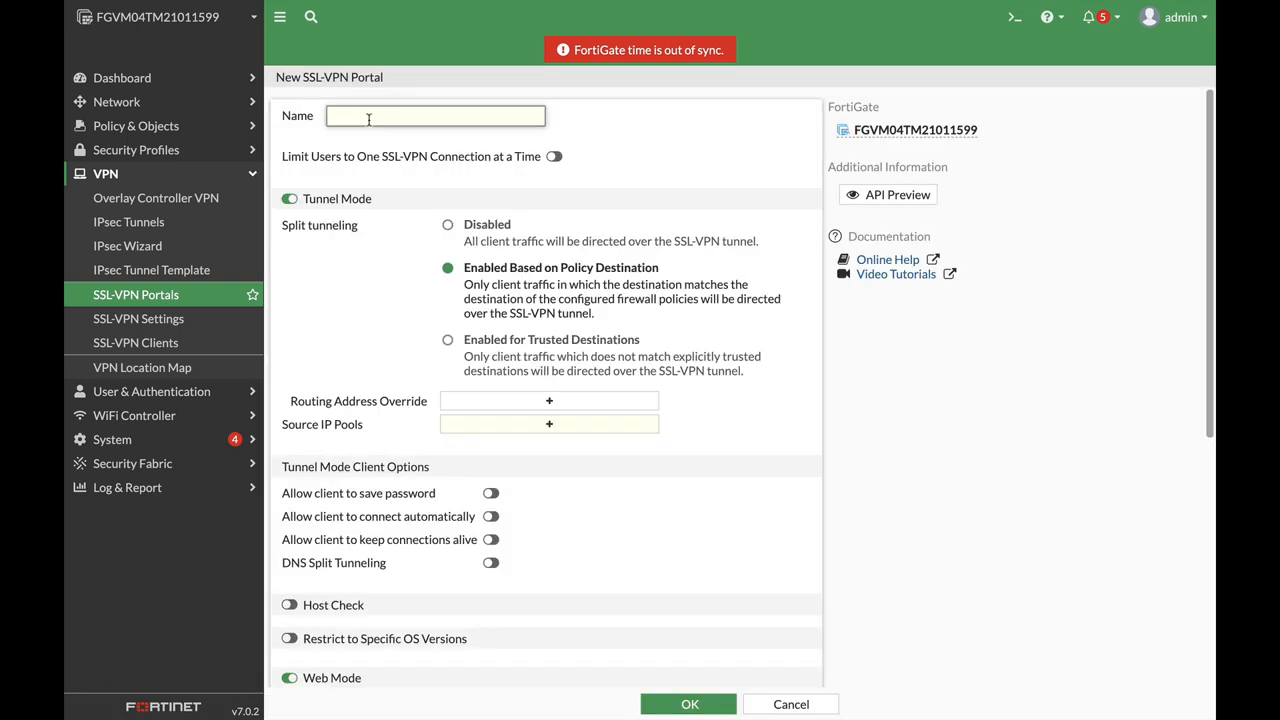
text(OM)
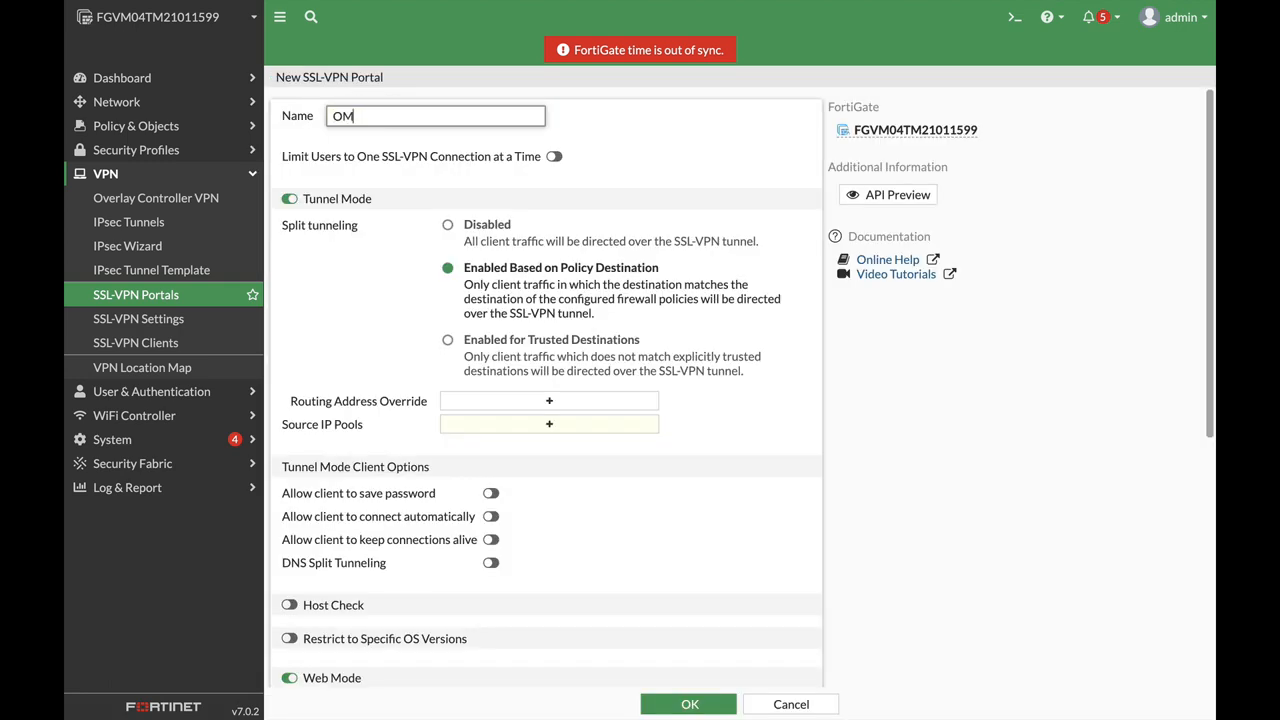
text(ICRON)
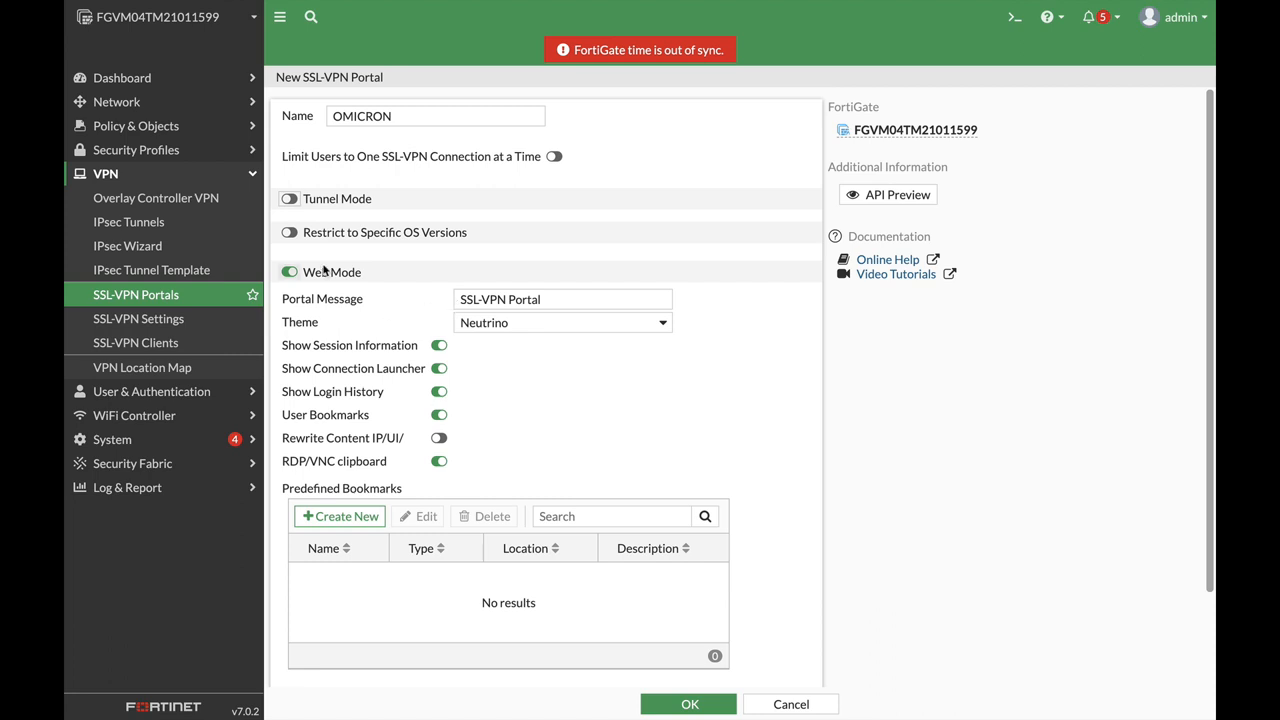
scroll(down, 3)
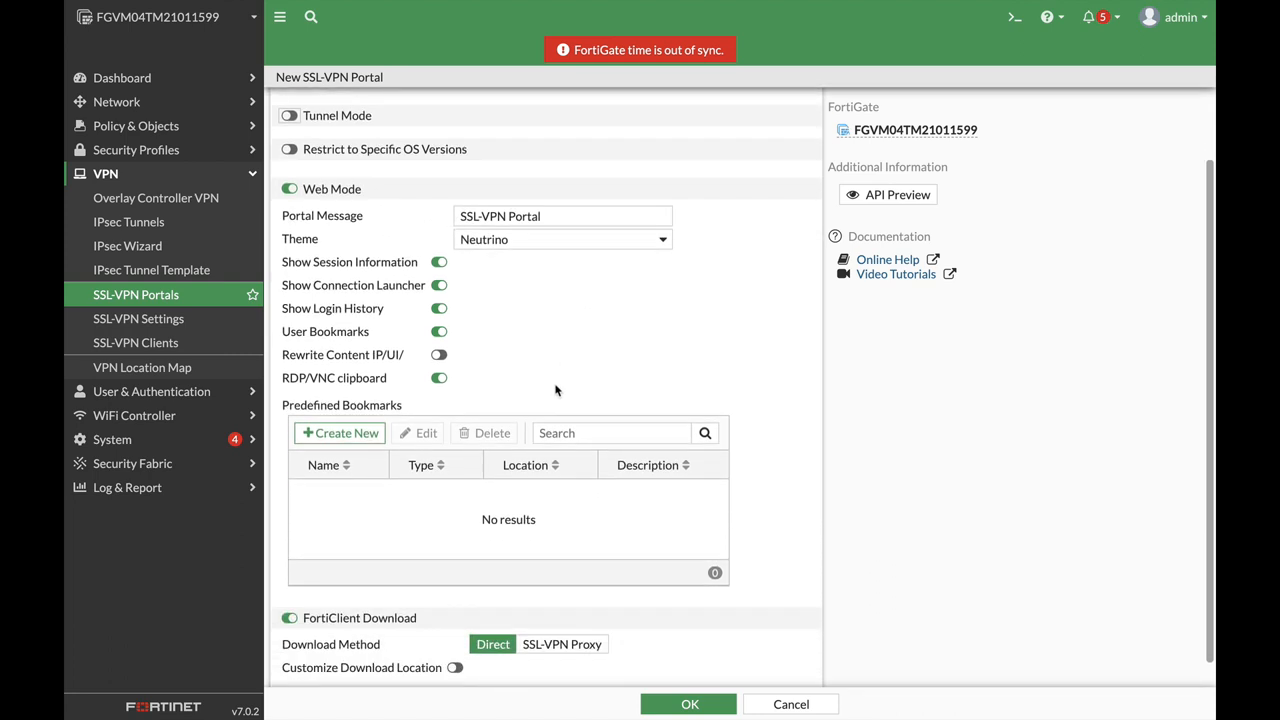
scroll(down, 3)
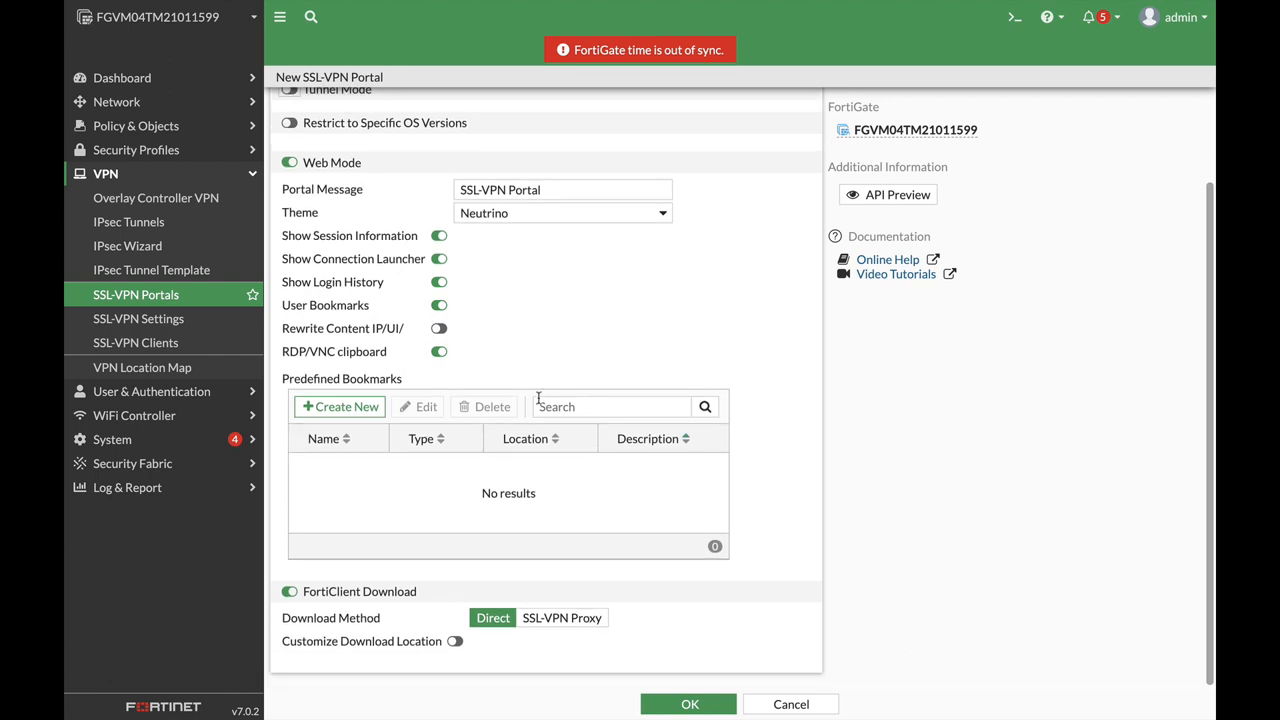
Add an RDP bookmark named server pointing to host 192.168.6.2.
click(340, 406)
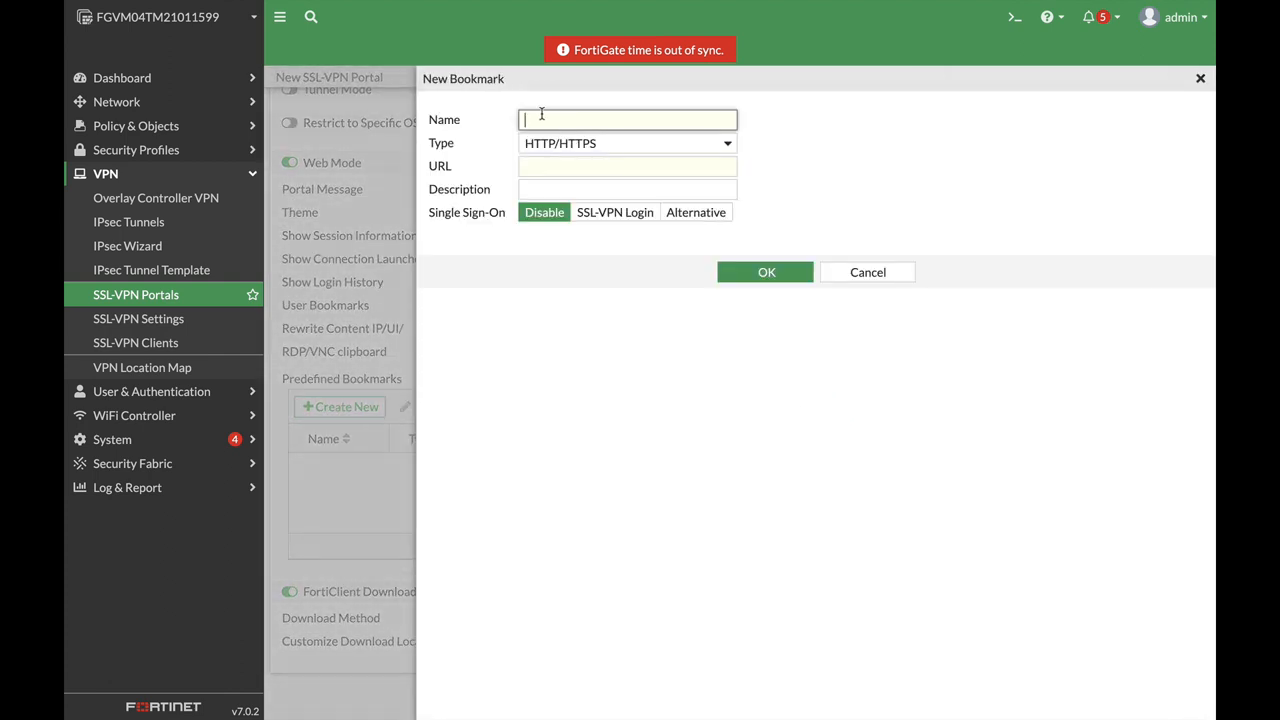
text(server)
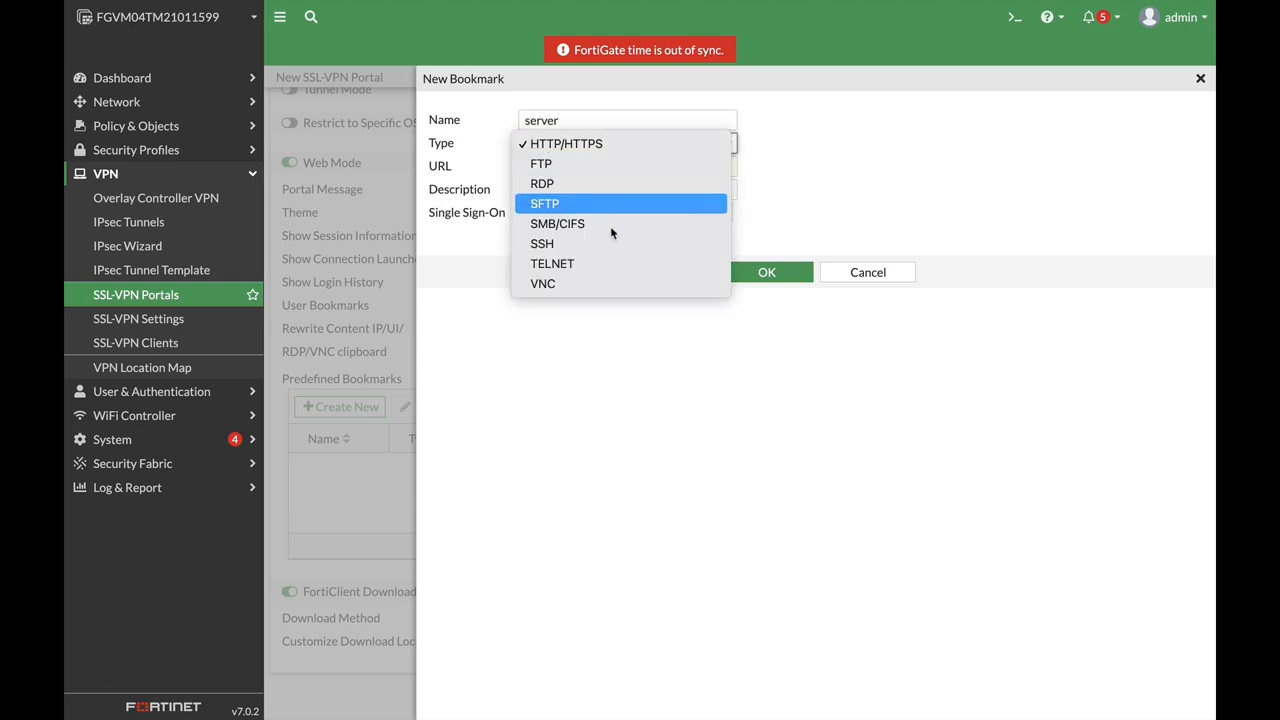
mouse_move(600, 264)
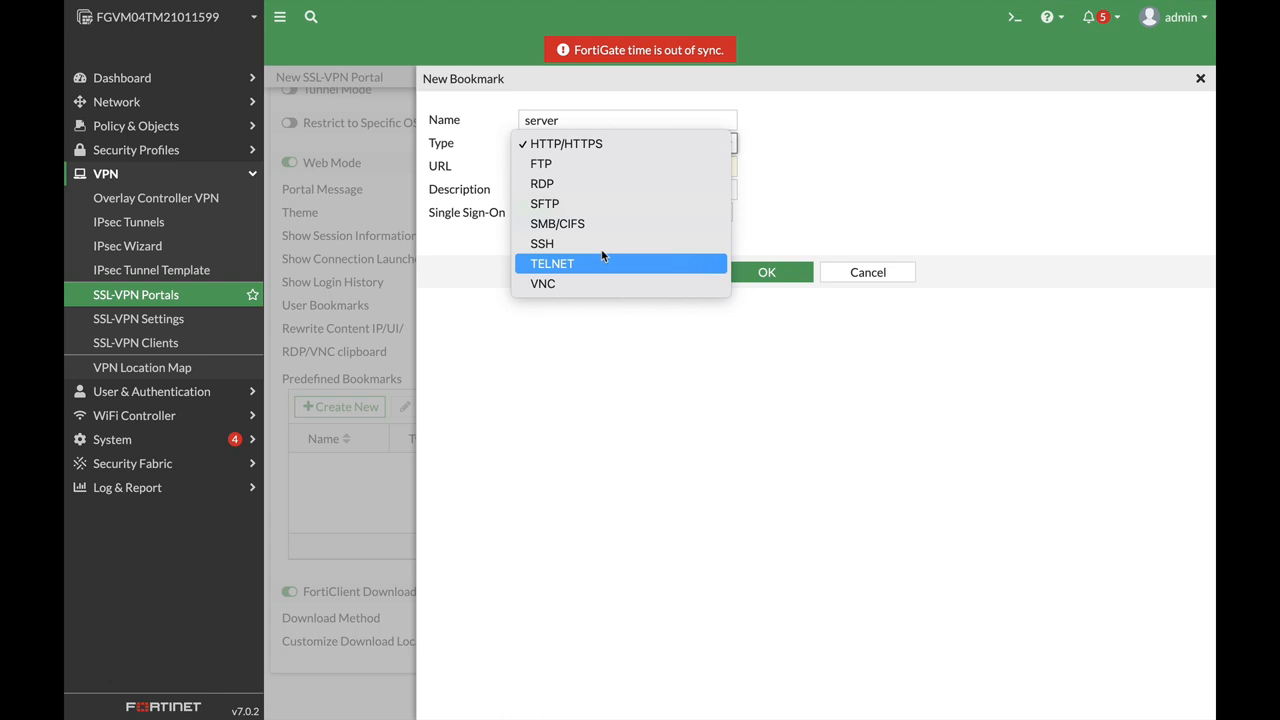
click(540, 184)
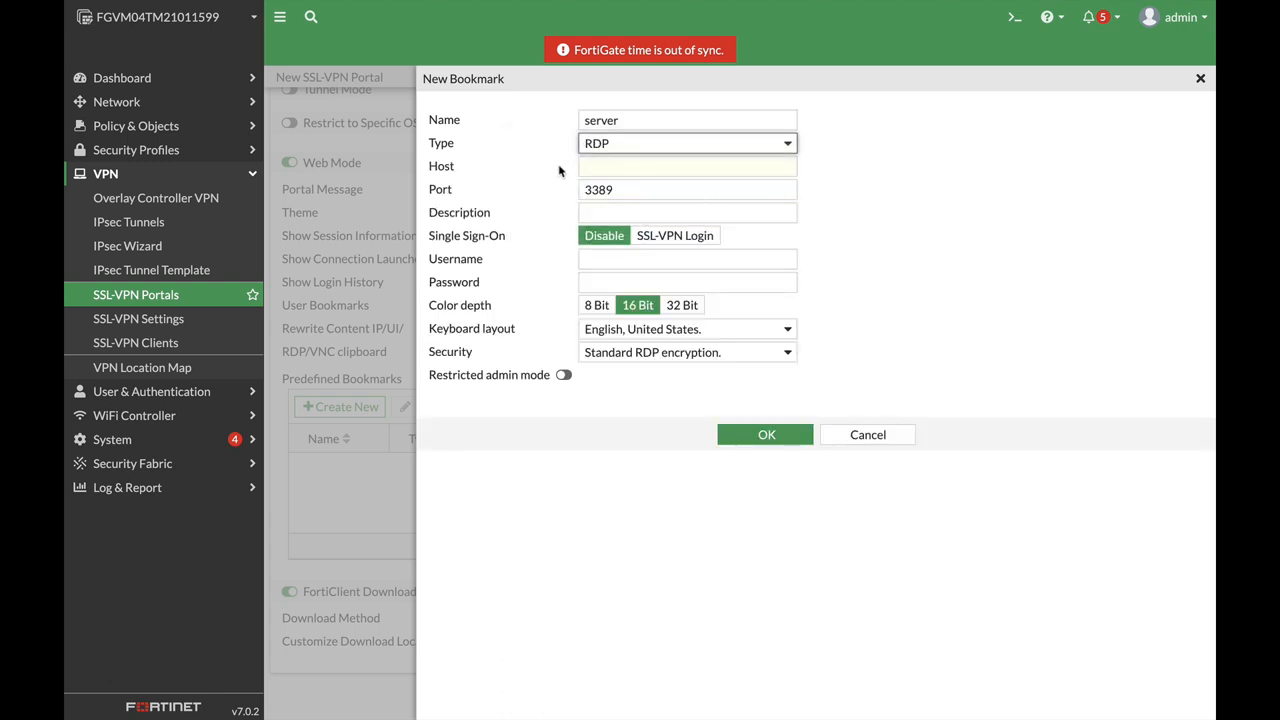
click(688, 166)
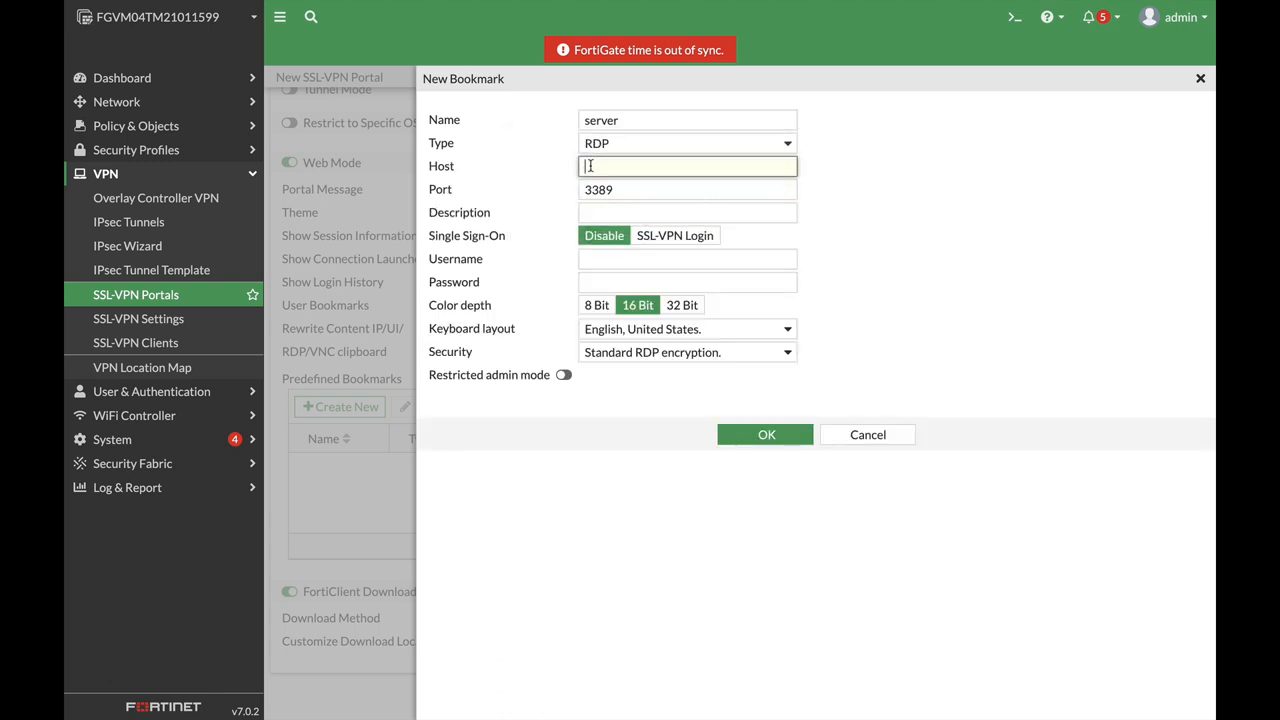
text(192)
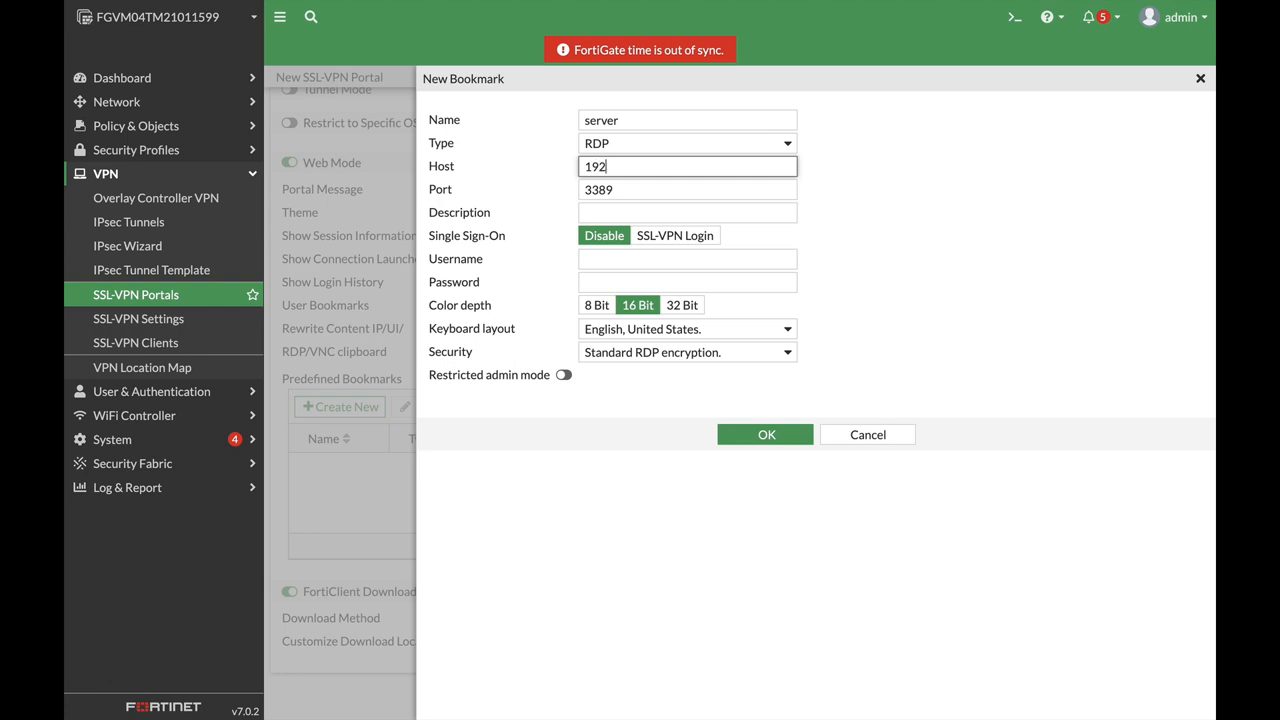
text(.168.)
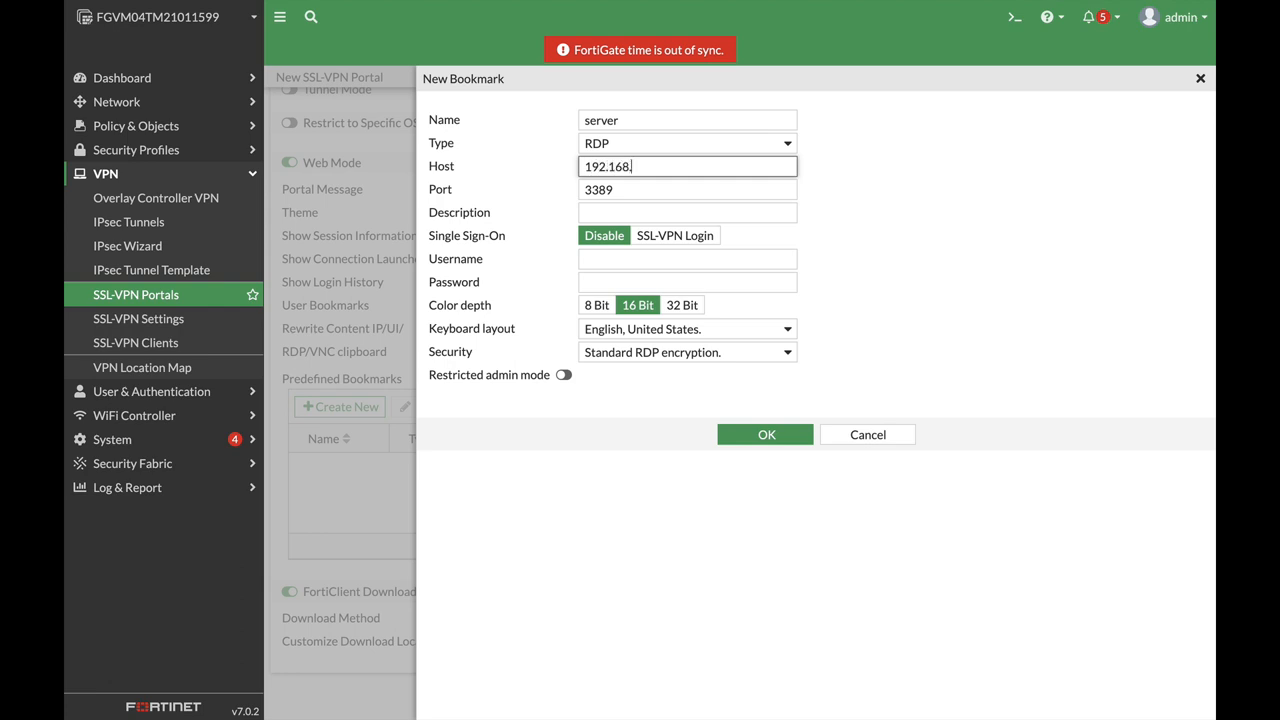
text(6.)
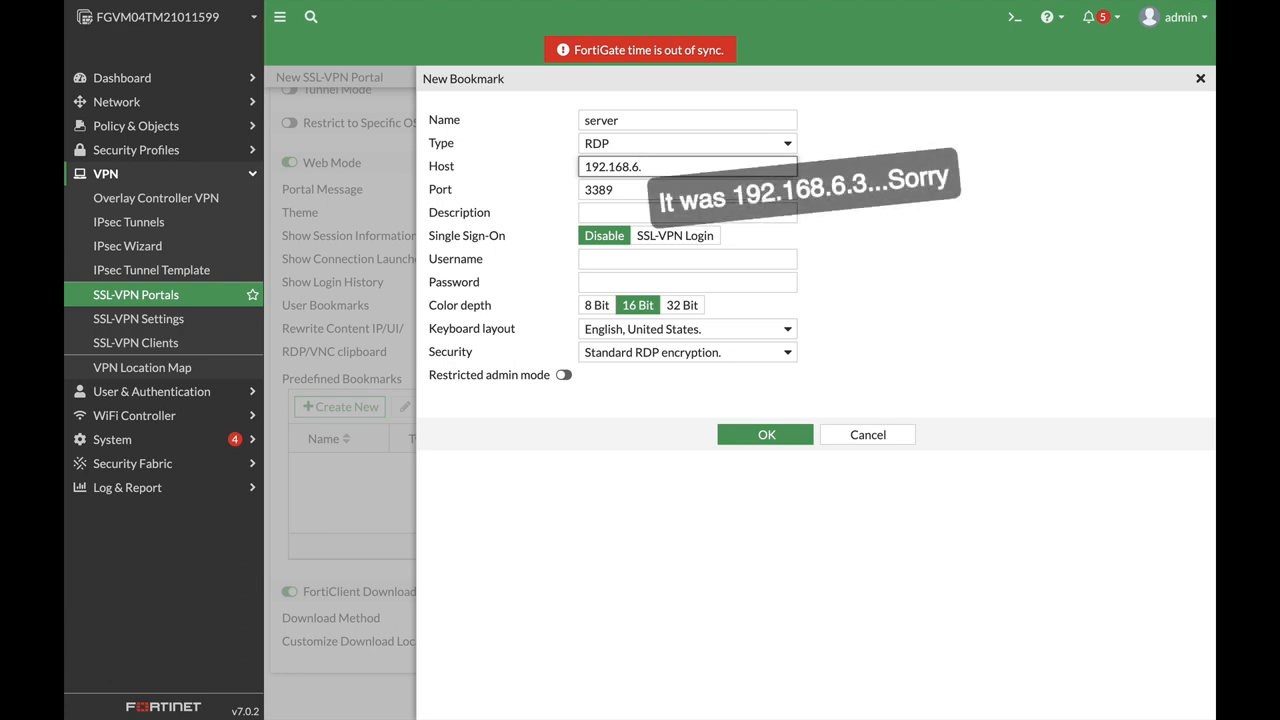
text(2)
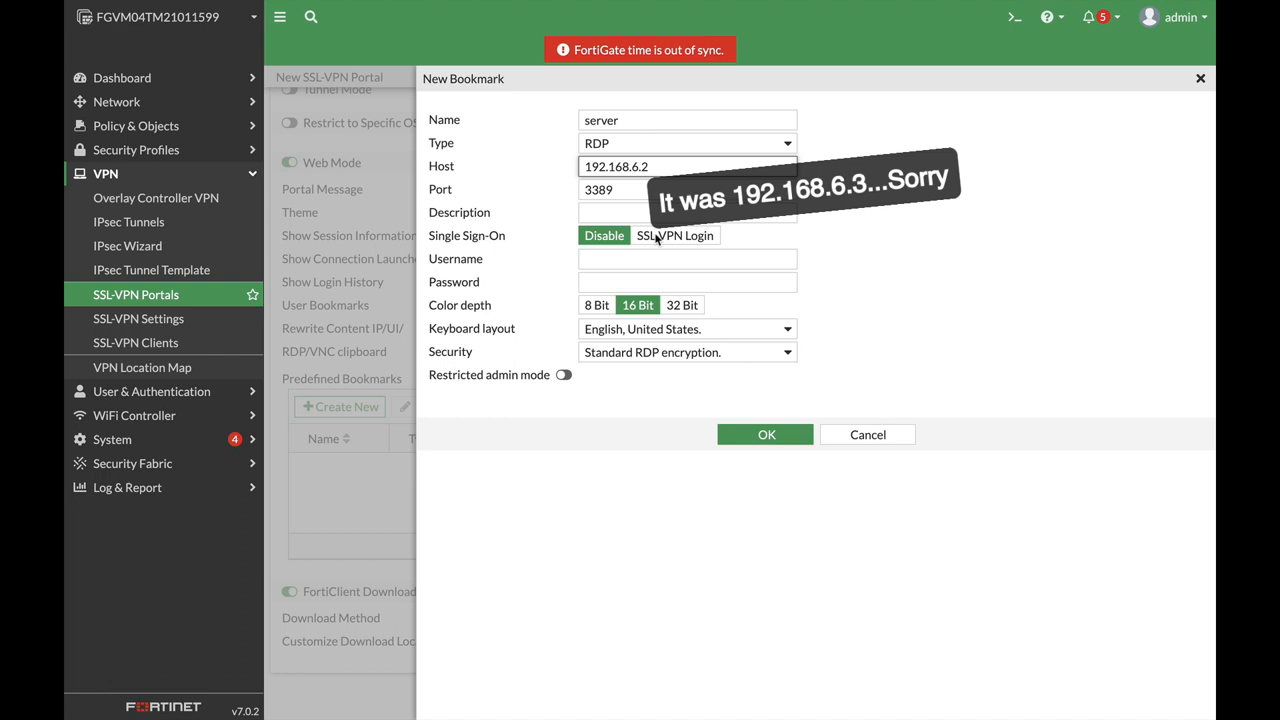
Give the bookmark description web-server and username admin, and save it to the portal.
click(688, 212)
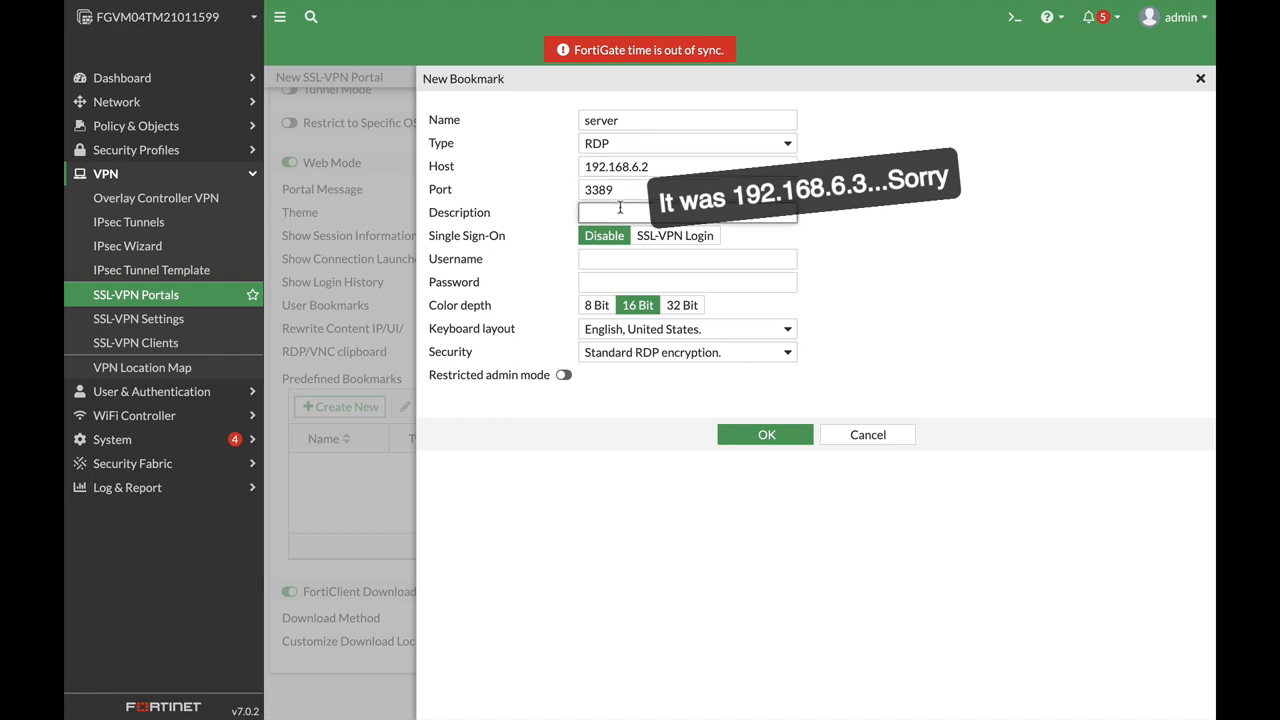
text(web)
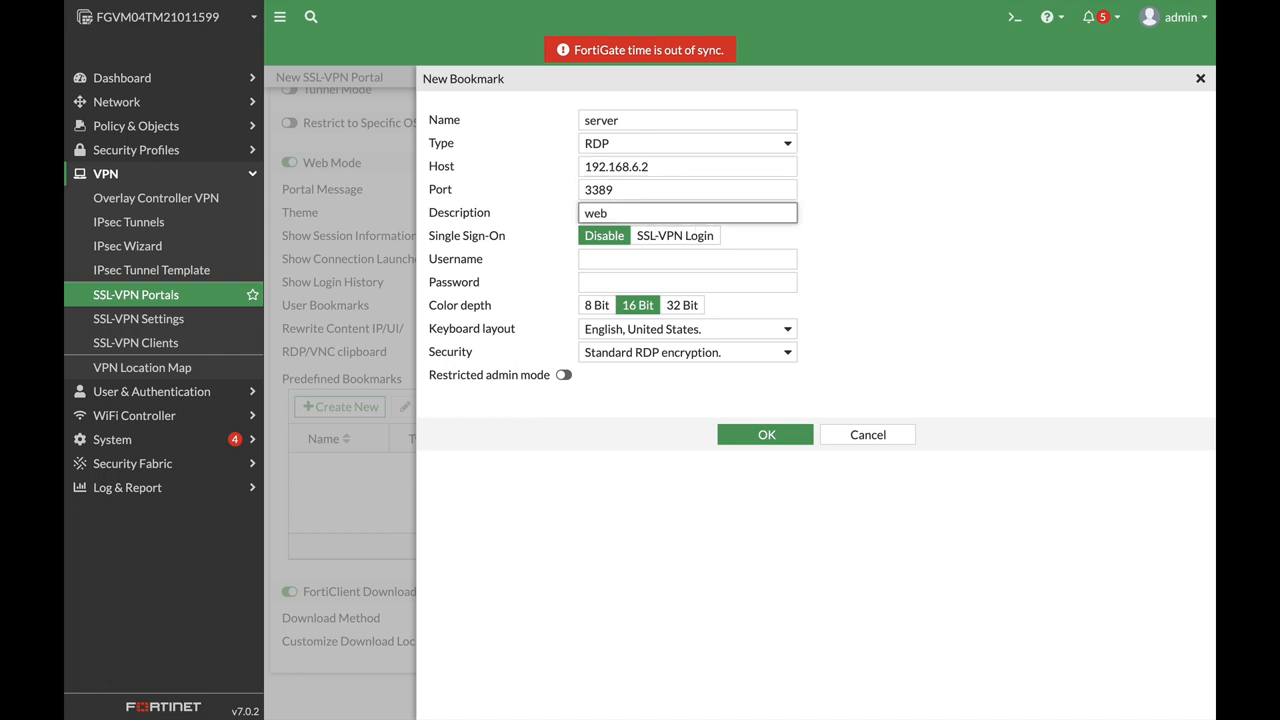
text(-ser)
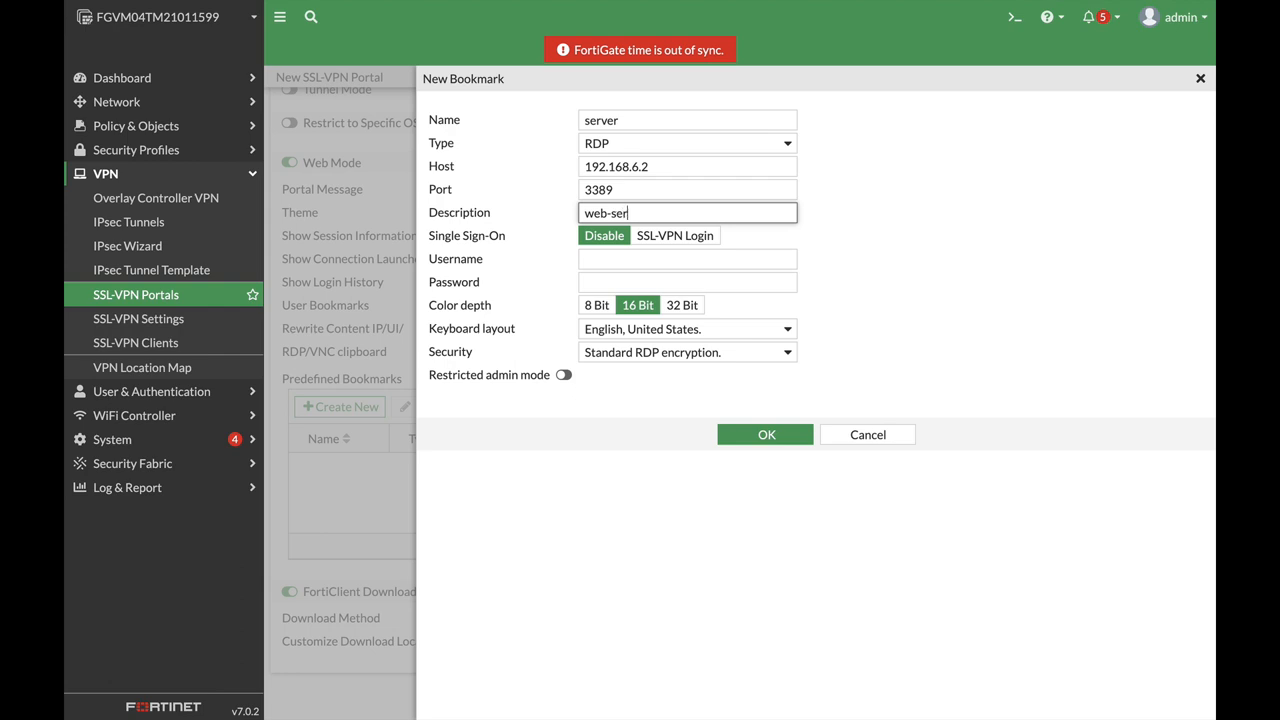
text(ver)
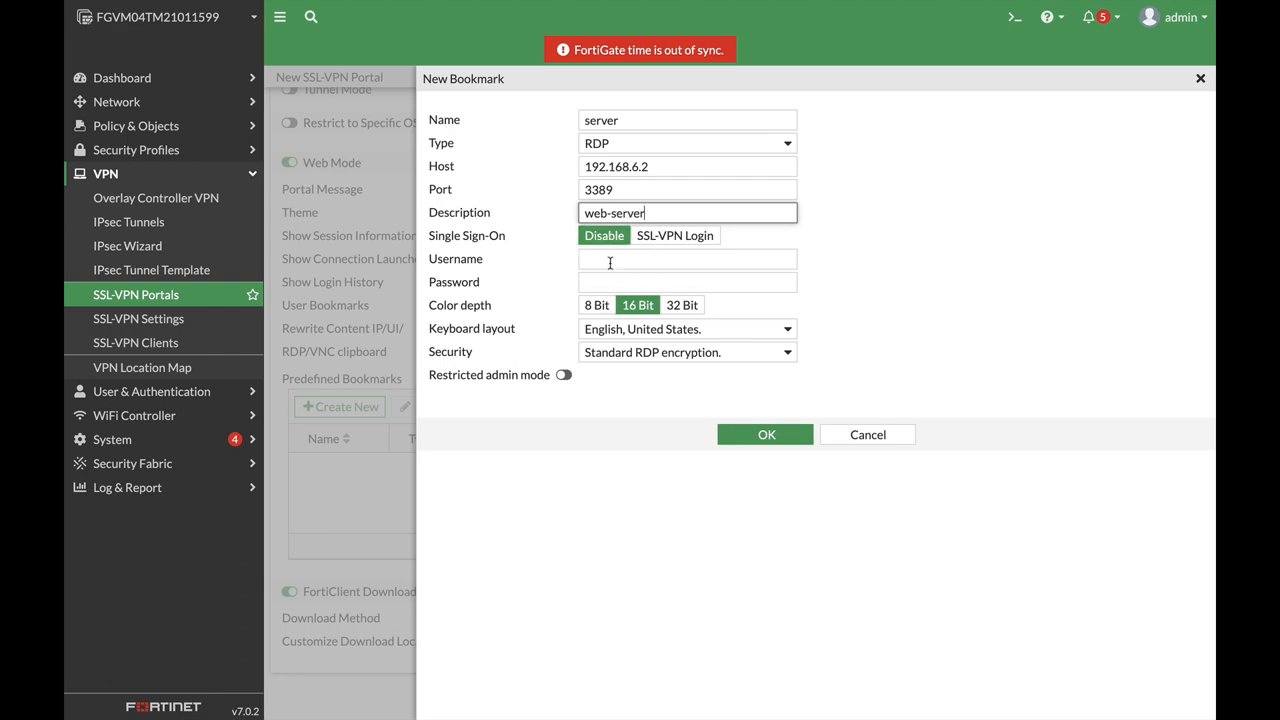
click(688, 260)
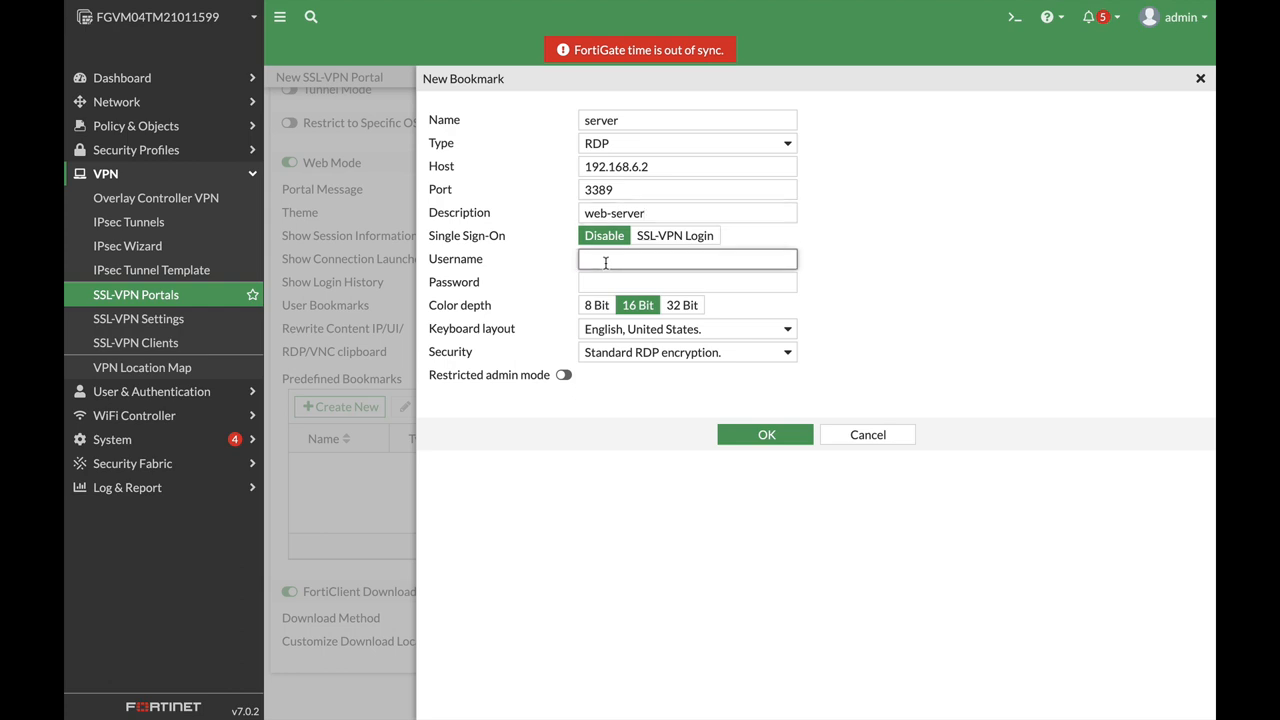
text(admin)
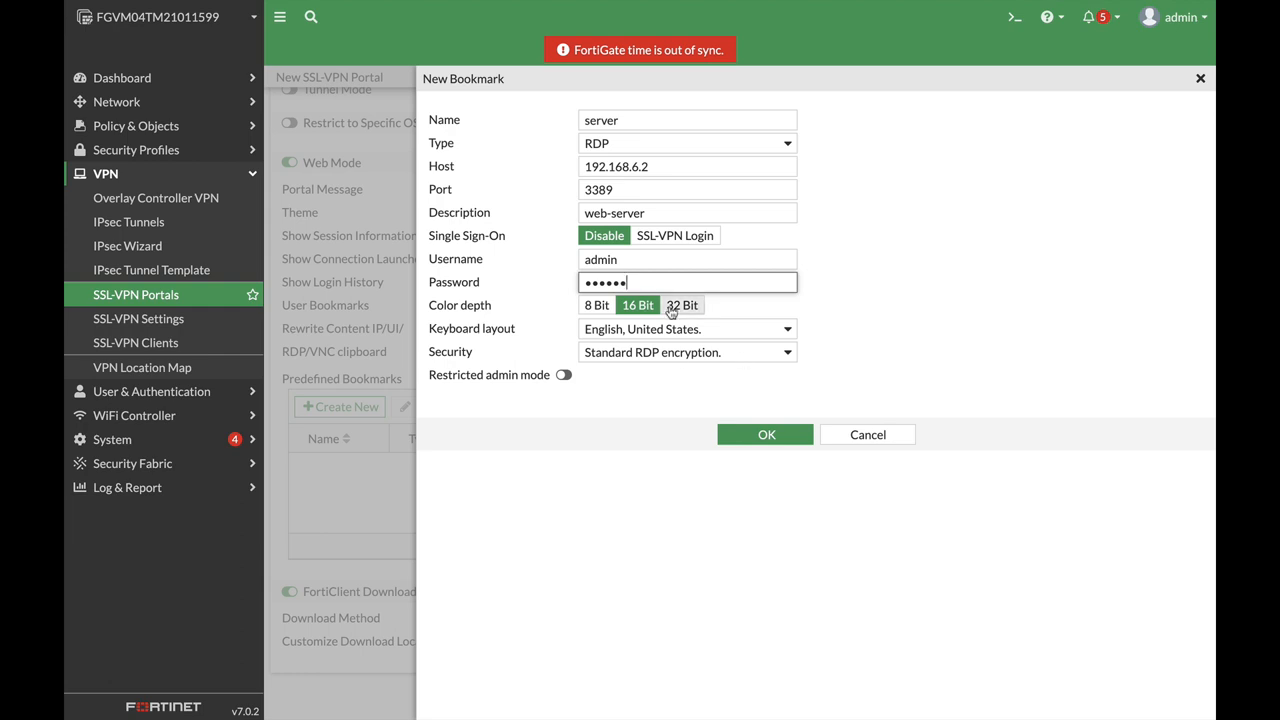
mouse_move(764, 434)
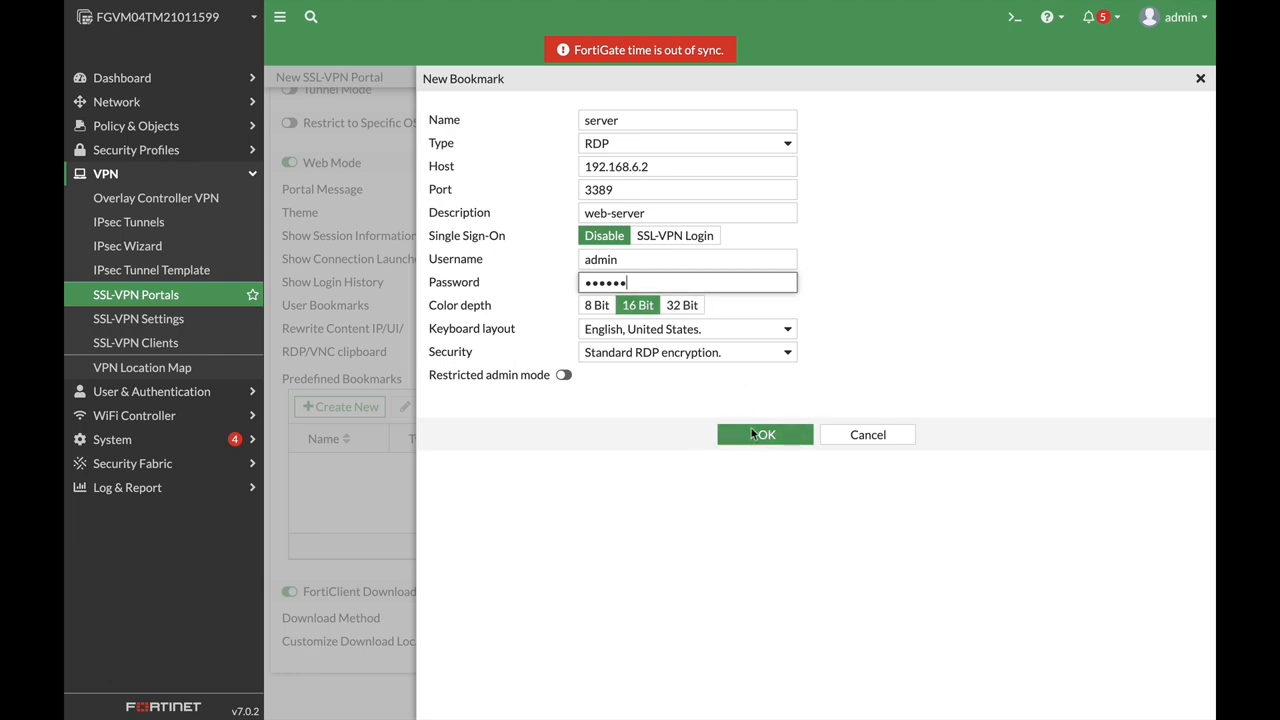
click(764, 434)
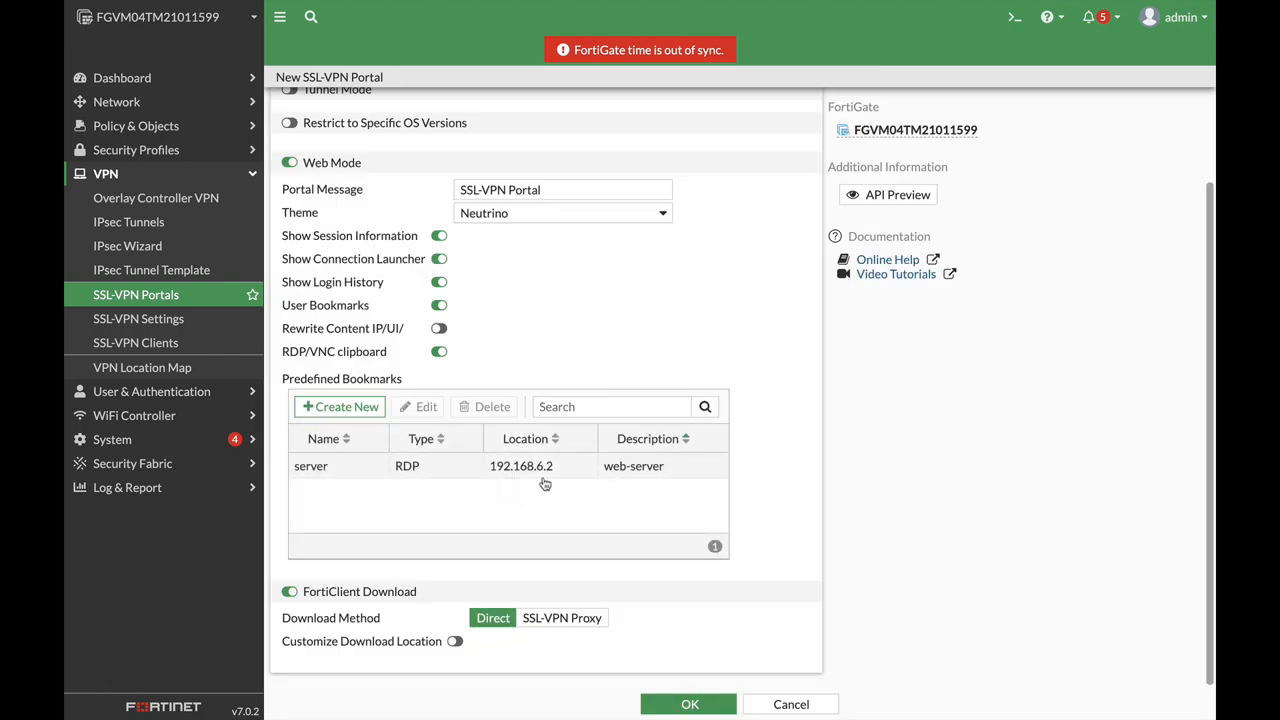
mouse_move(570, 504)
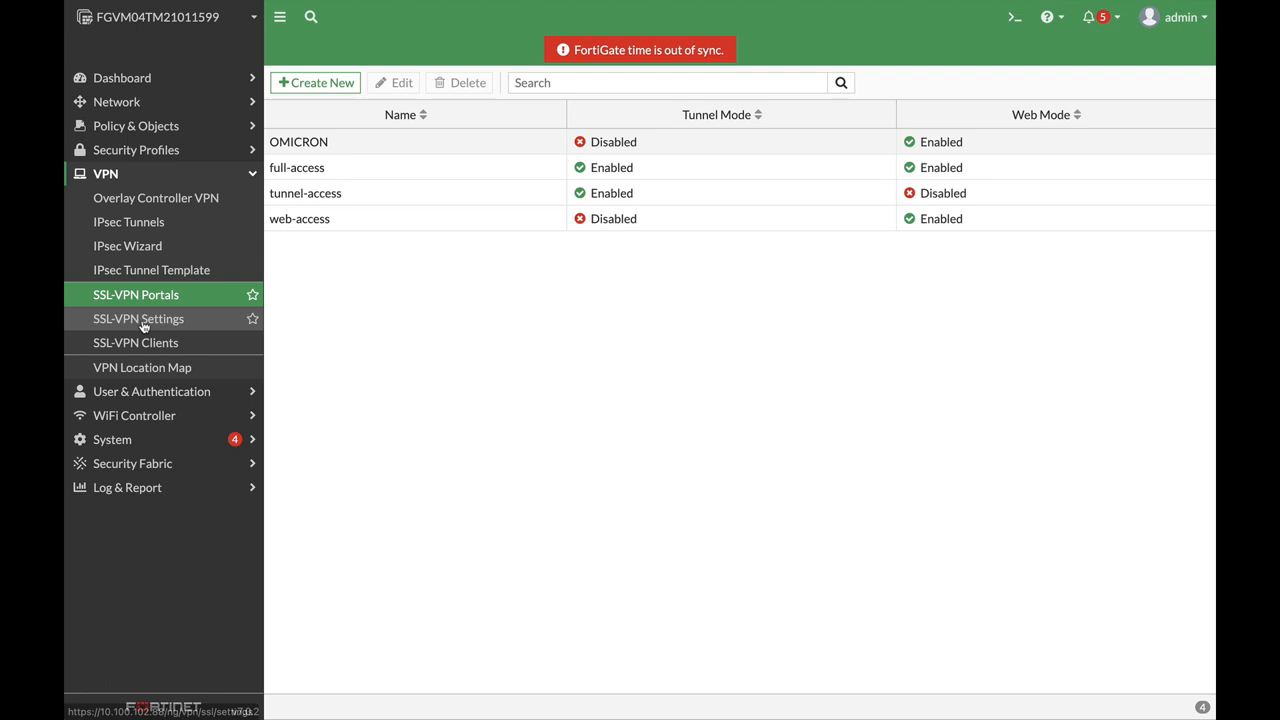
Make SSL-VPN listen on WAN (port1), port 10443, with the self-sign server certificate.
click(140, 318)
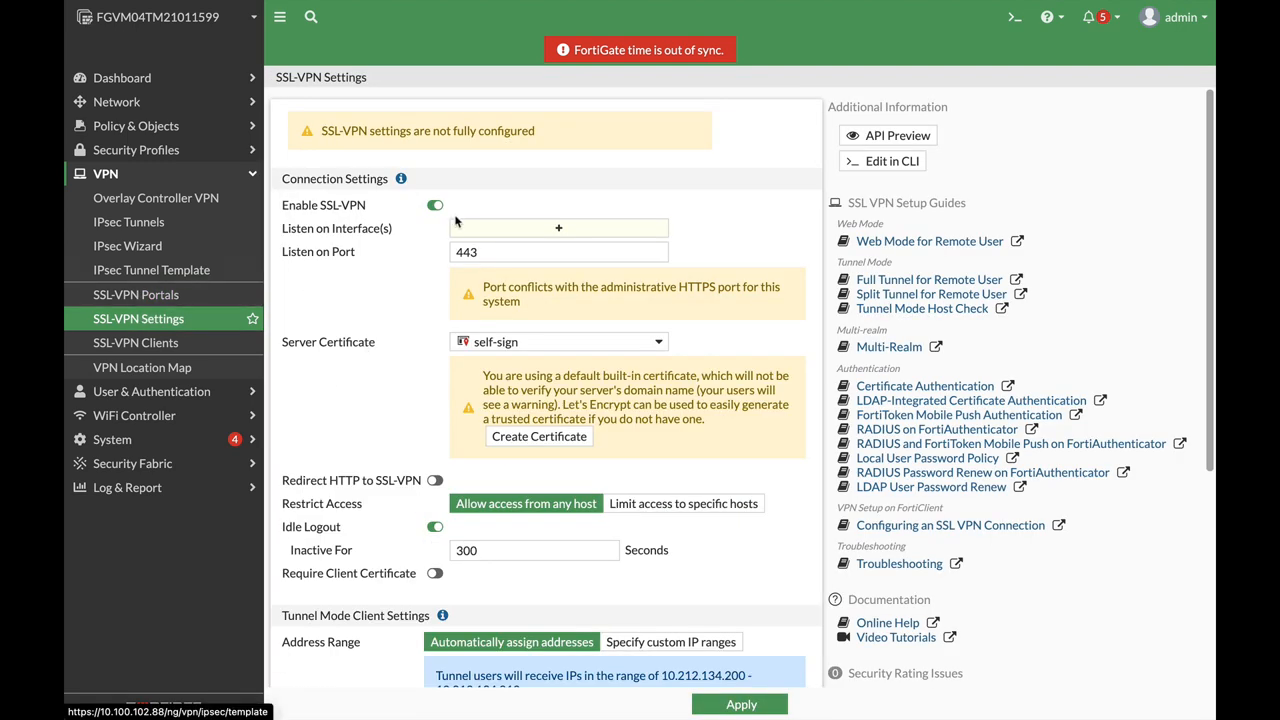
click(558, 228)
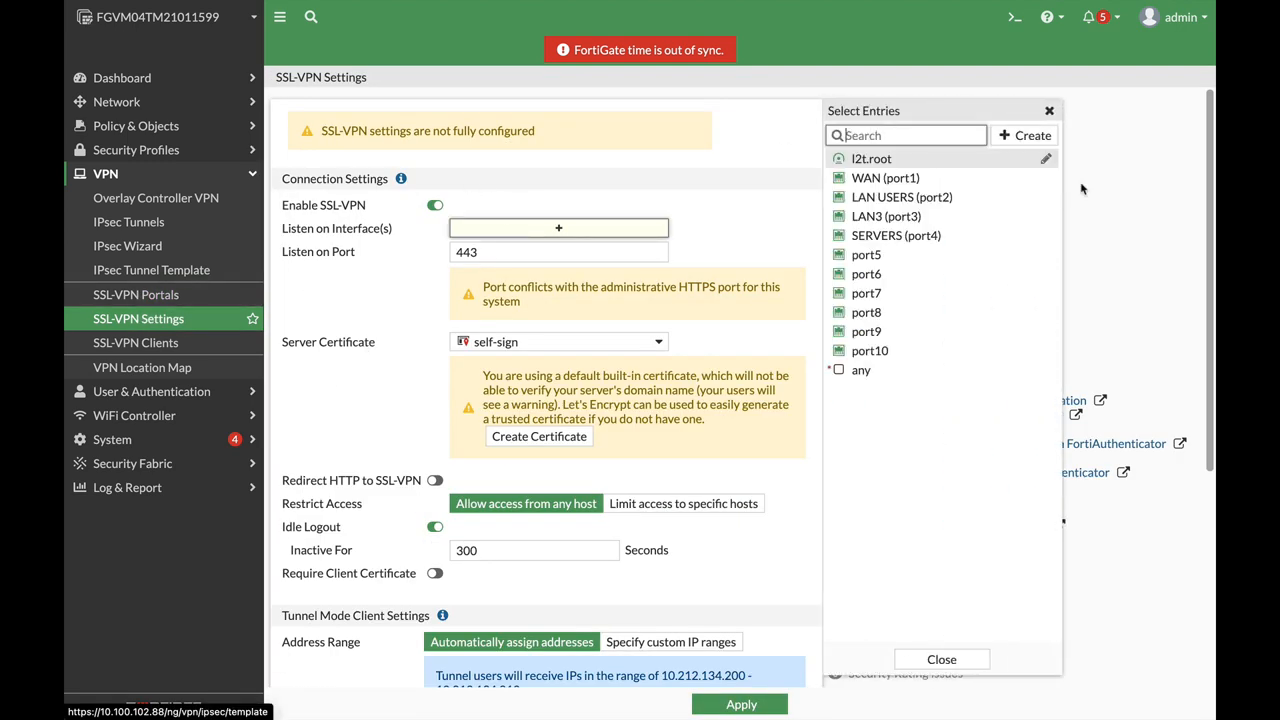
mouse_move(884, 176)
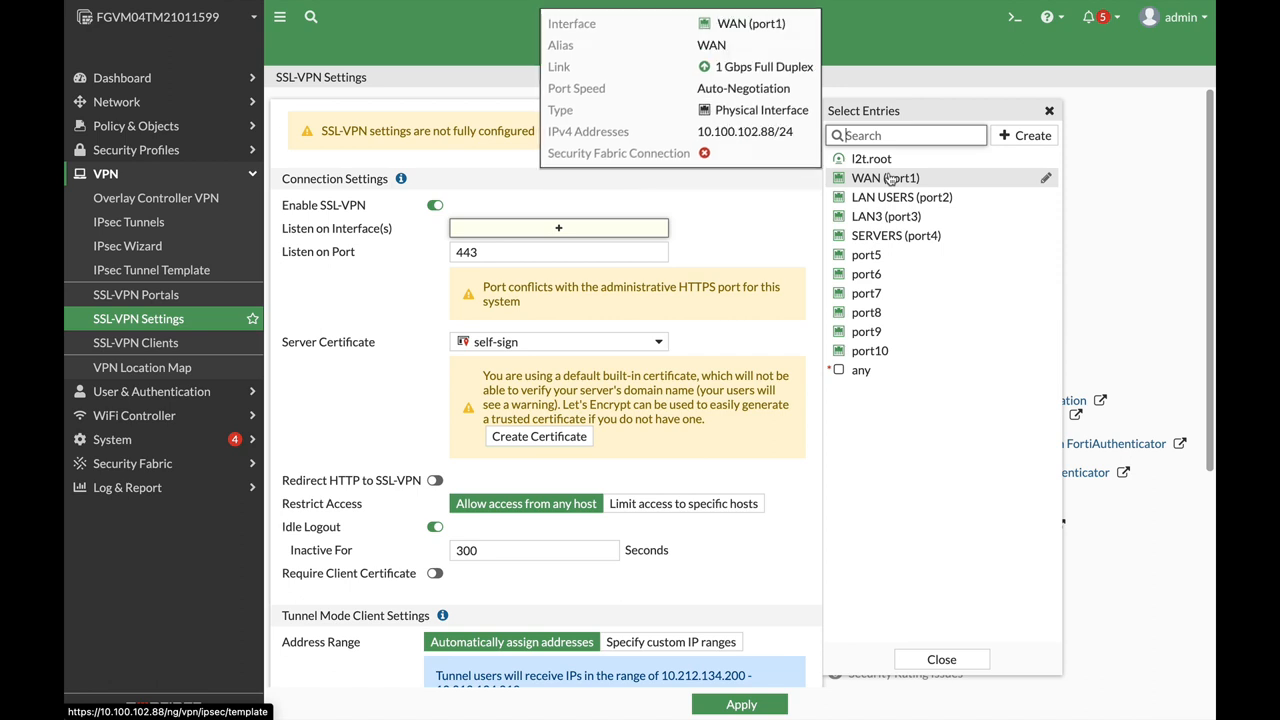
click(884, 176)
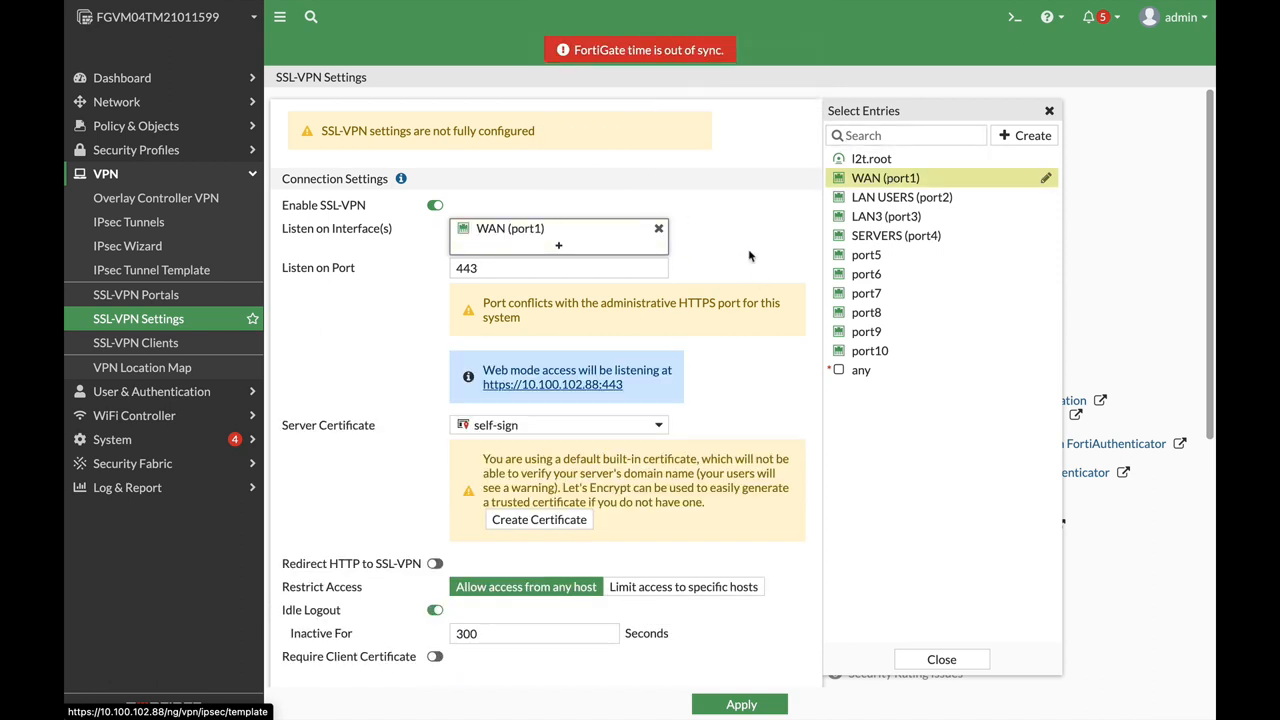
mouse_move(736, 318)
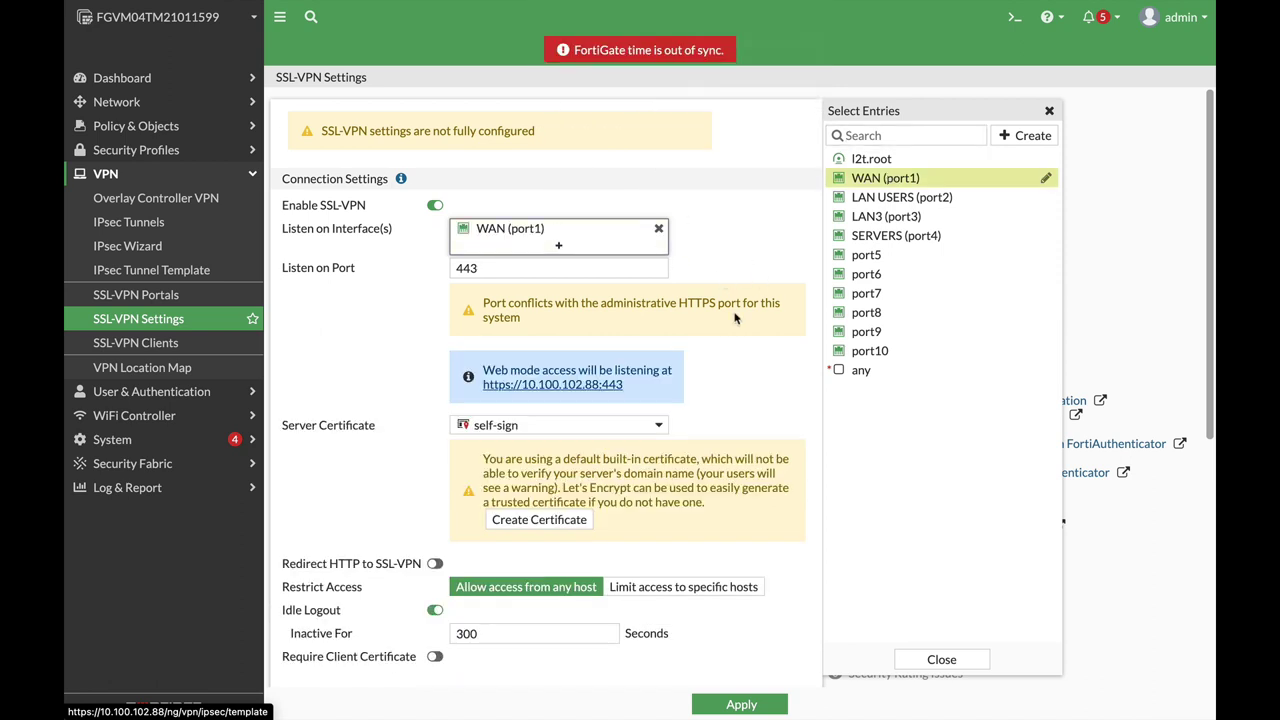
click(558, 268)
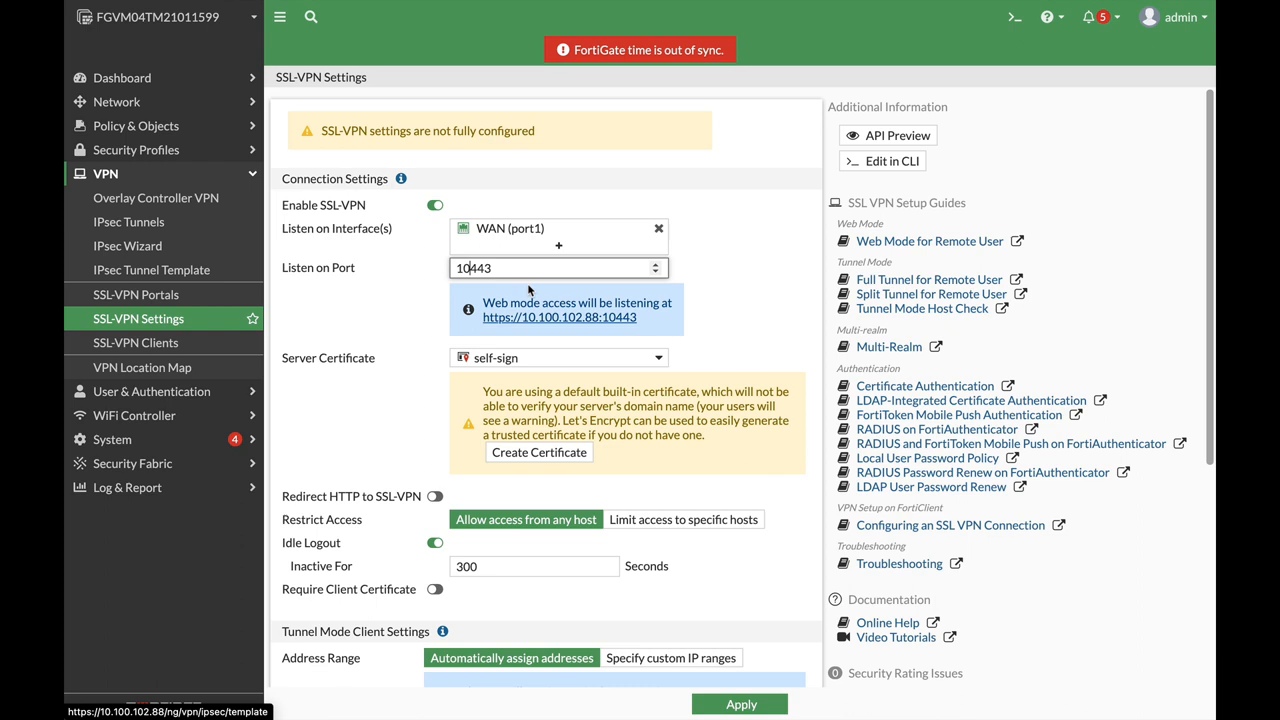
click(558, 356)
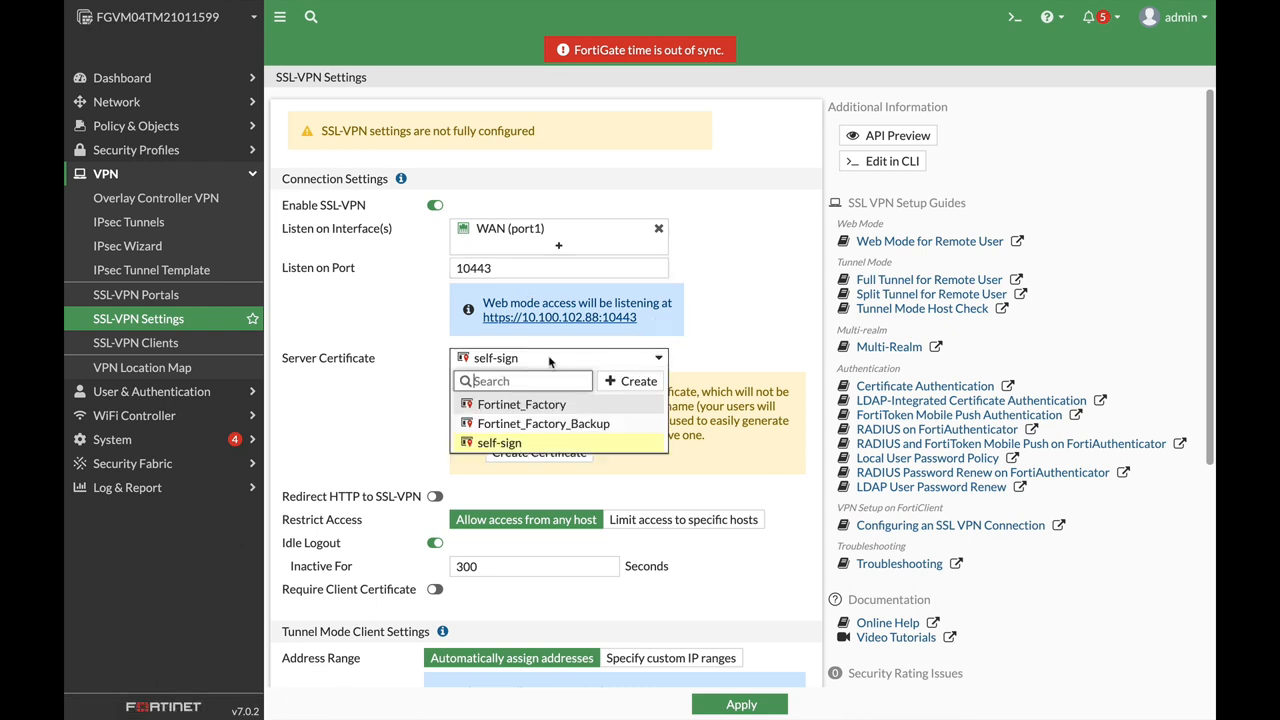
mouse_move(784, 376)
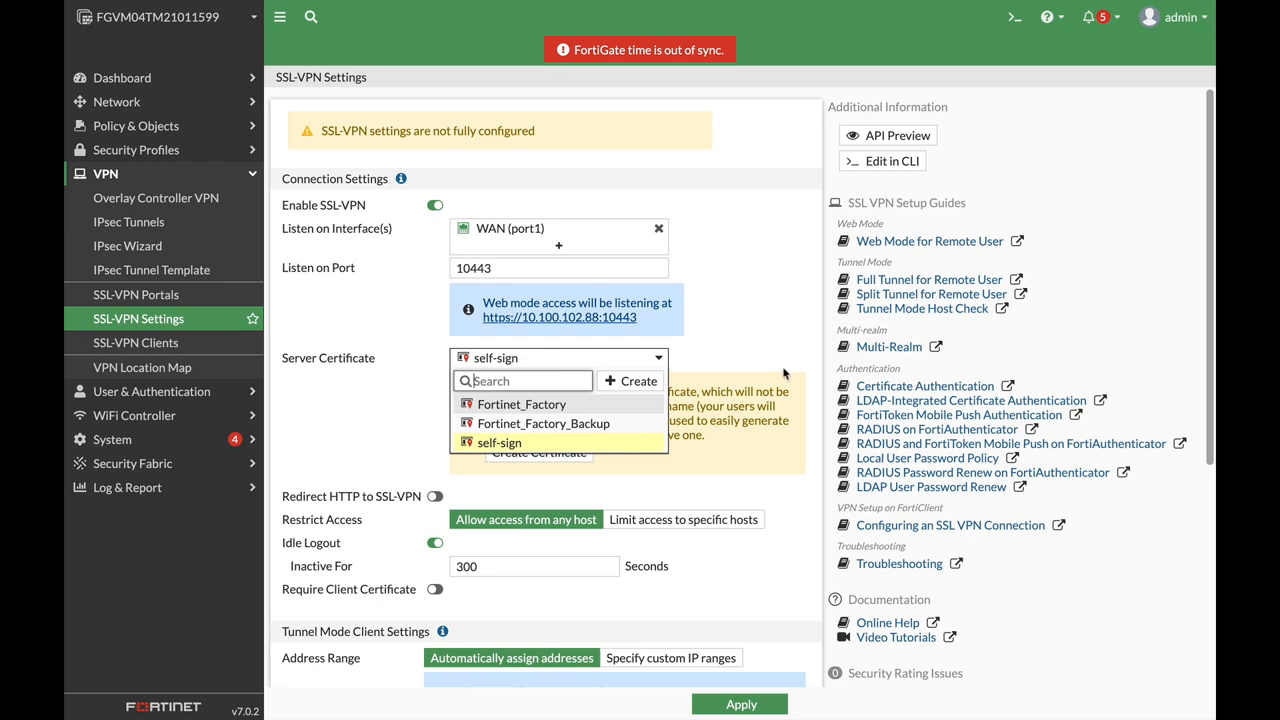
click(500, 442)
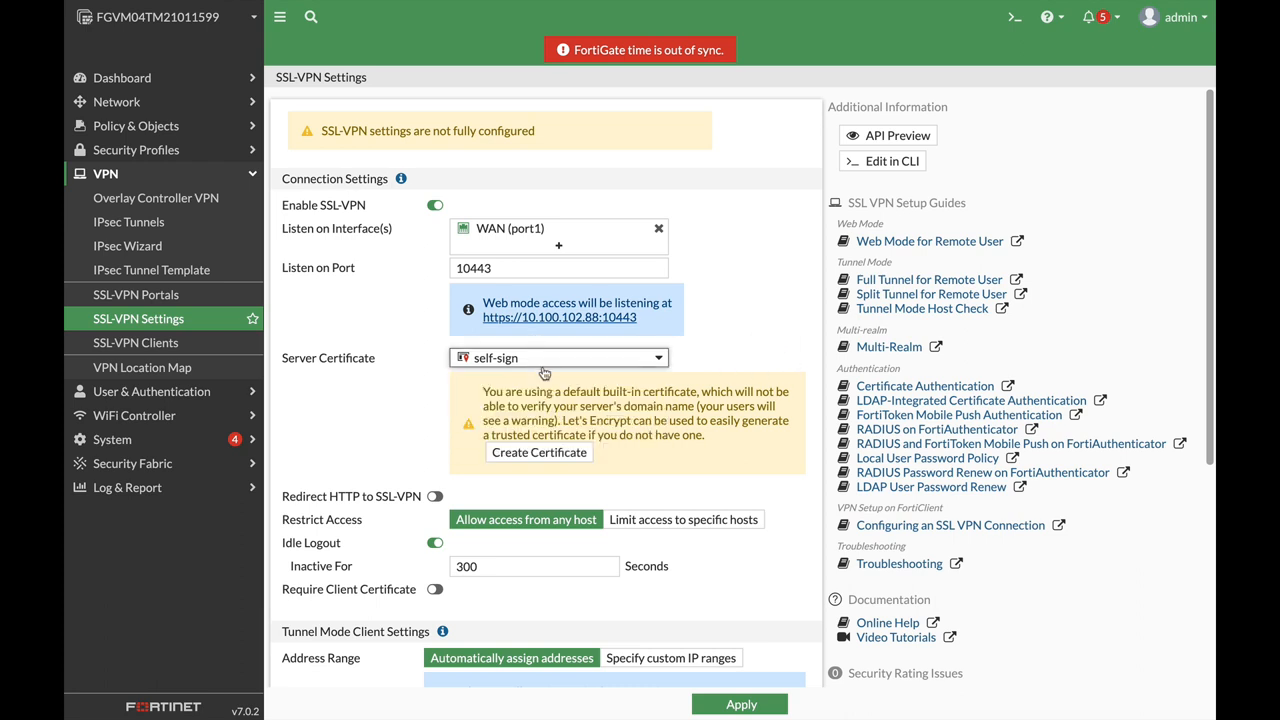
mouse_move(716, 502)
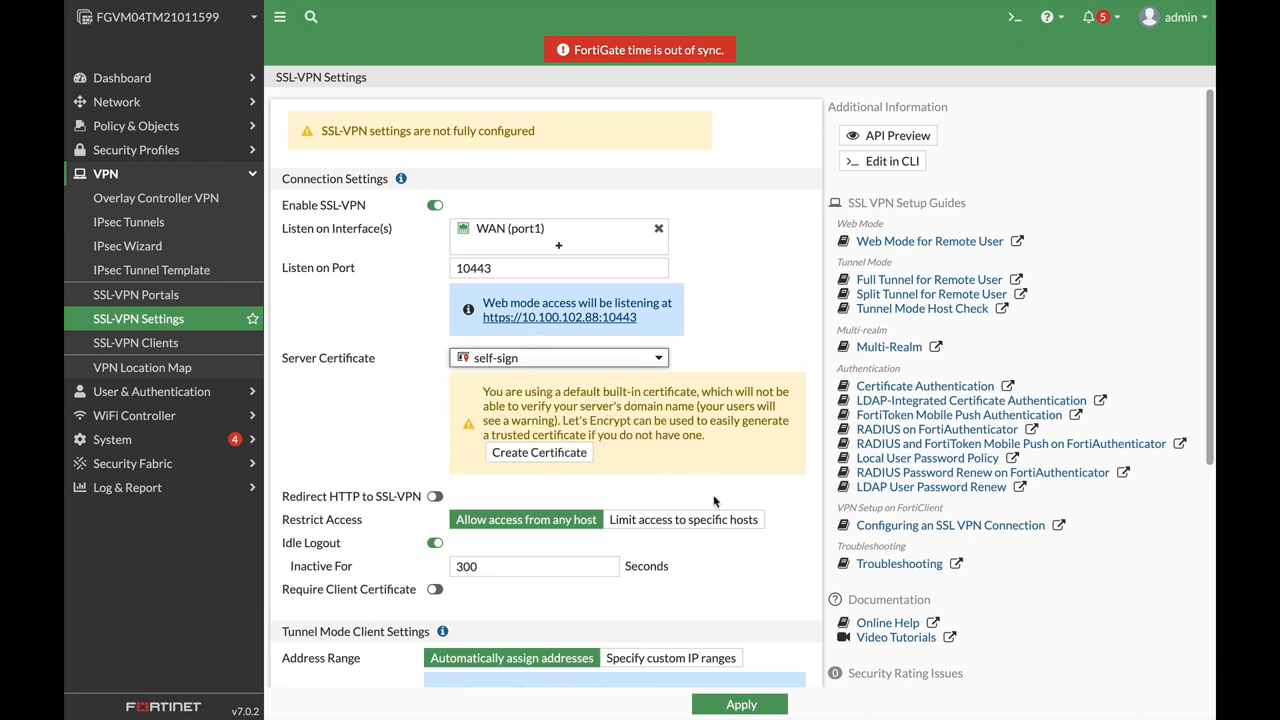
scroll(down, 3)
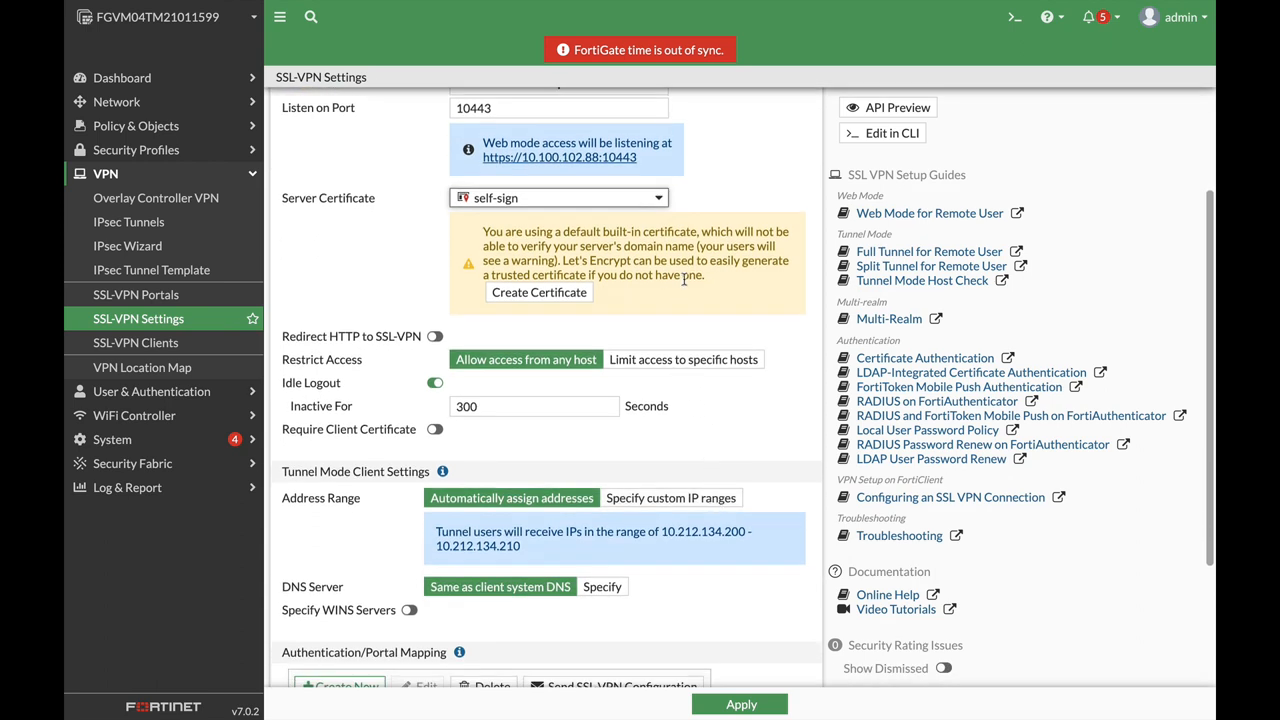
mouse_move(704, 408)
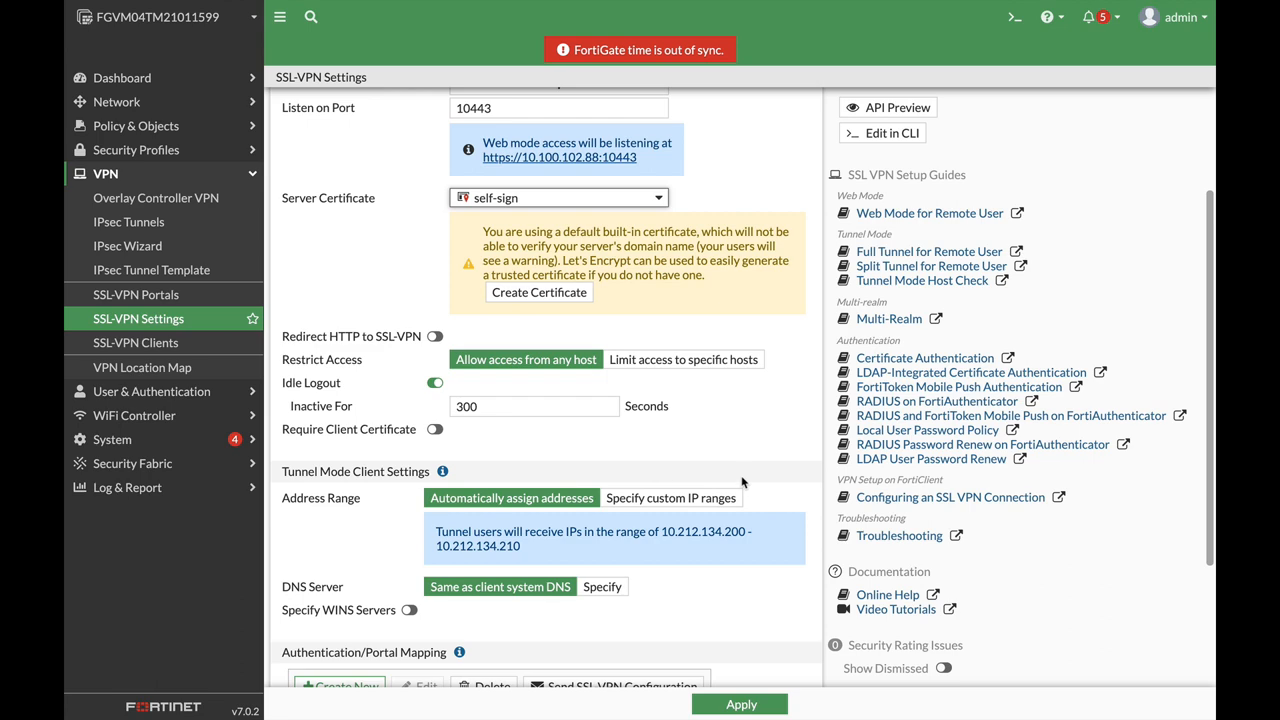
Add a new authentication/portal mapping and start creating a new user entry for it.
scroll(down, 3)
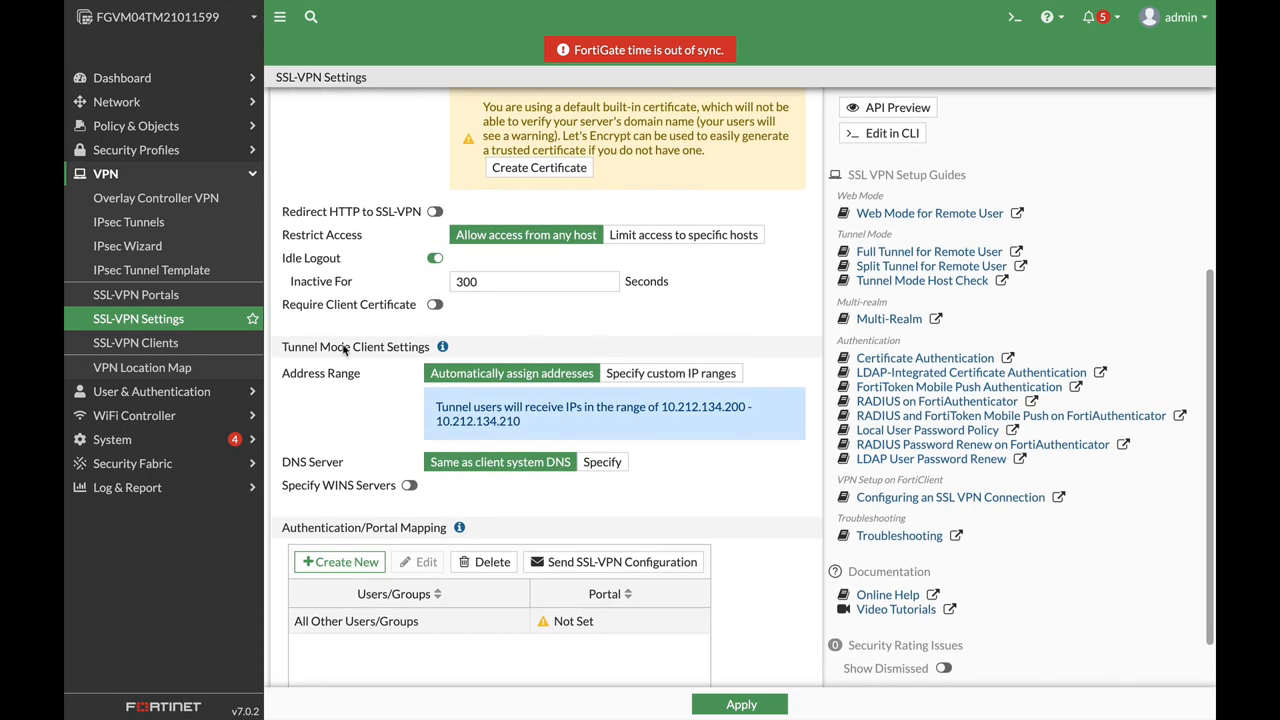
mouse_move(446, 502)
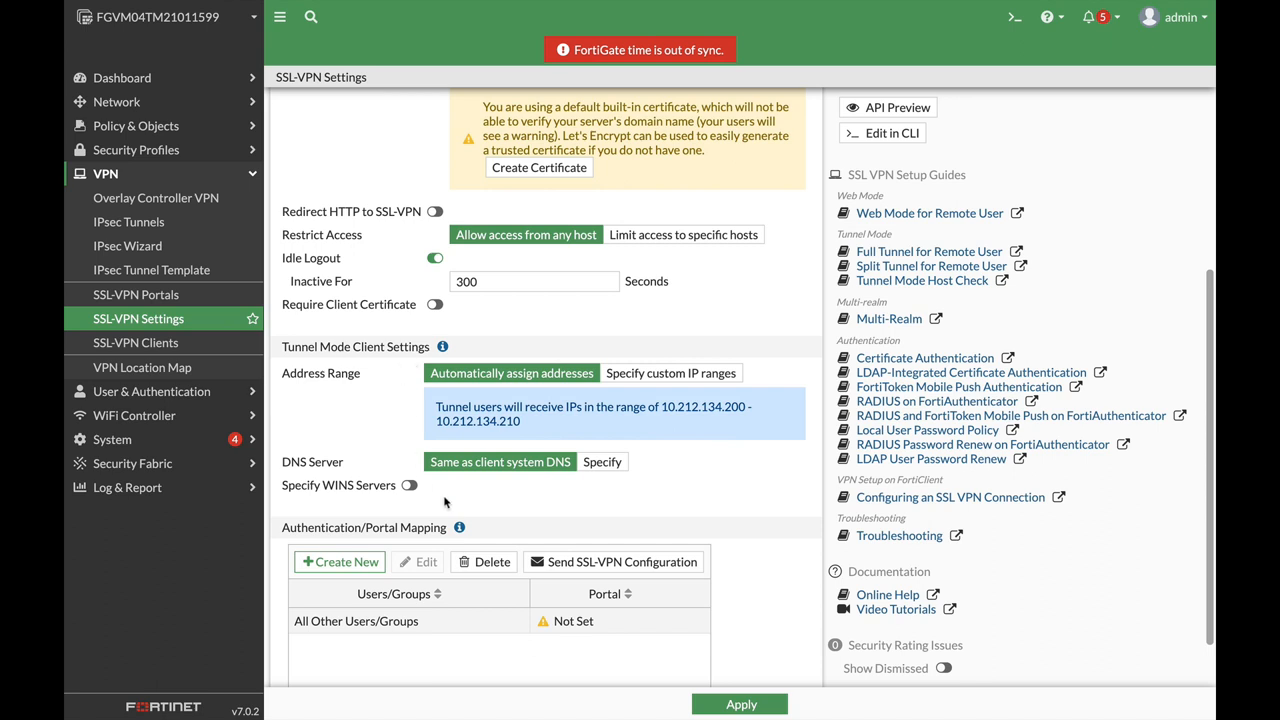
scroll(down, 3)
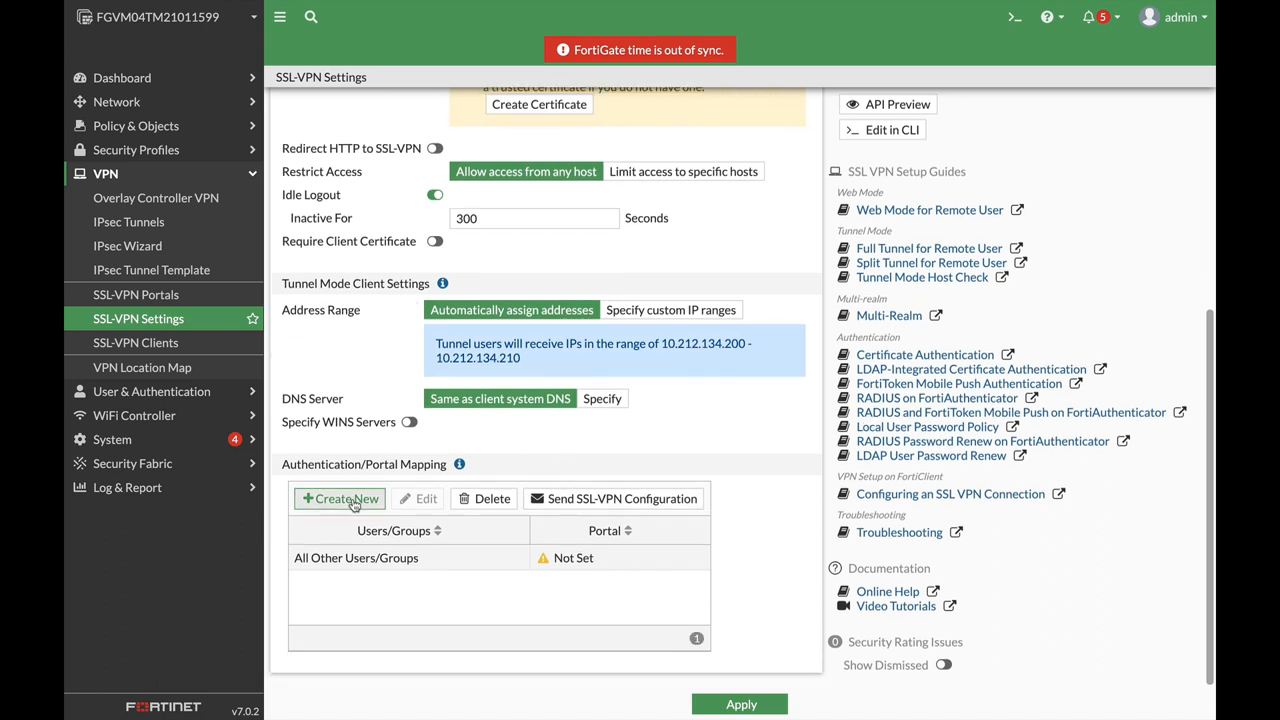
click(340, 498)
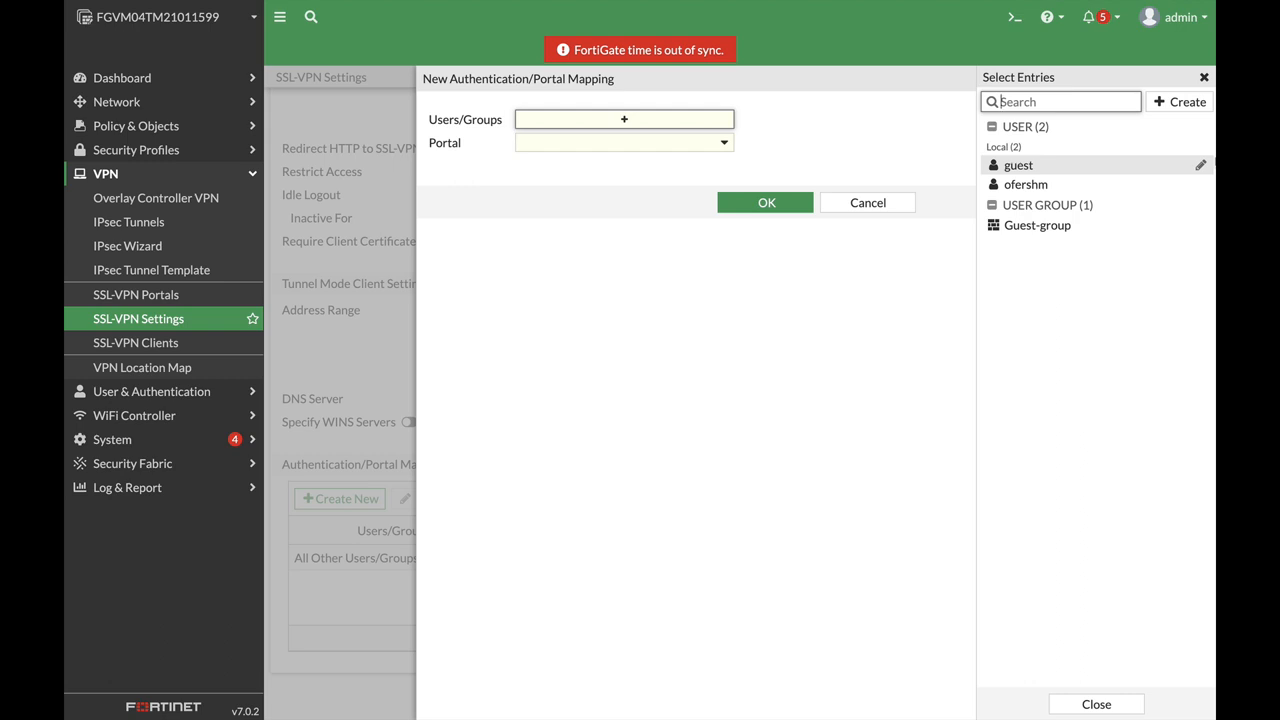
click(1180, 100)
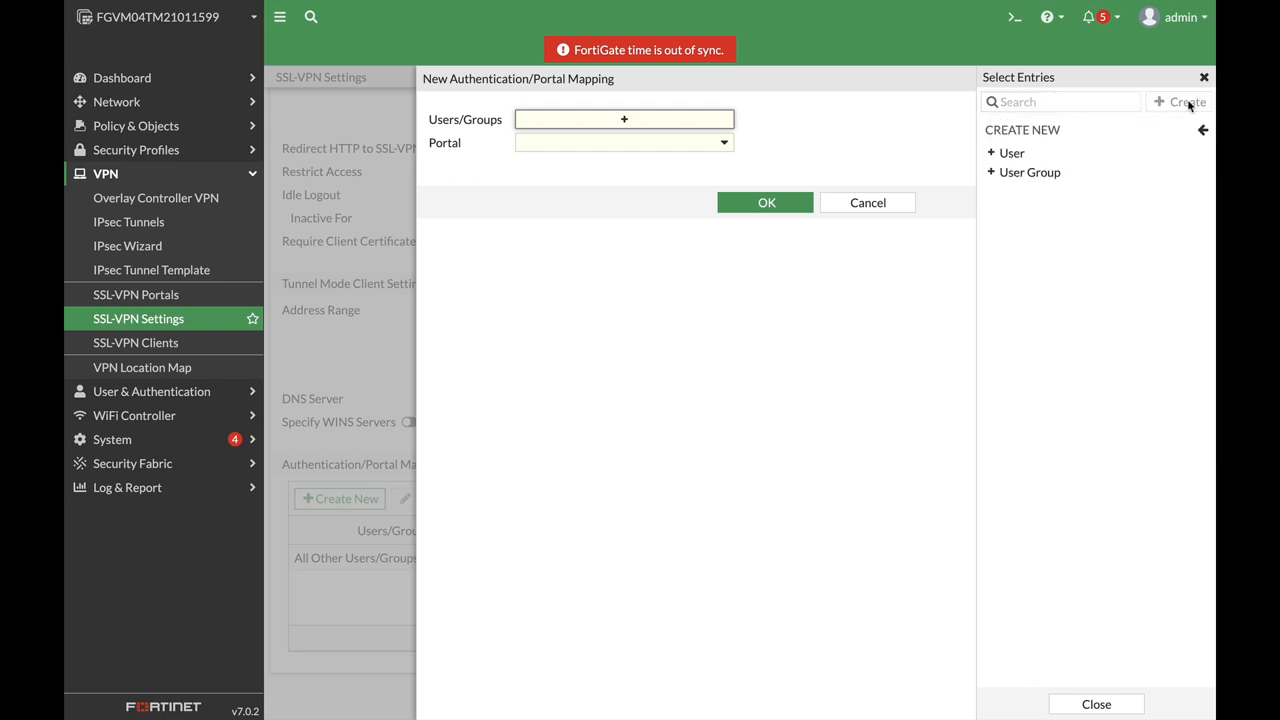
Create local user ofershm1 with a password and continue past the contact info.
click(1012, 152)
text(o)
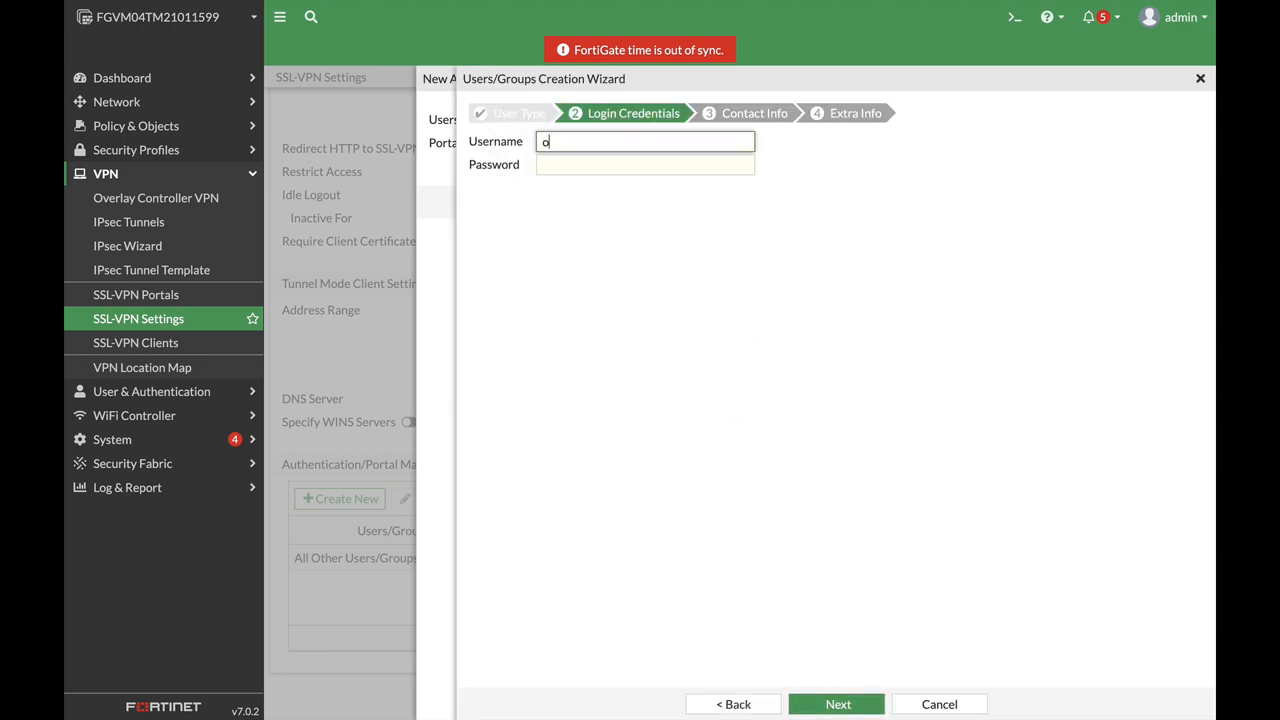
text(fershm)
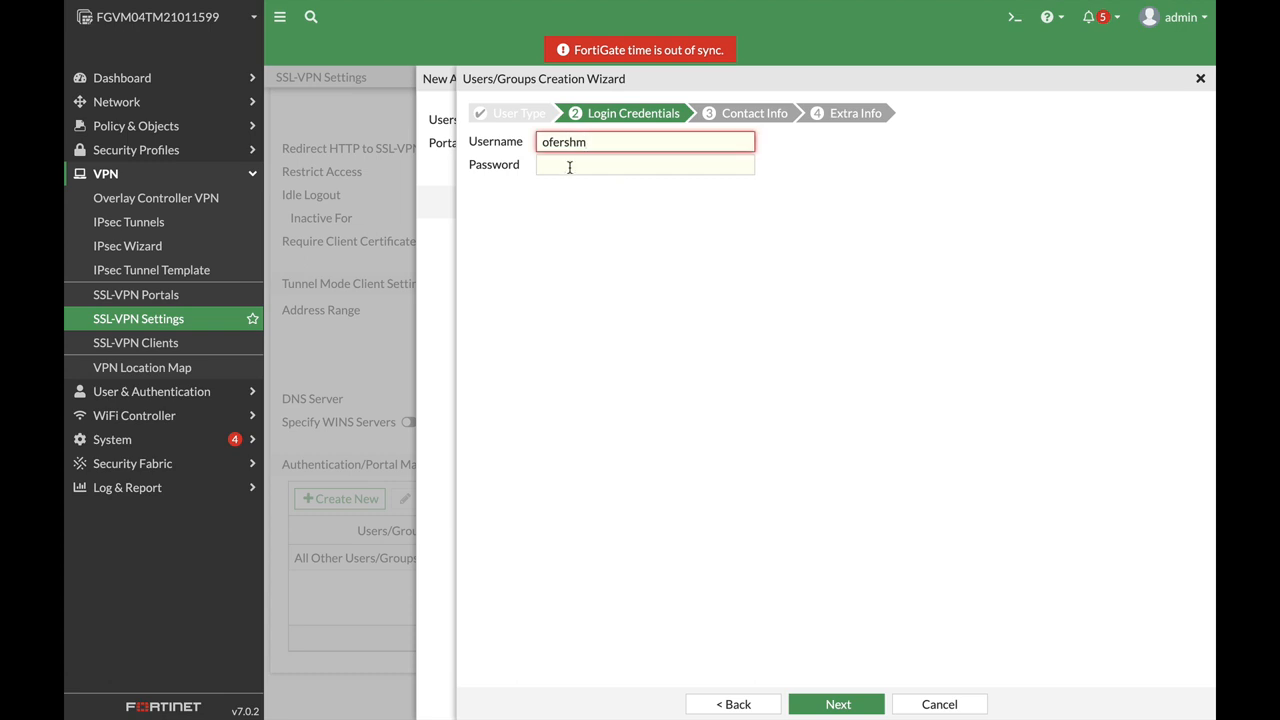
text(•••)
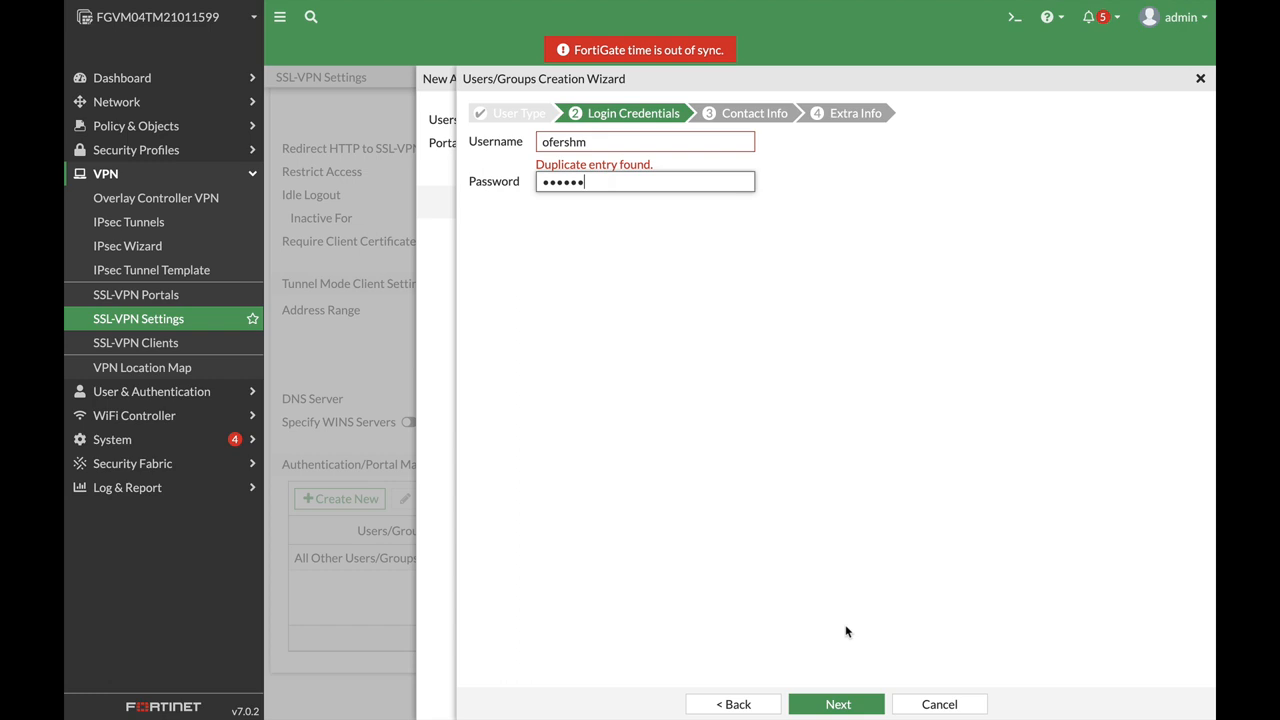
text(1)
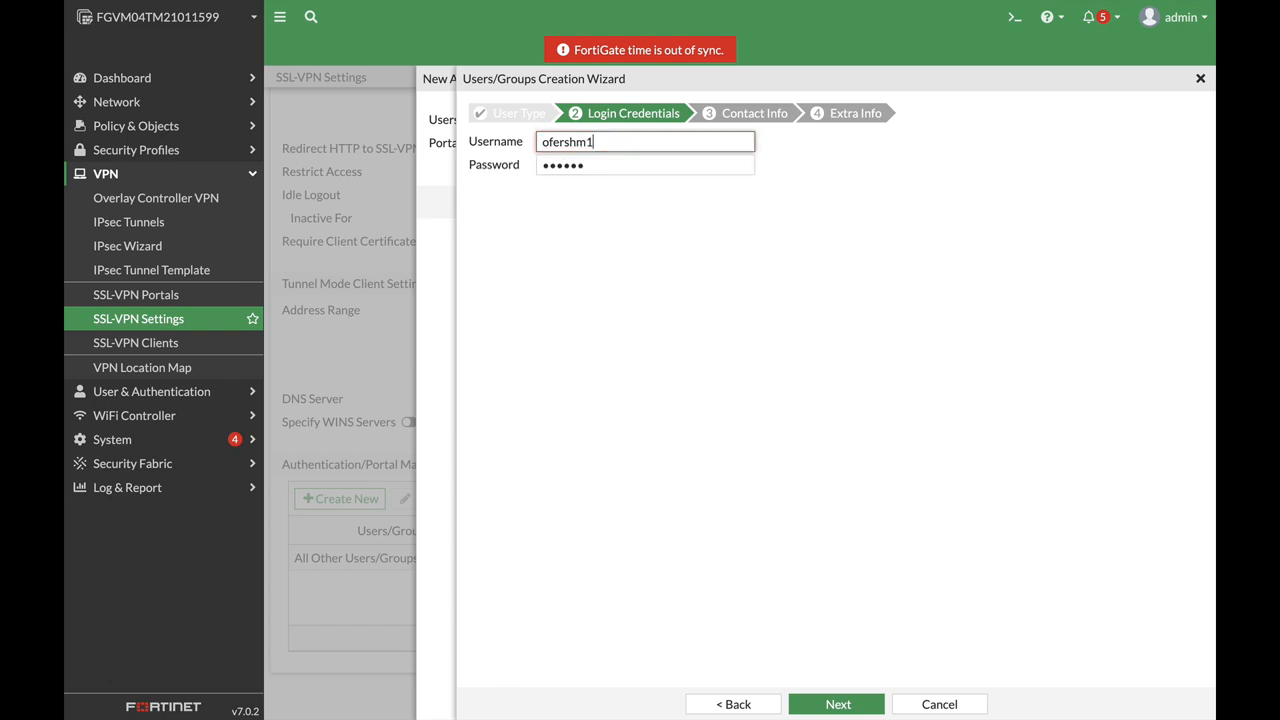
click(836, 704)
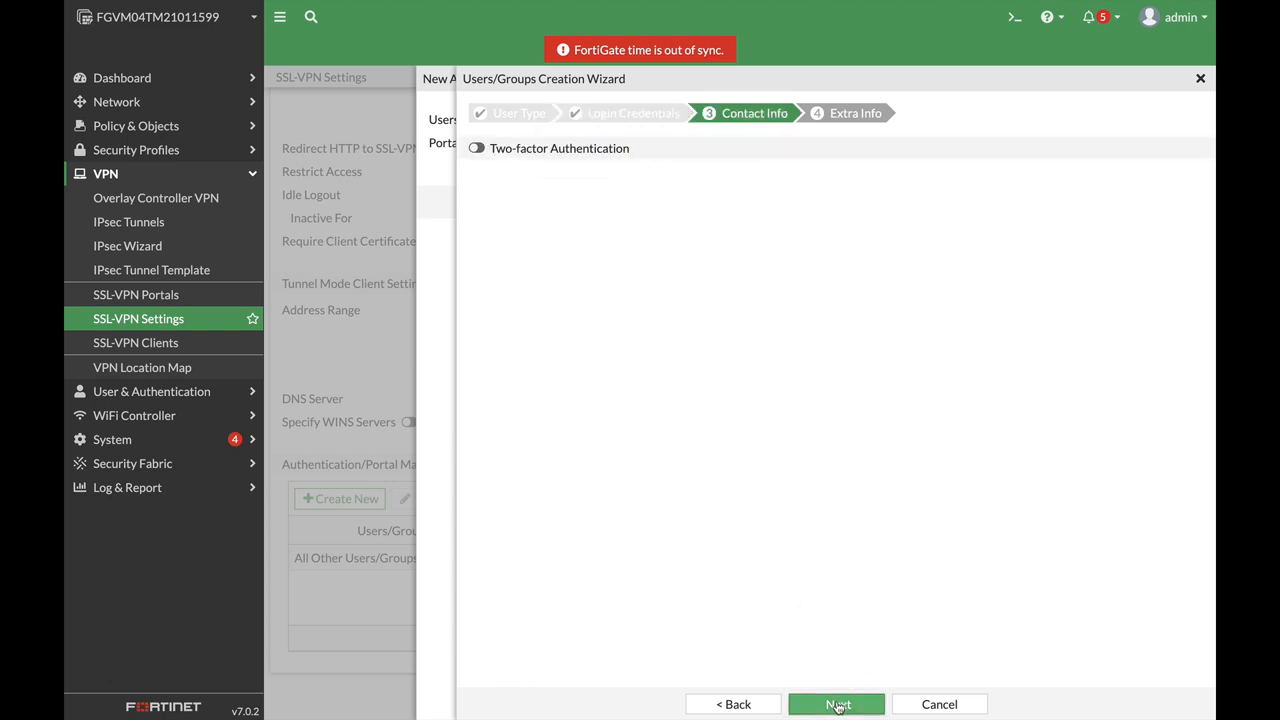
click(836, 704)
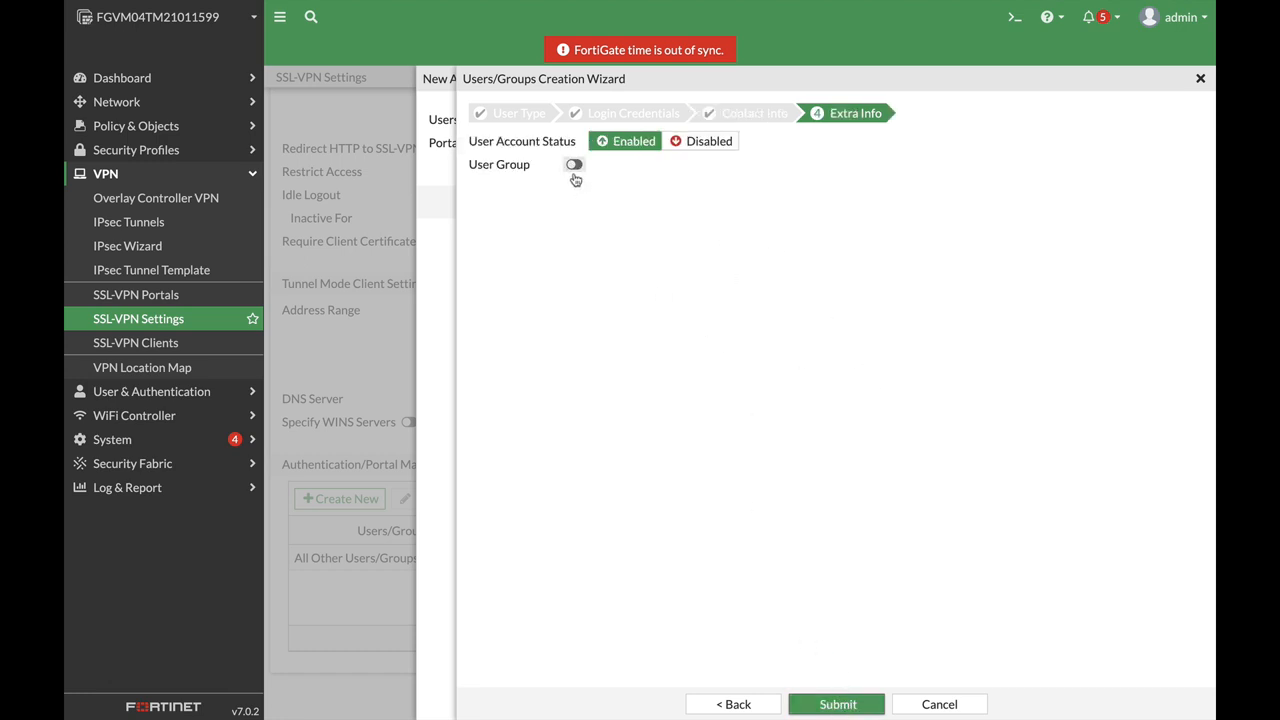
click(572, 164)
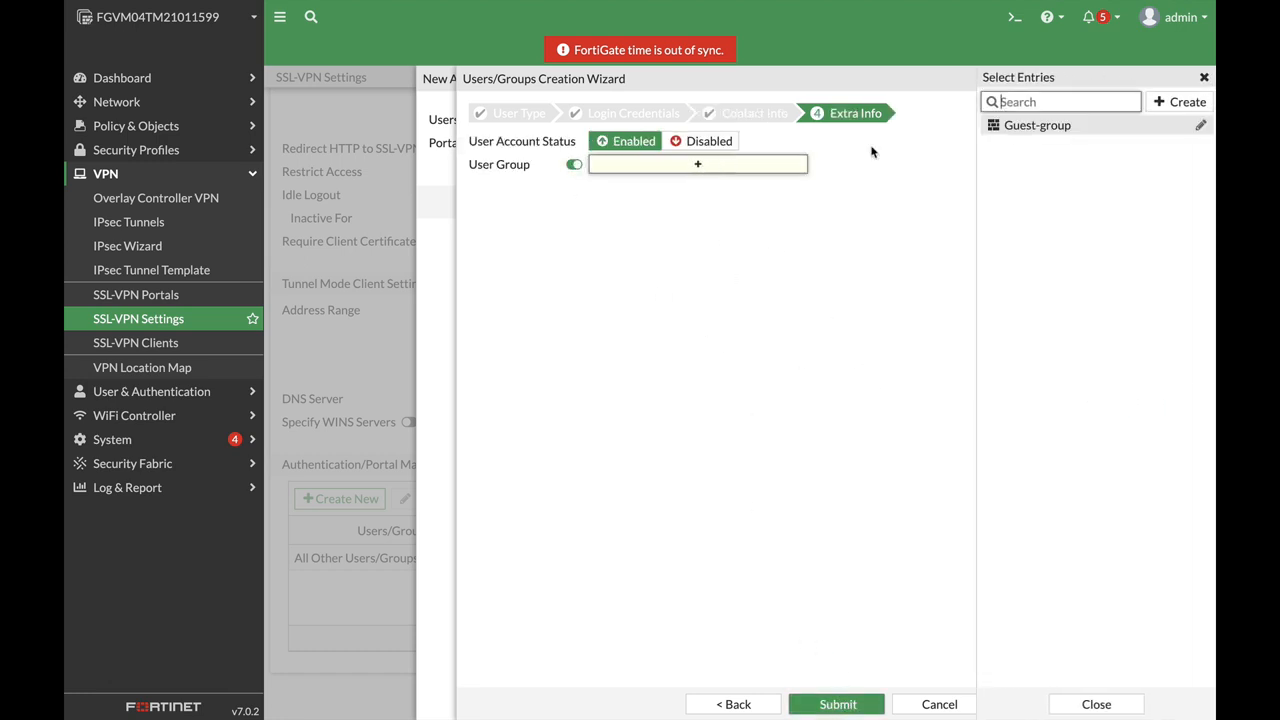
click(1184, 100)
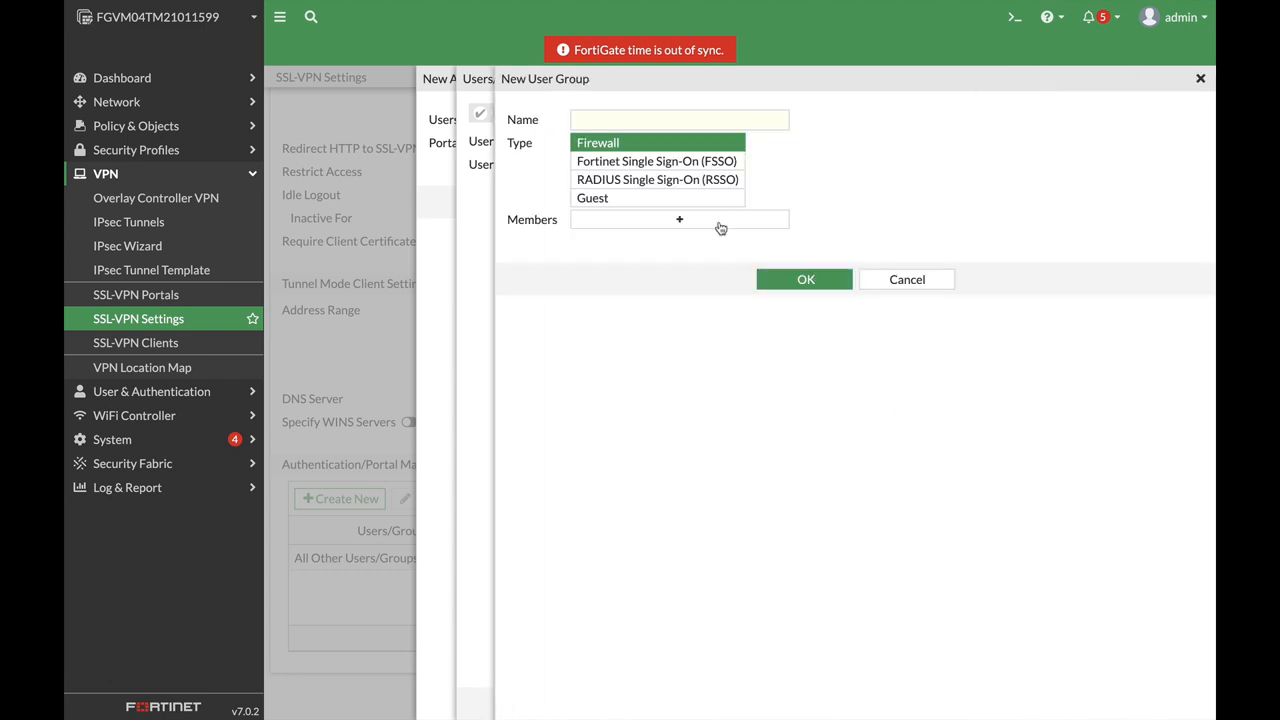
text(ssl)
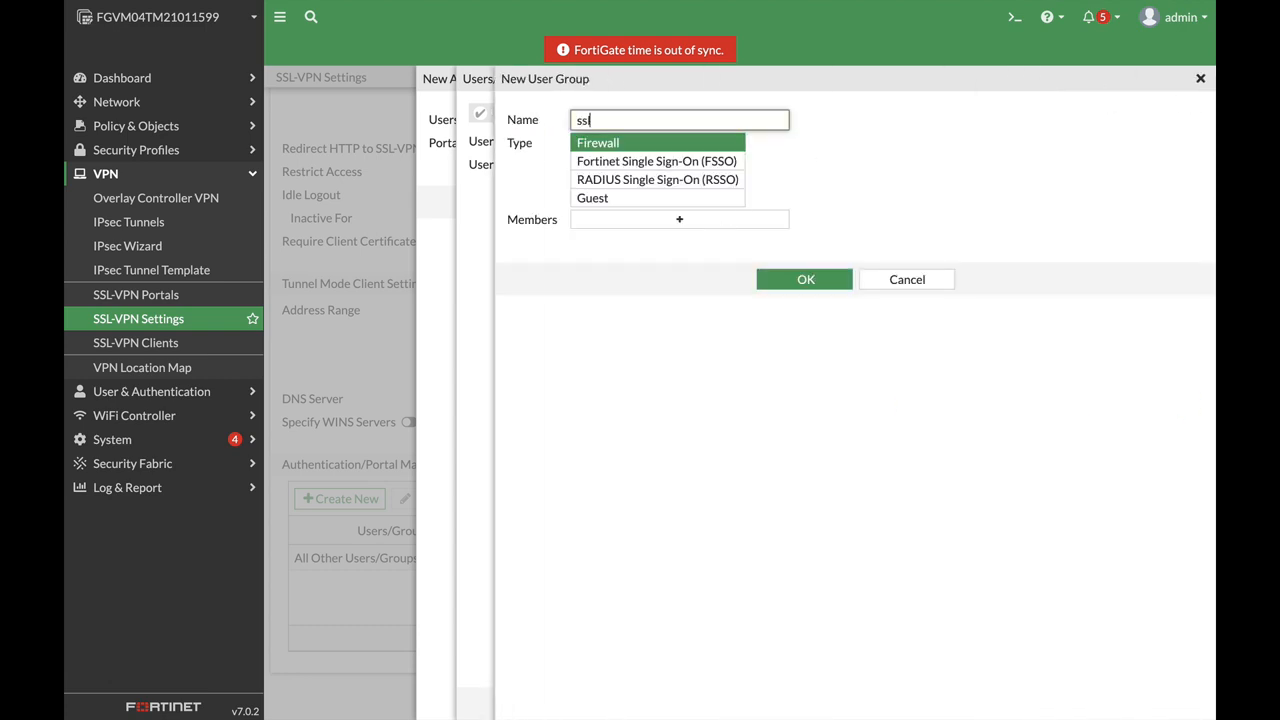
text(vpn)
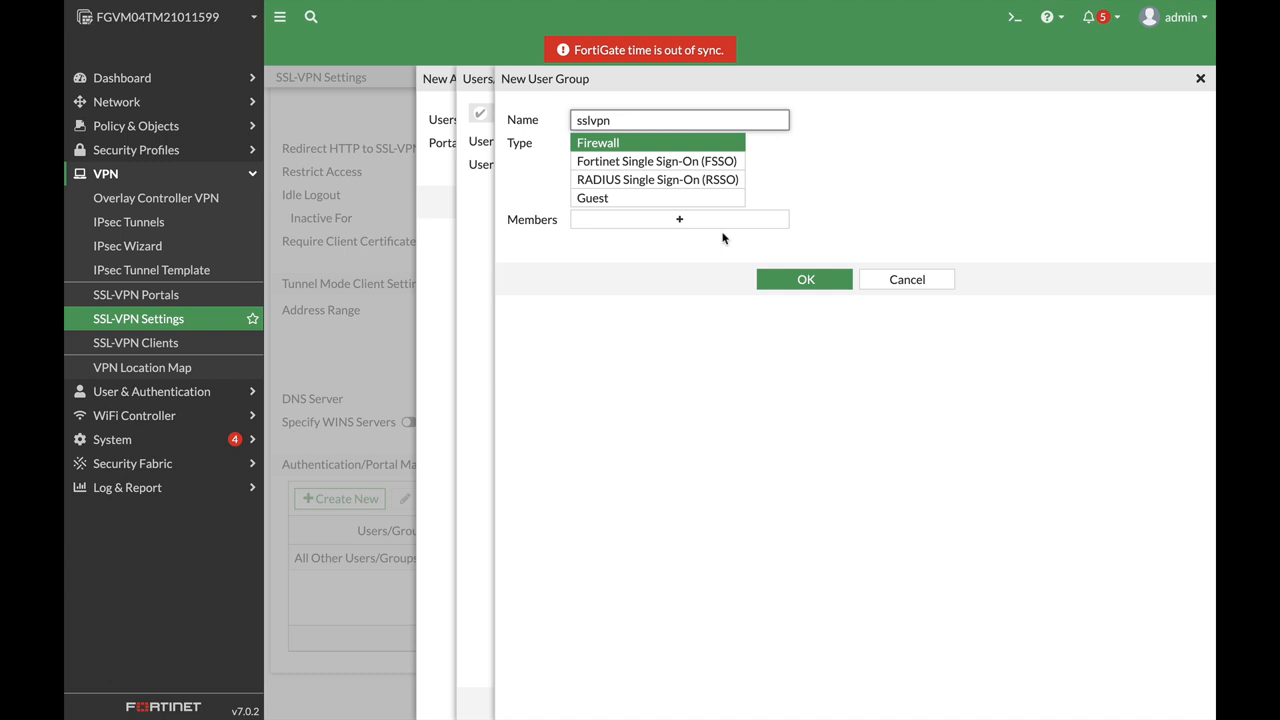
click(804, 280)
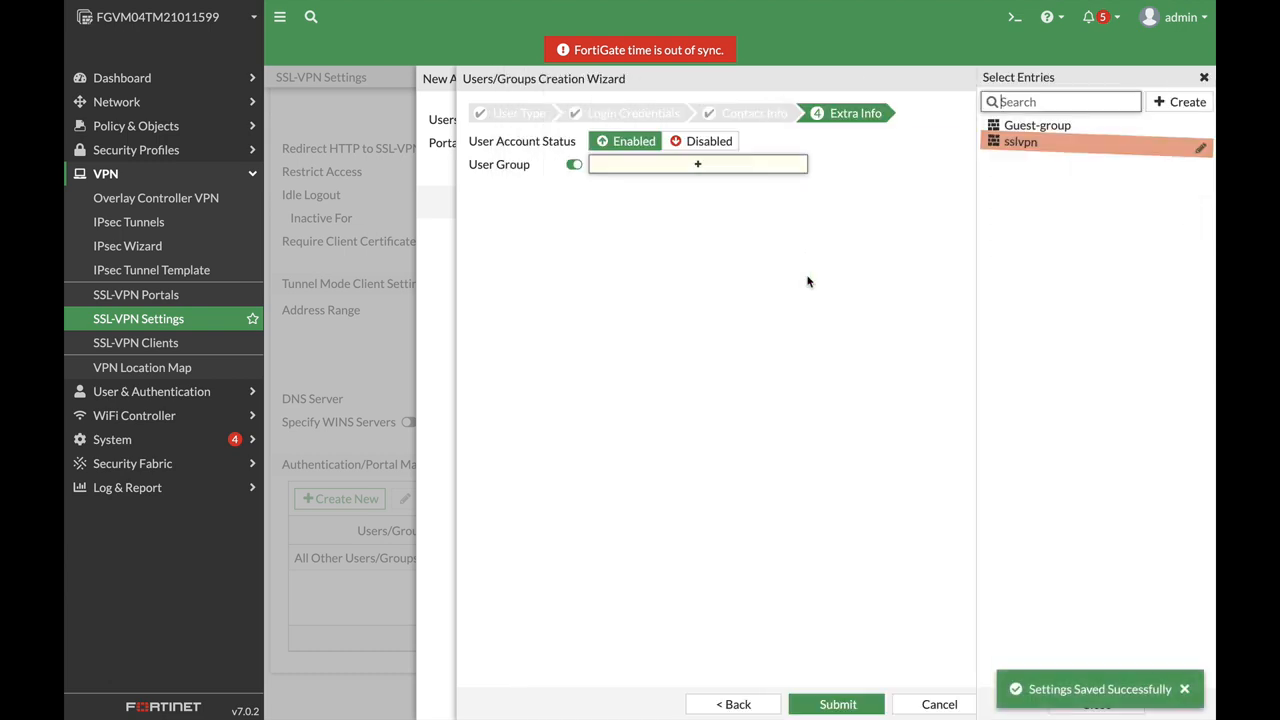
click(1020, 140)
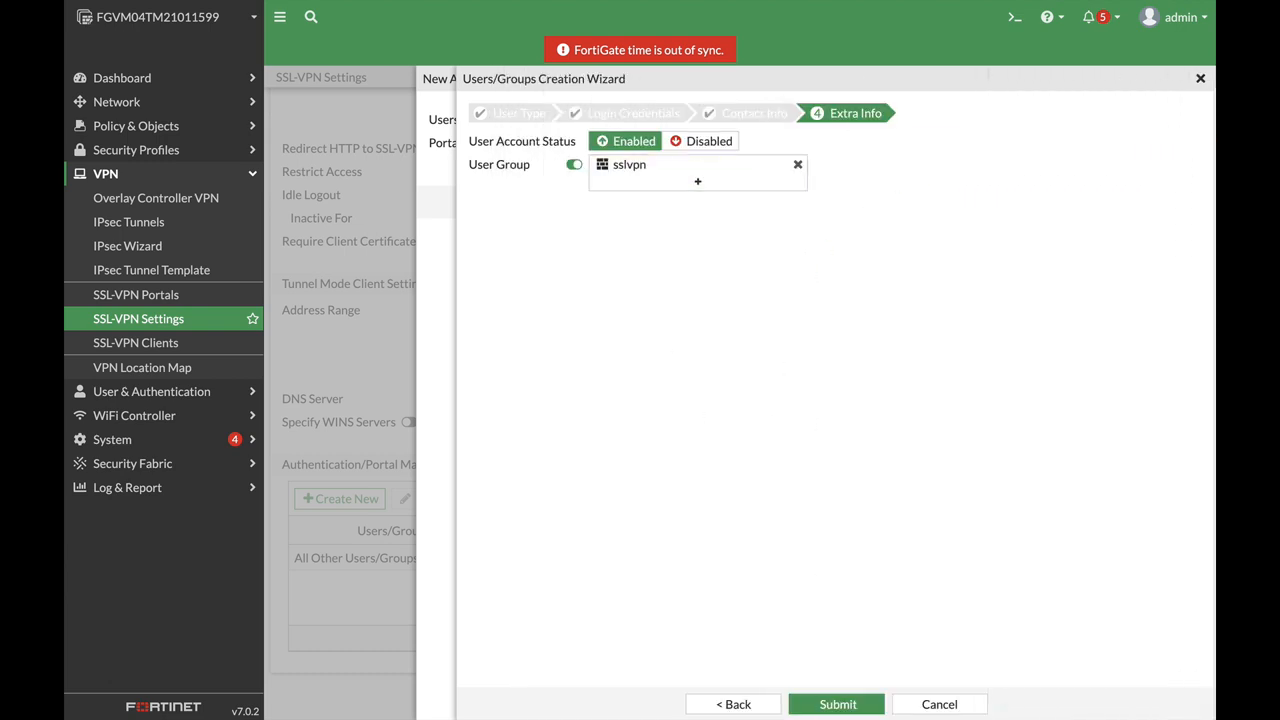
click(836, 704)
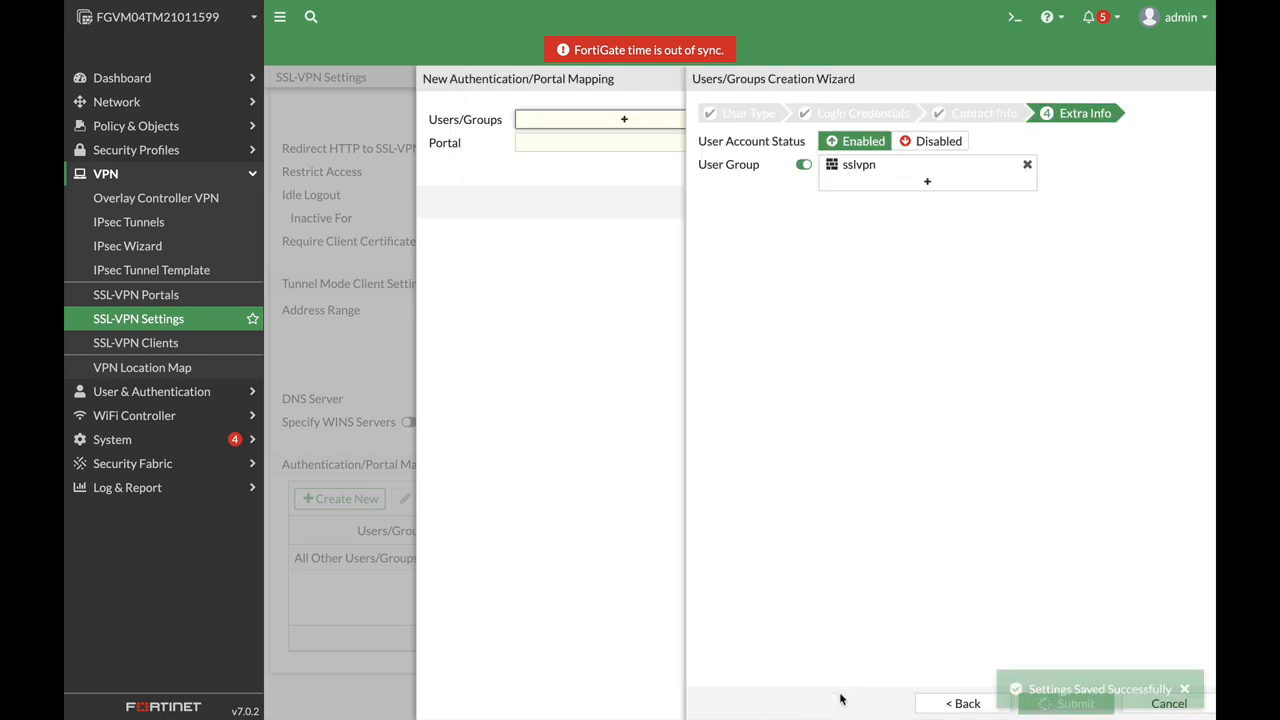
Map the sslvpn group to the OMICRON portal.
click(624, 120)
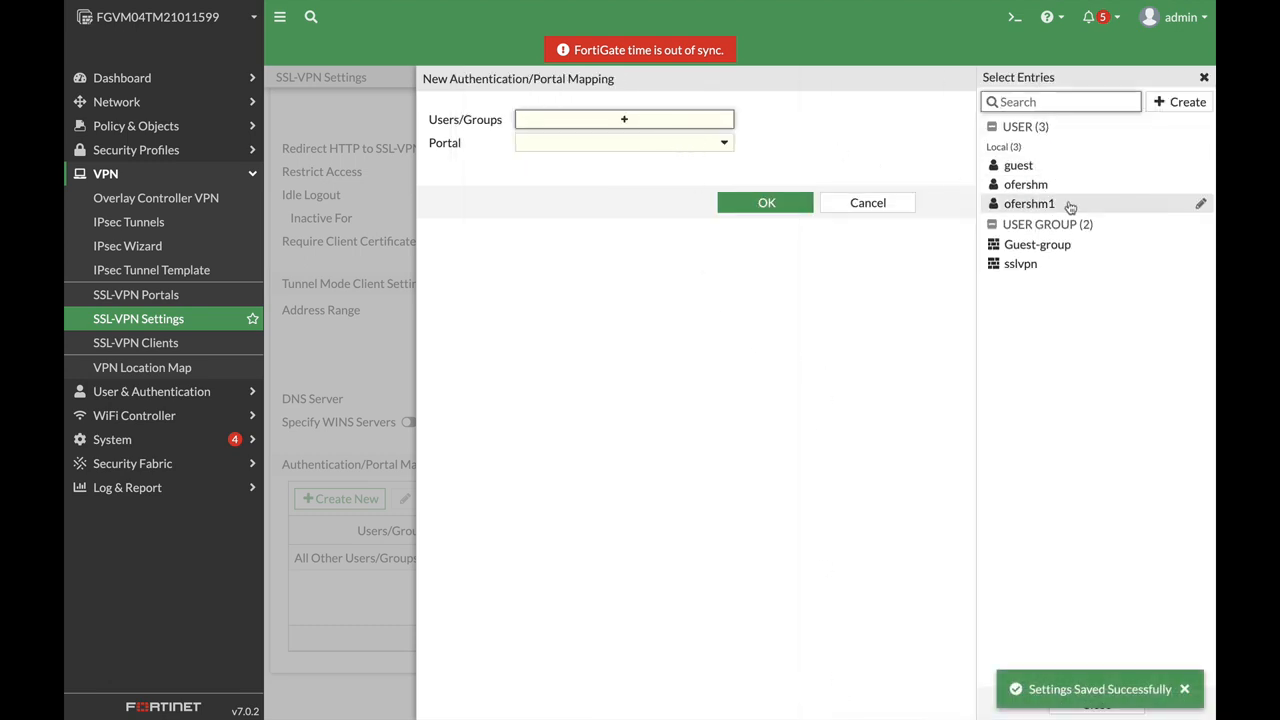
click(1020, 264)
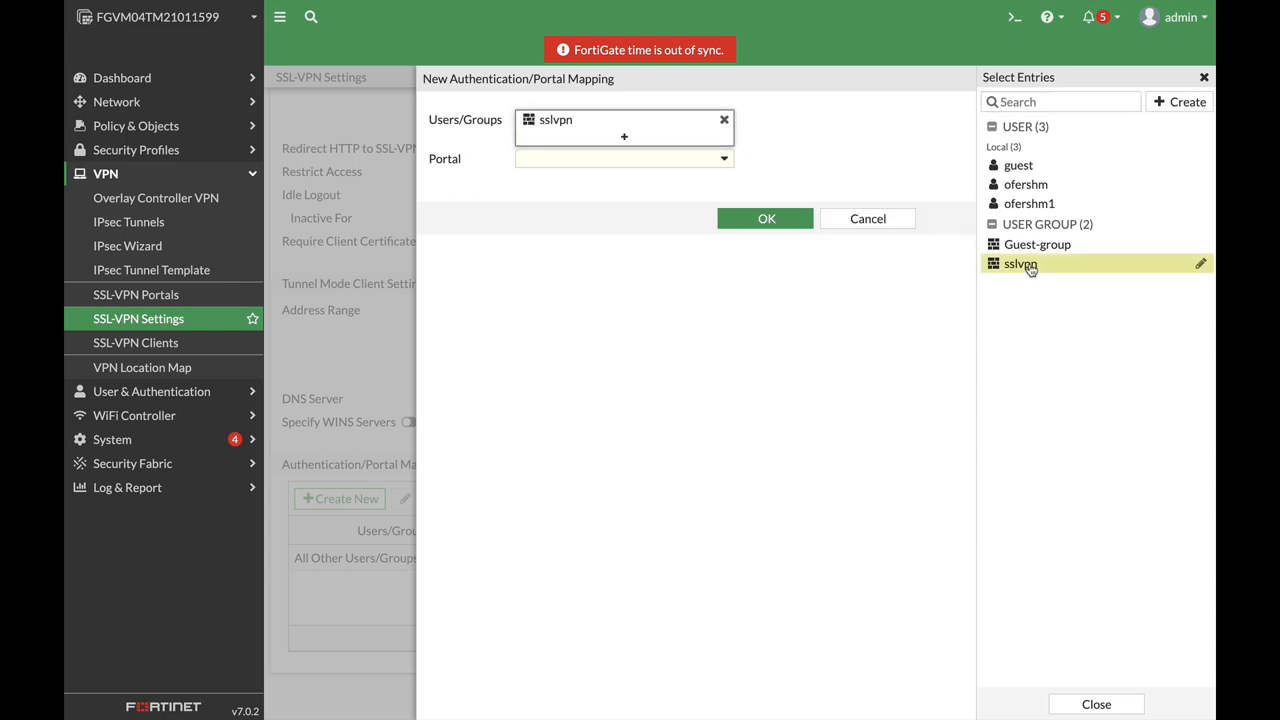
click(624, 158)
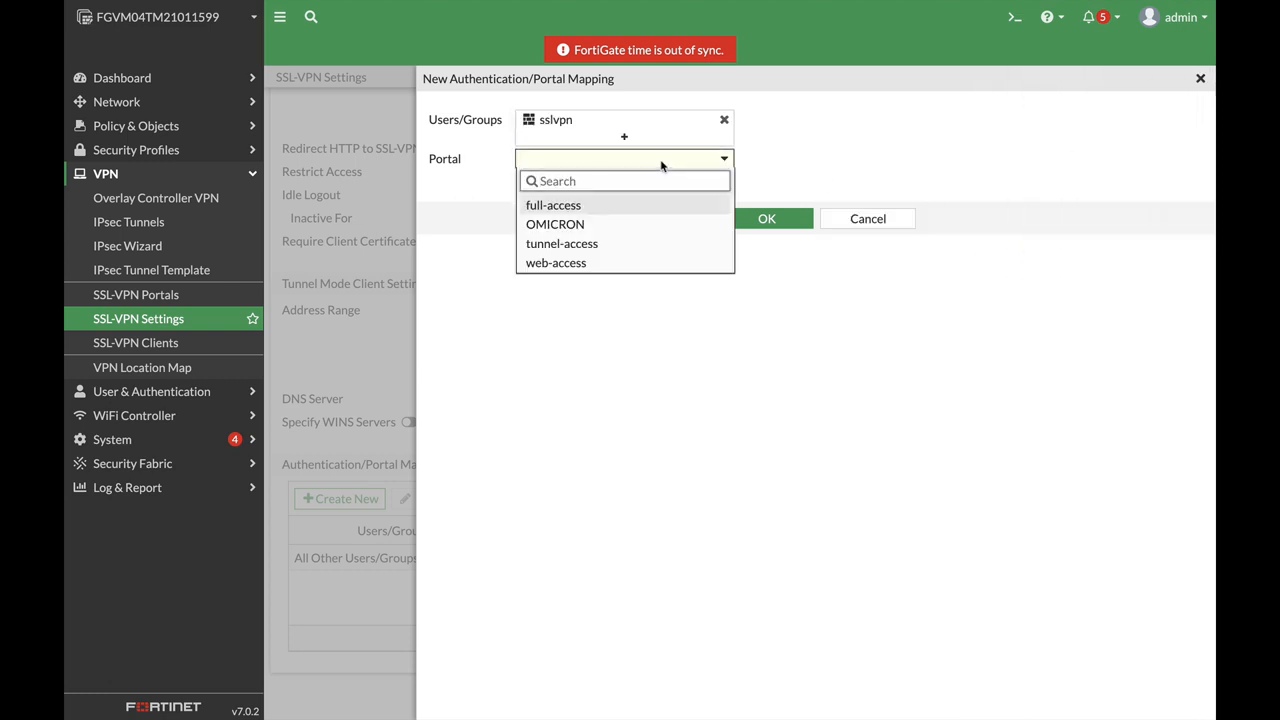
click(556, 224)
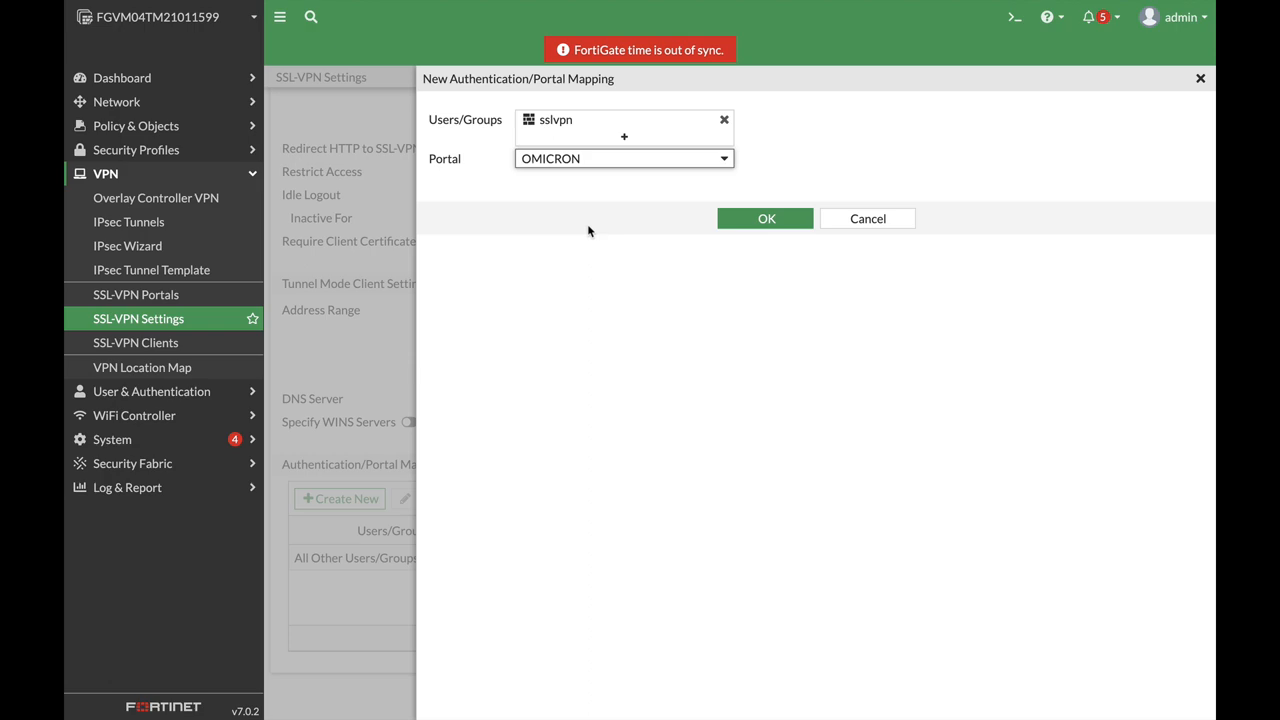
click(766, 218)
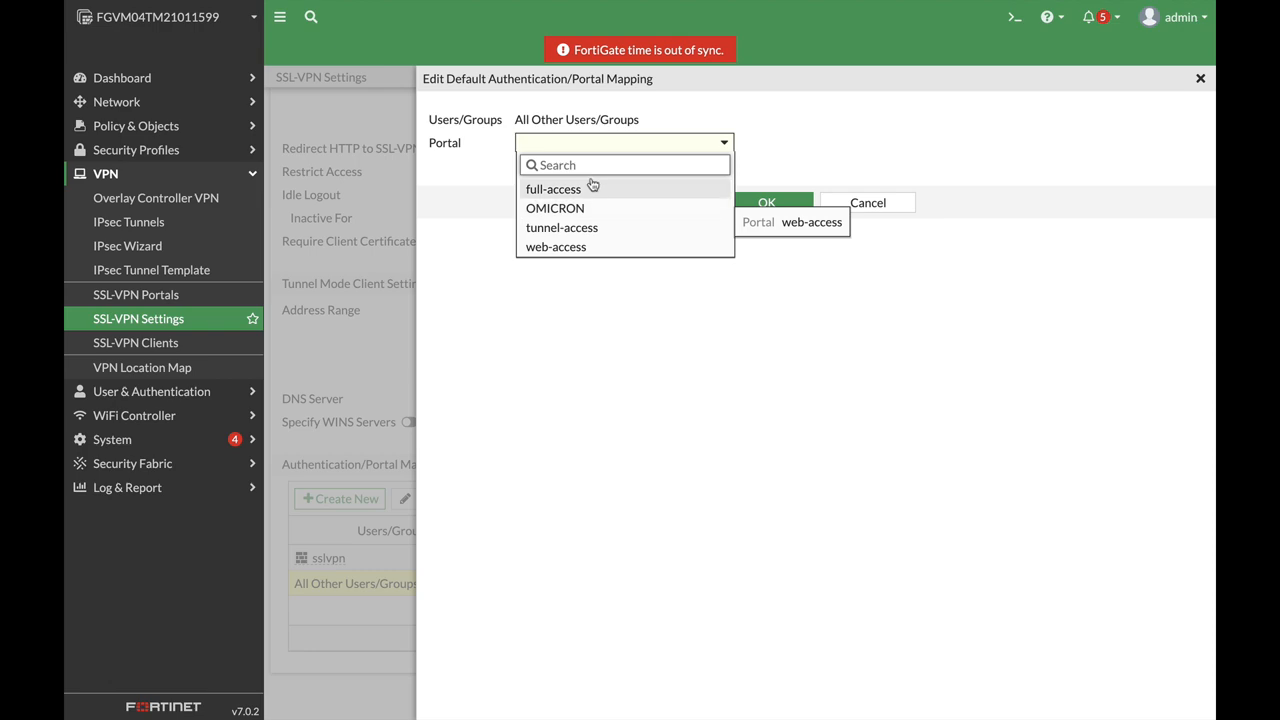
Send all other users and groups to the full-access portal.
click(552, 188)
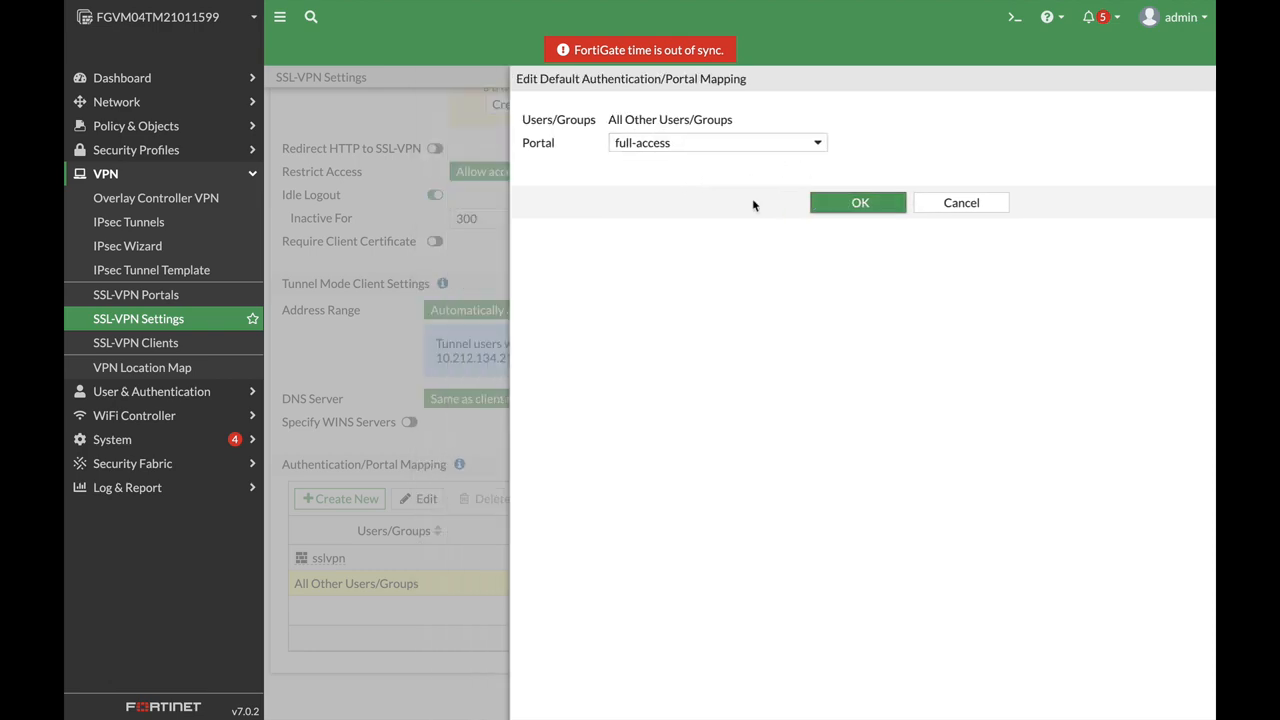
click(858, 202)
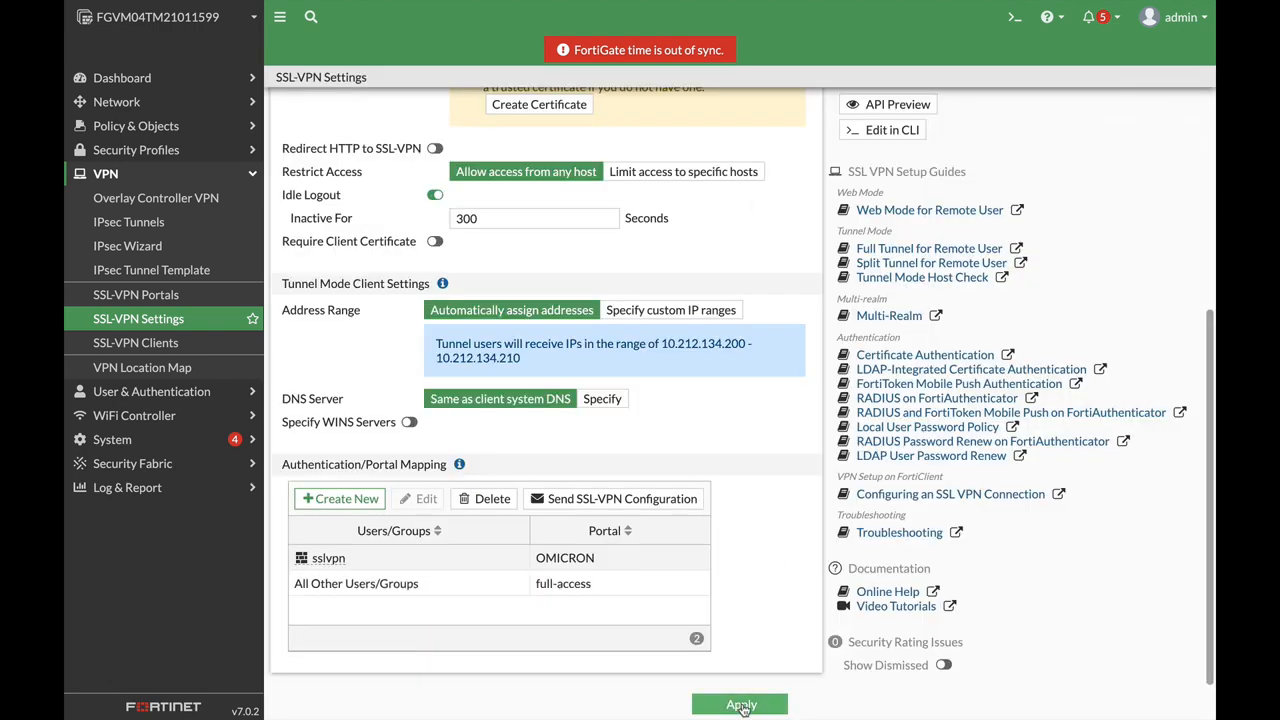
Apply the SSL-VPN settings and start a new policy going out through SERVERS (port4).
click(740, 704)
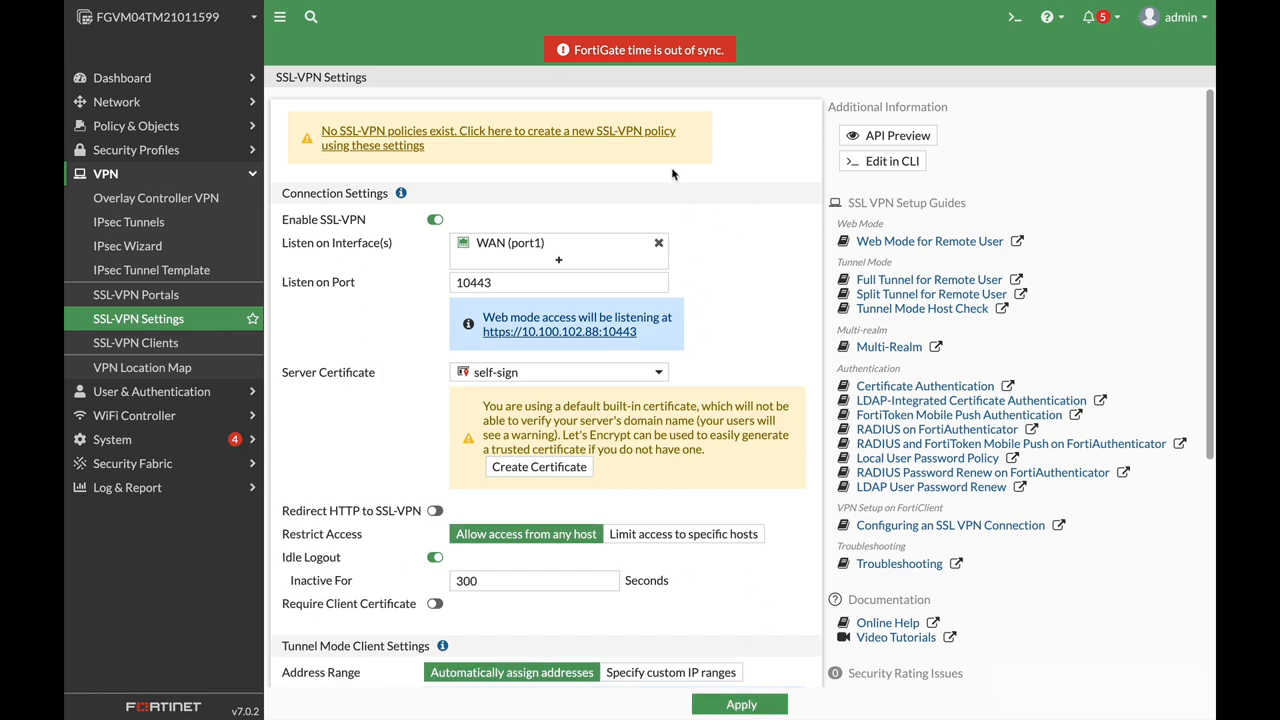
mouse_move(414, 136)
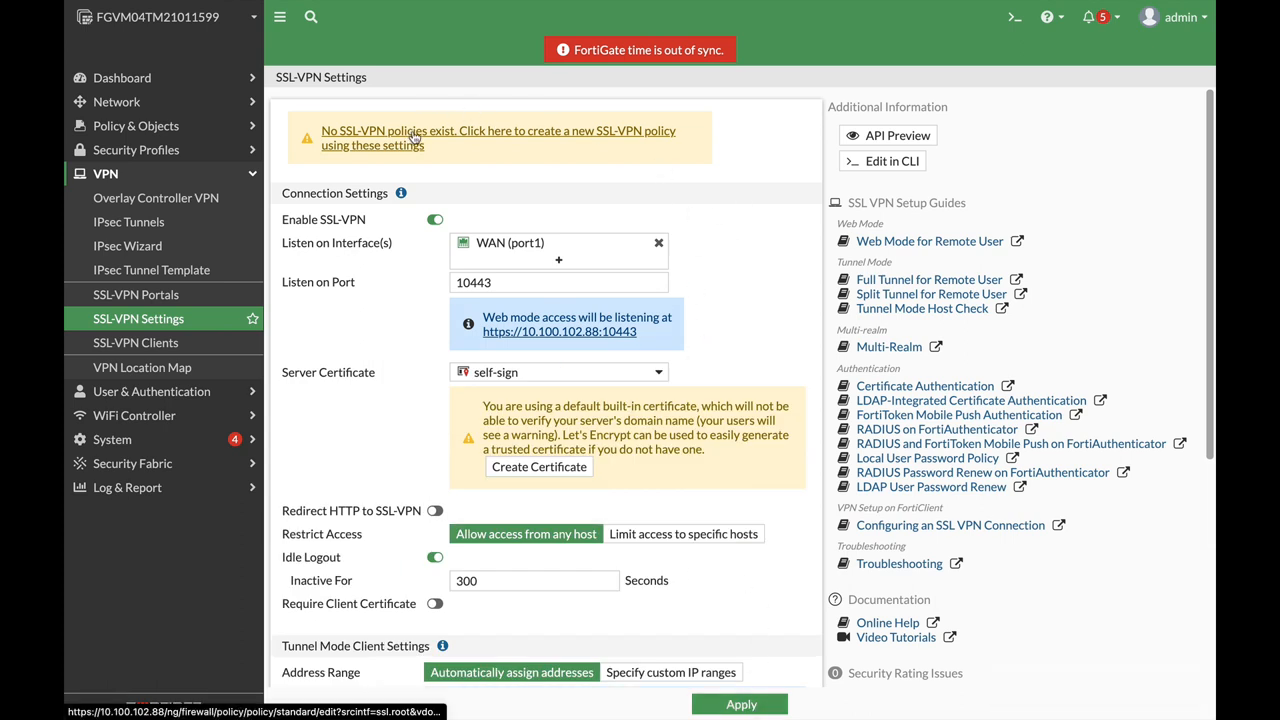
click(496, 136)
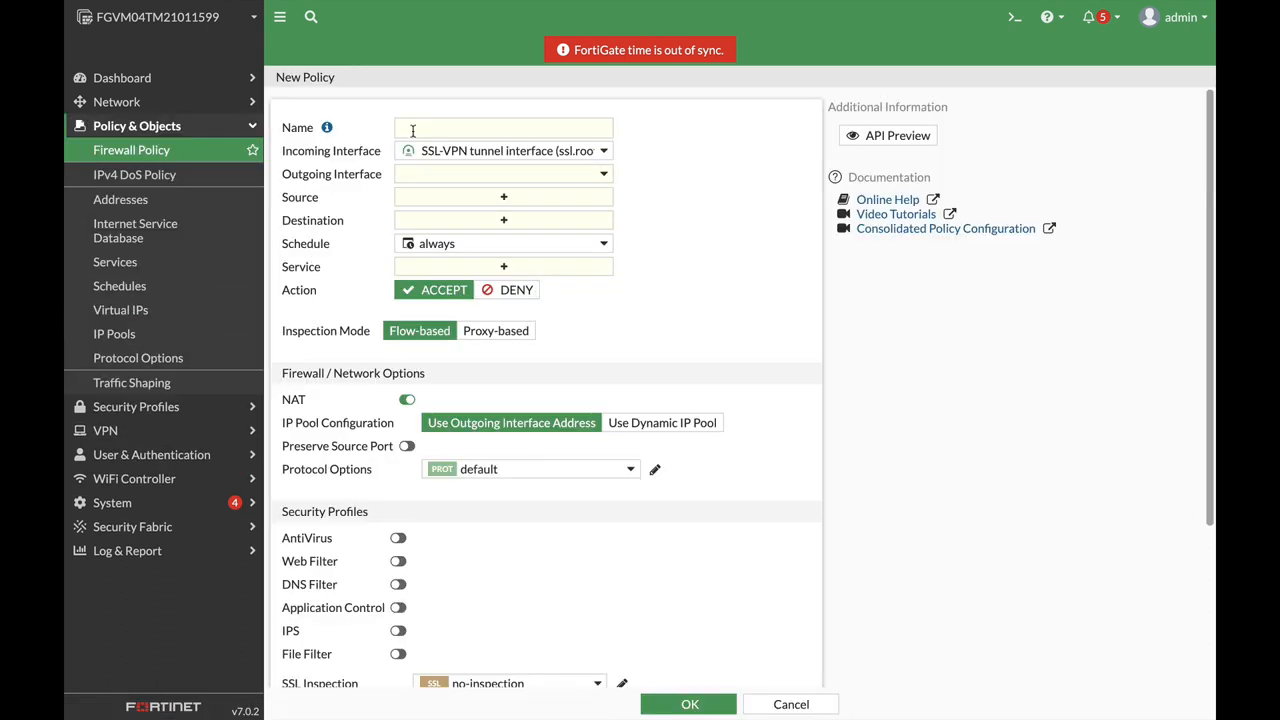
click(504, 128)
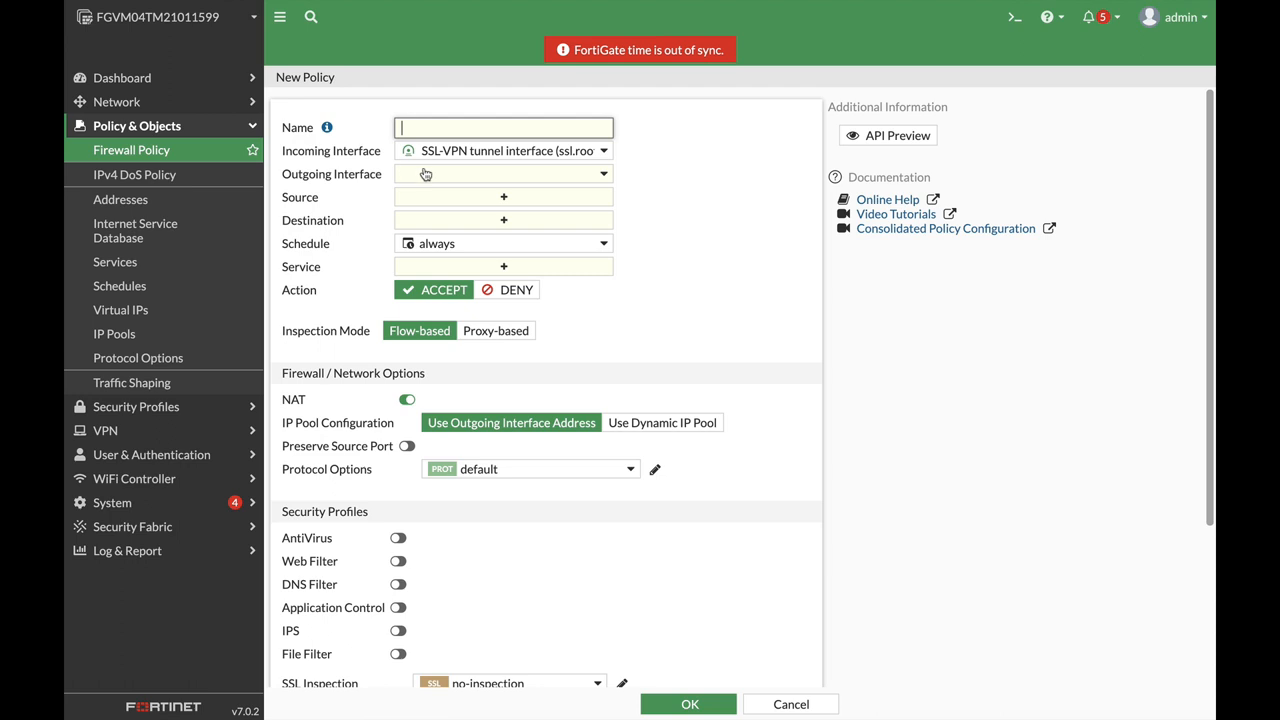
mouse_move(468, 164)
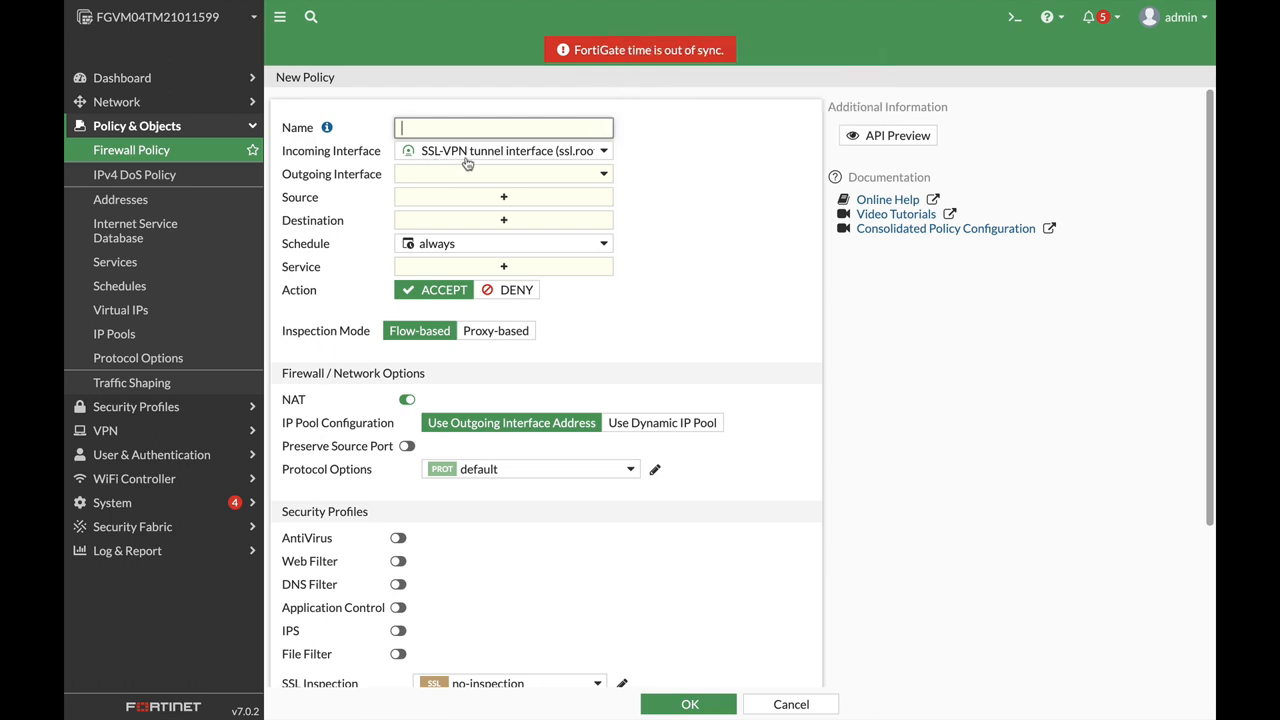
mouse_move(460, 180)
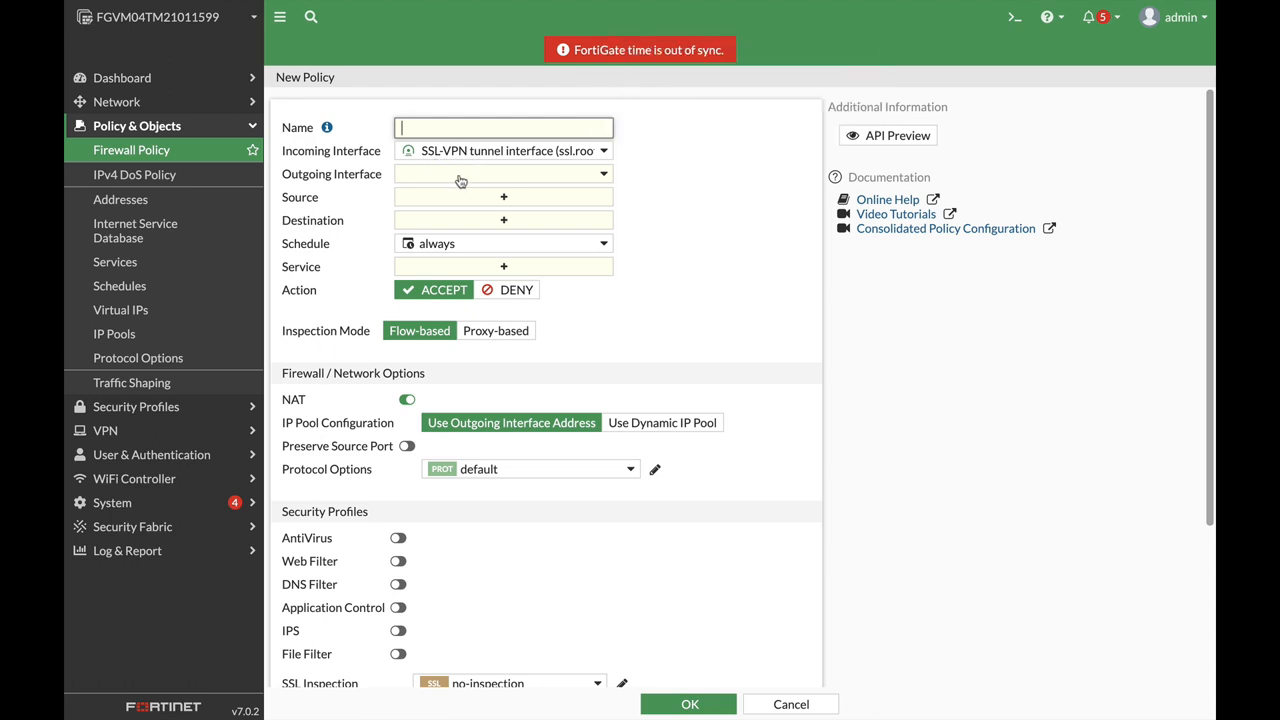
click(504, 172)
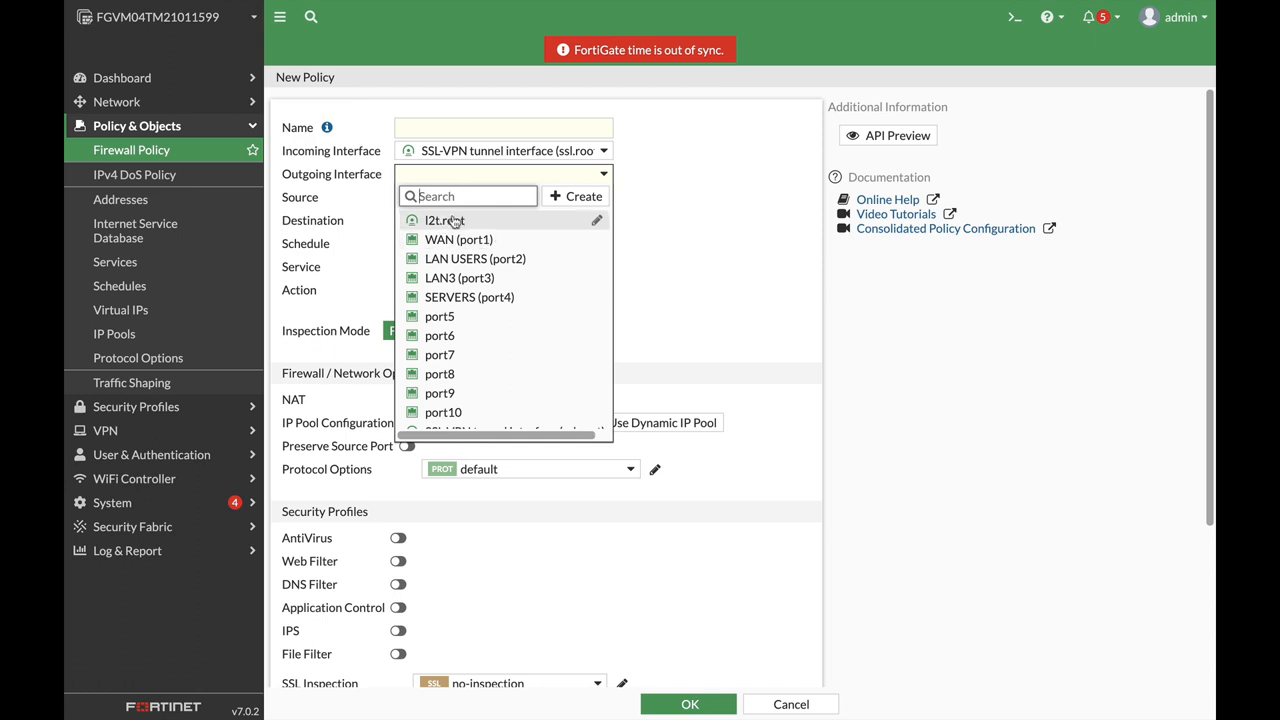
mouse_move(510, 316)
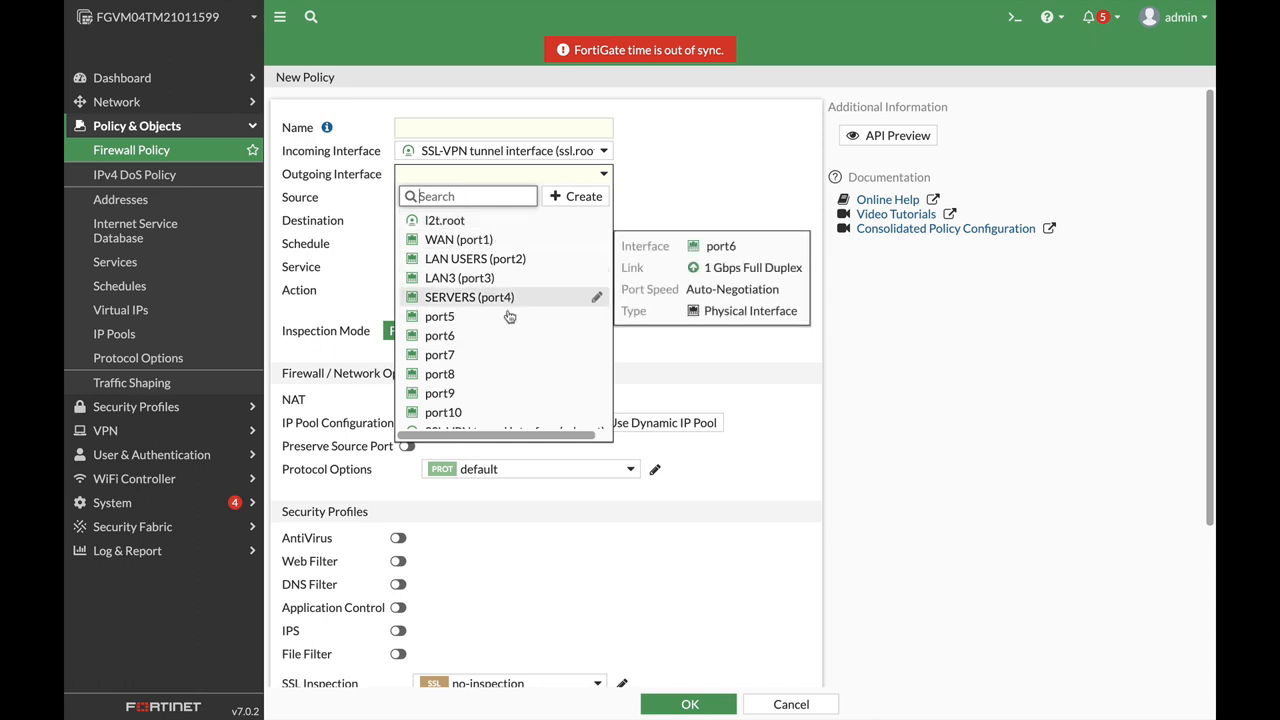
click(468, 296)
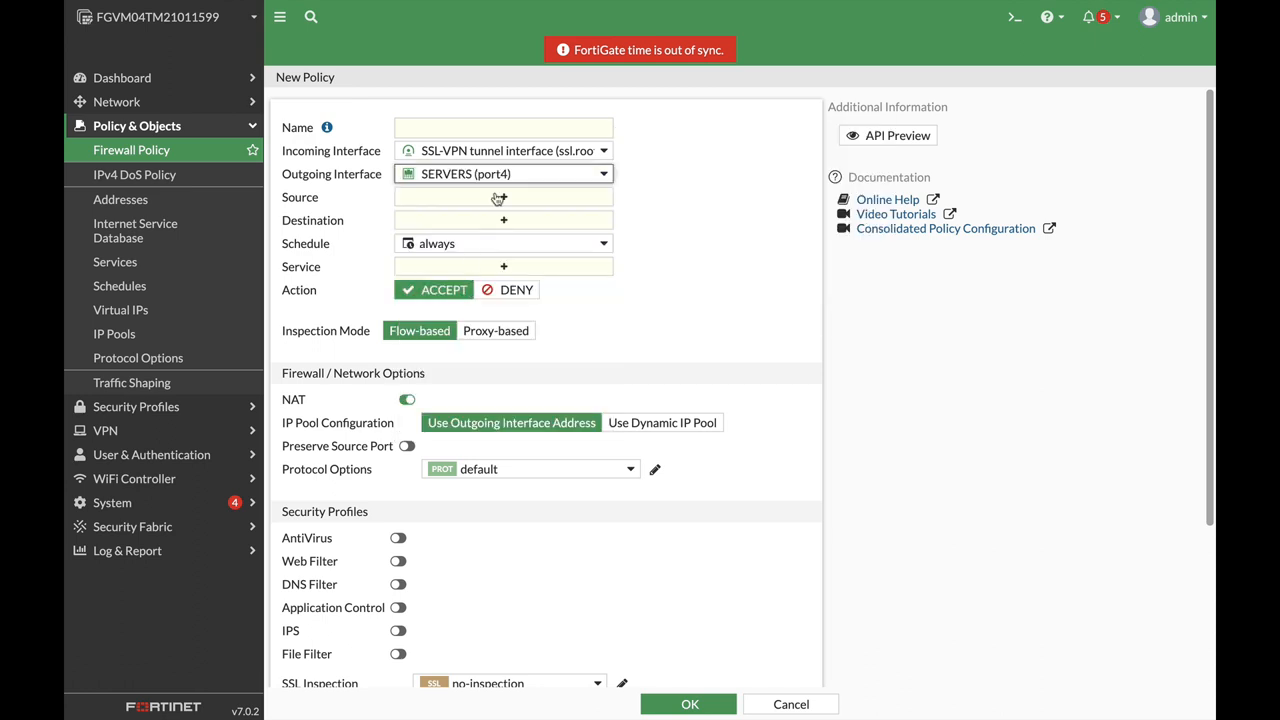
Set the policy source to all plus sslvpn and begin creating a new destination address.
click(504, 198)
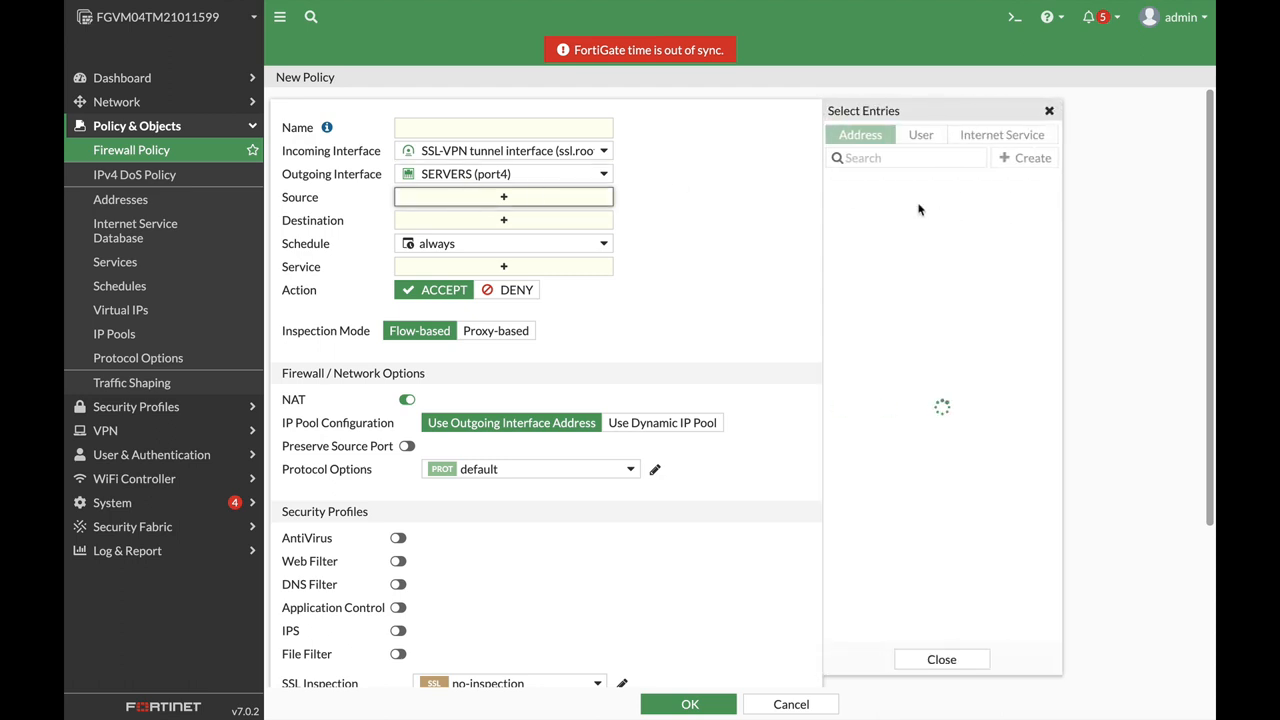
click(856, 204)
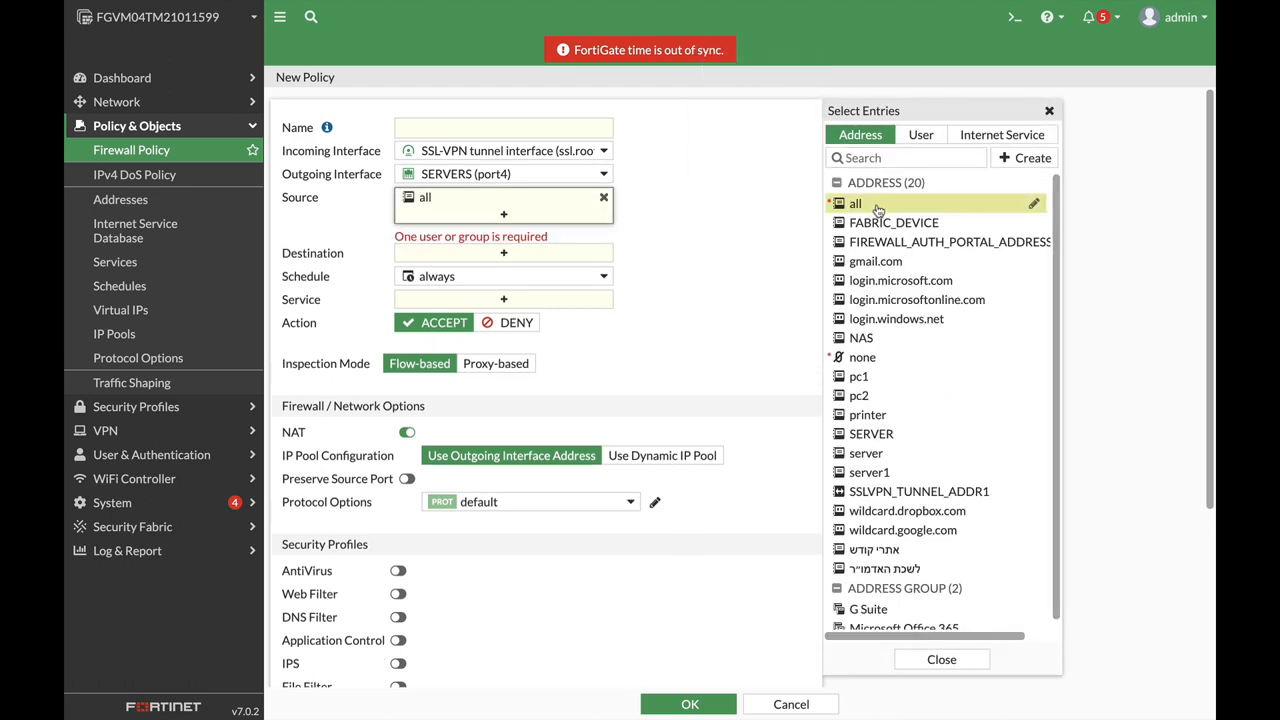
mouse_move(918, 452)
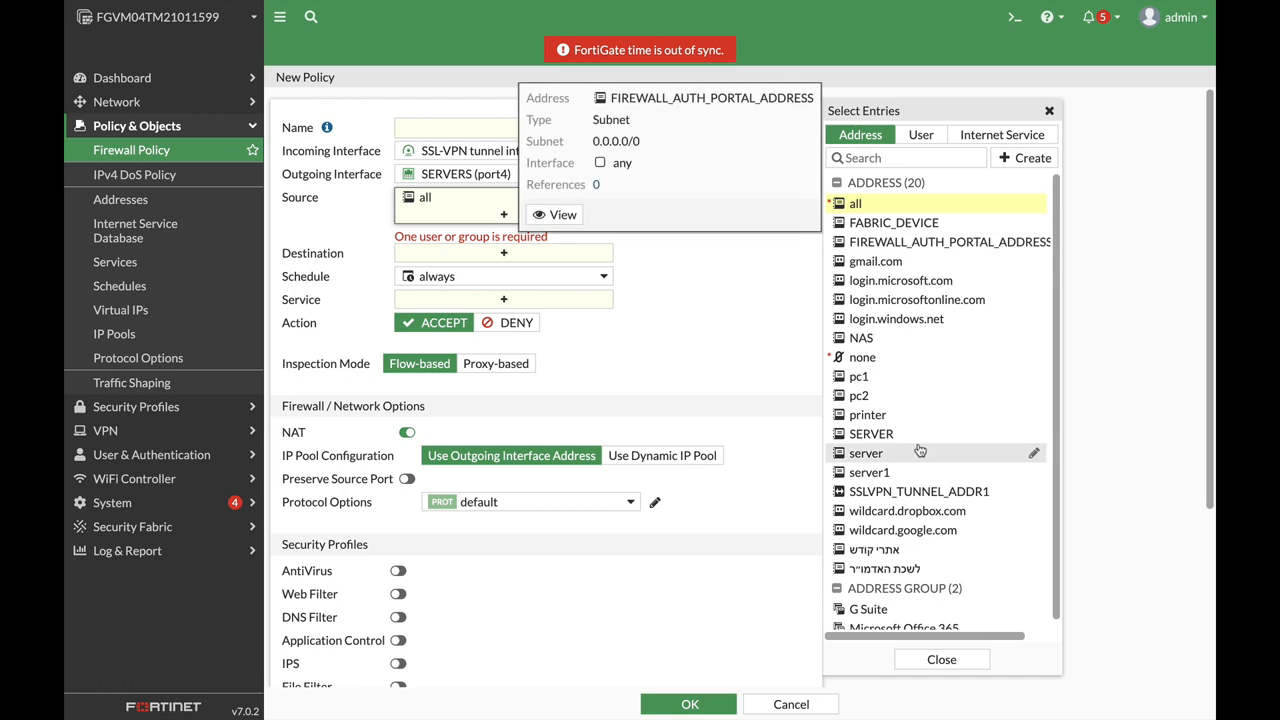
click(920, 134)
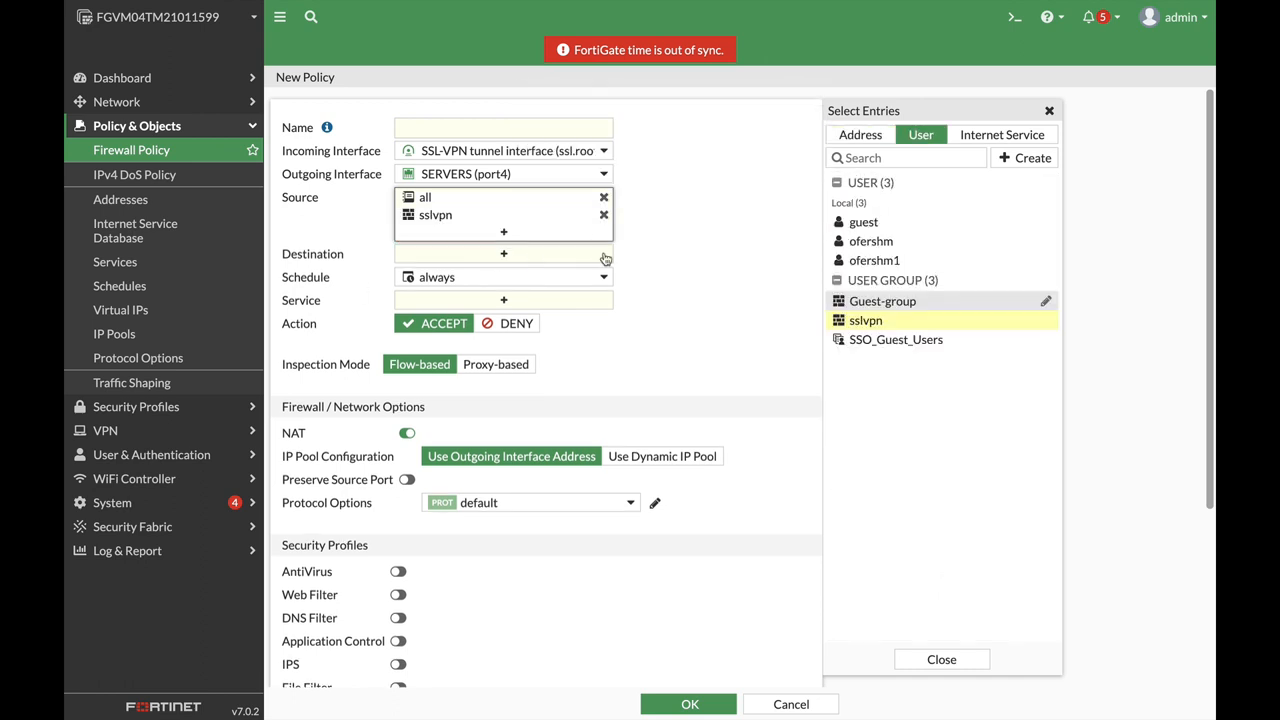
click(872, 134)
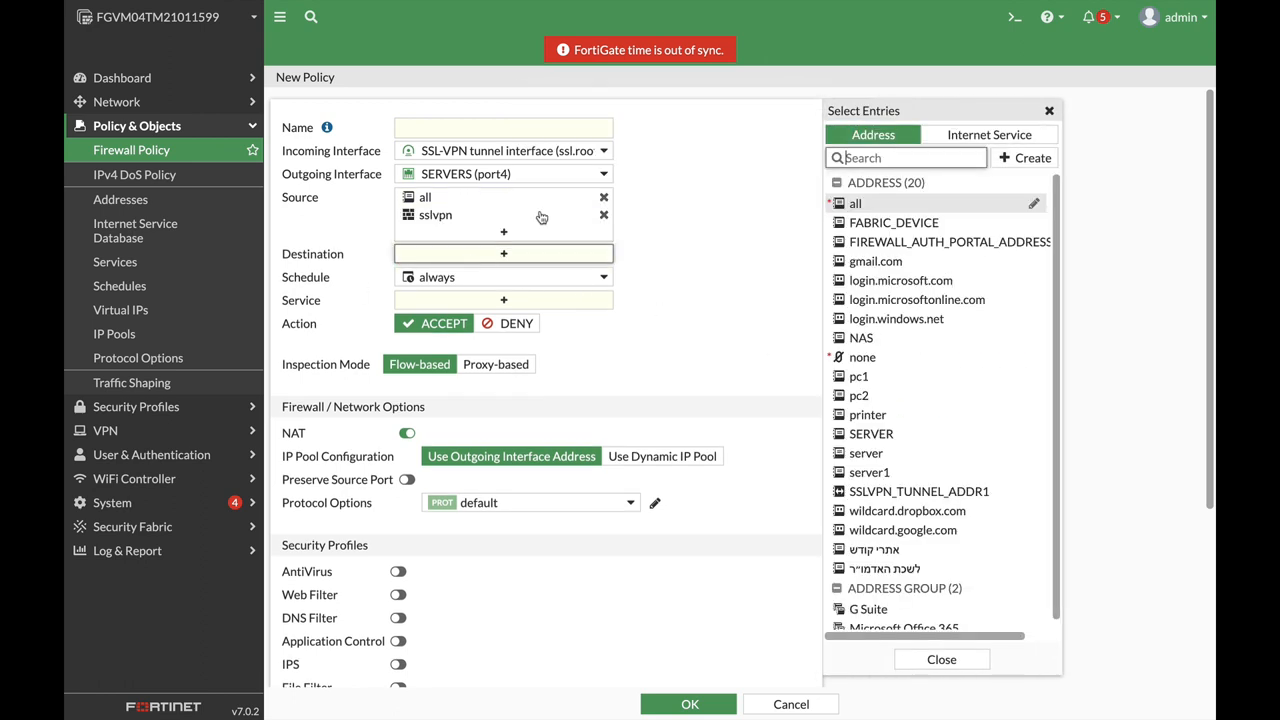
mouse_move(892, 222)
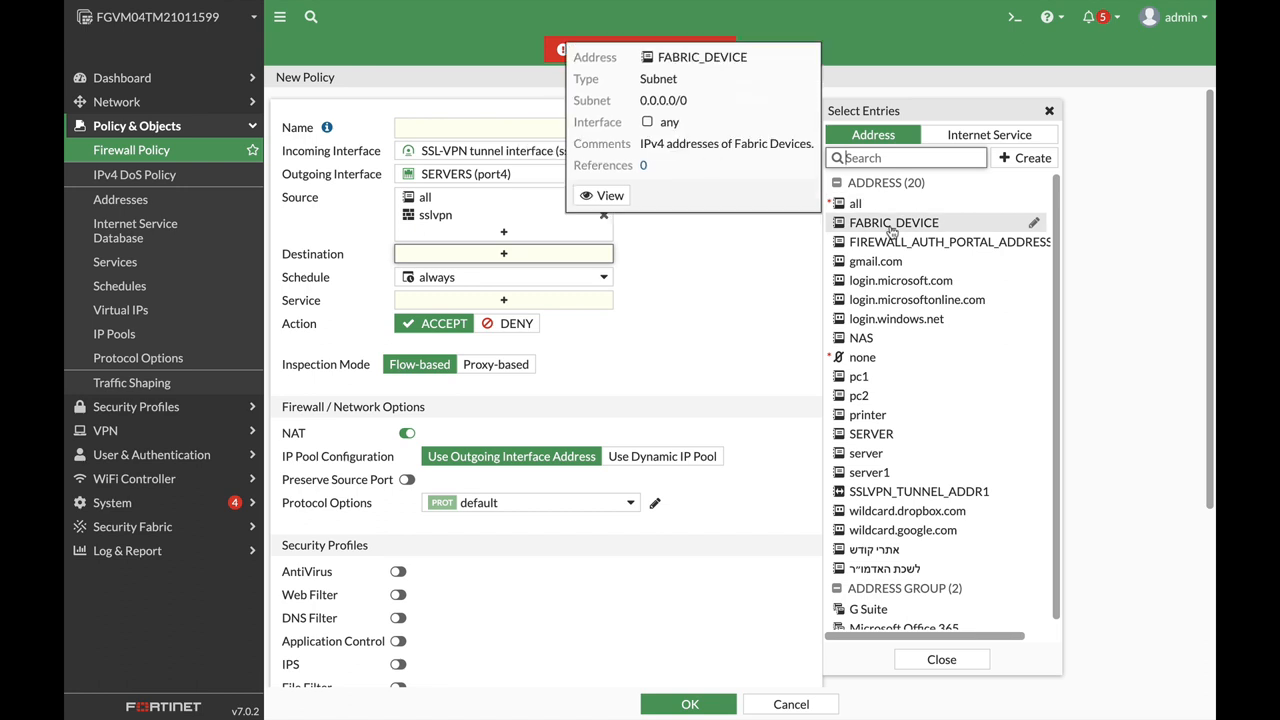
mouse_move(900, 528)
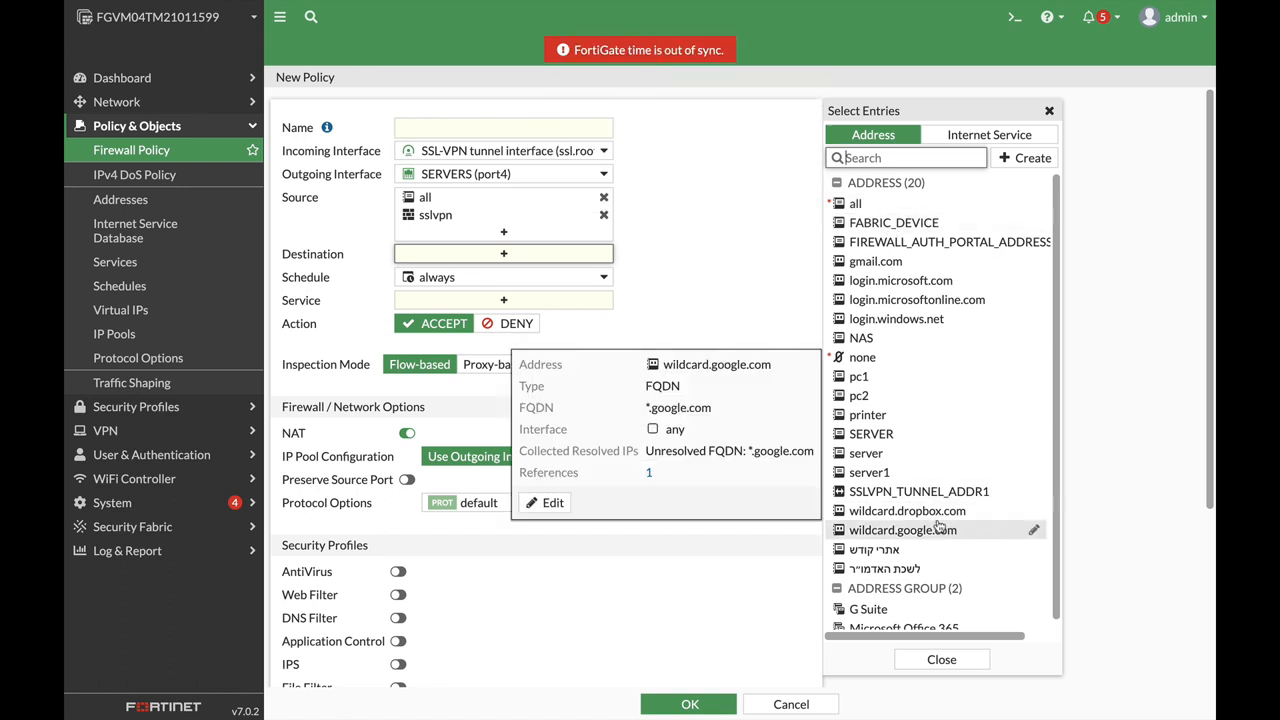
click(1024, 156)
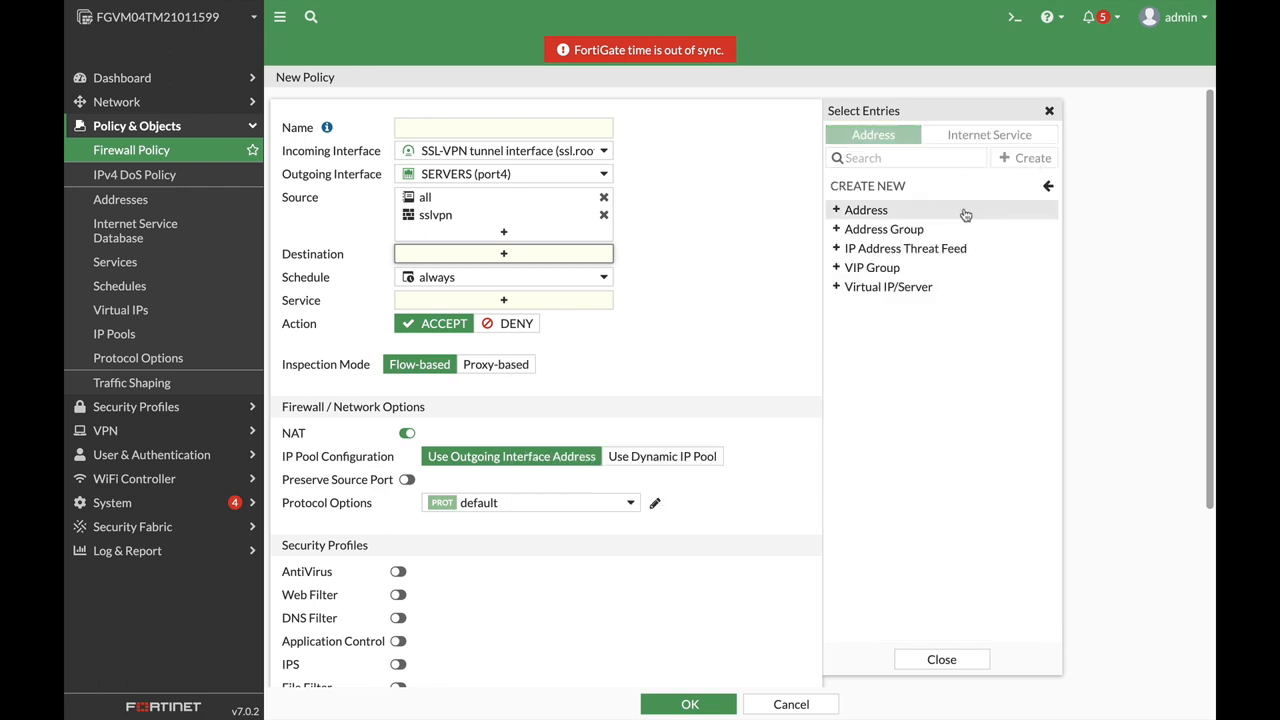
Add a new Subnet address named 'servers' for 192.168.6.0/24 and confirm it with OK.
click(866, 210)
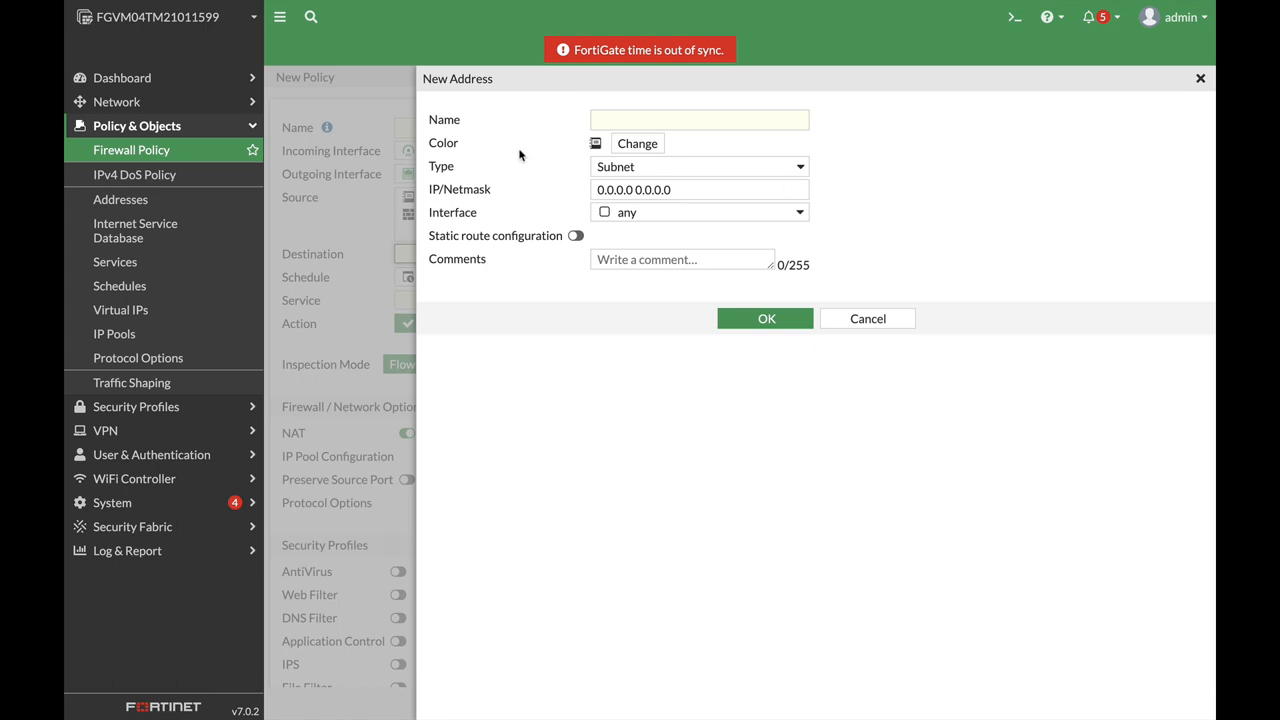
click(700, 120)
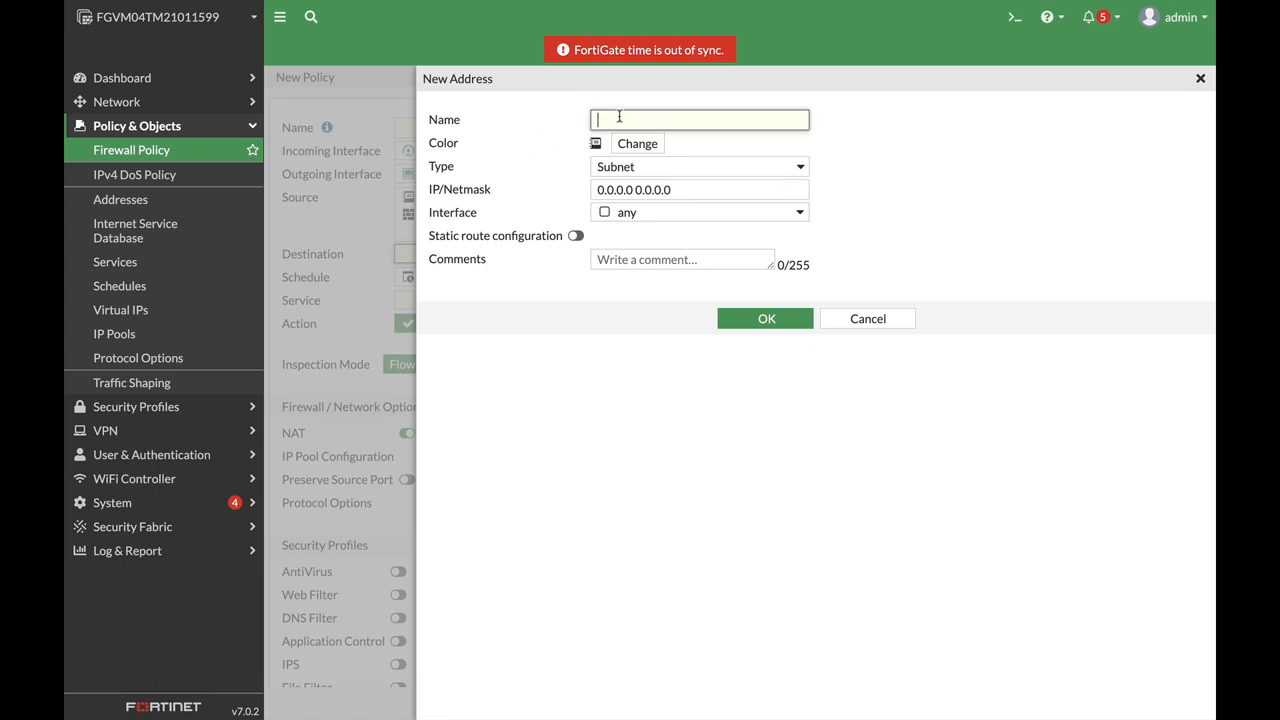
text(servers)
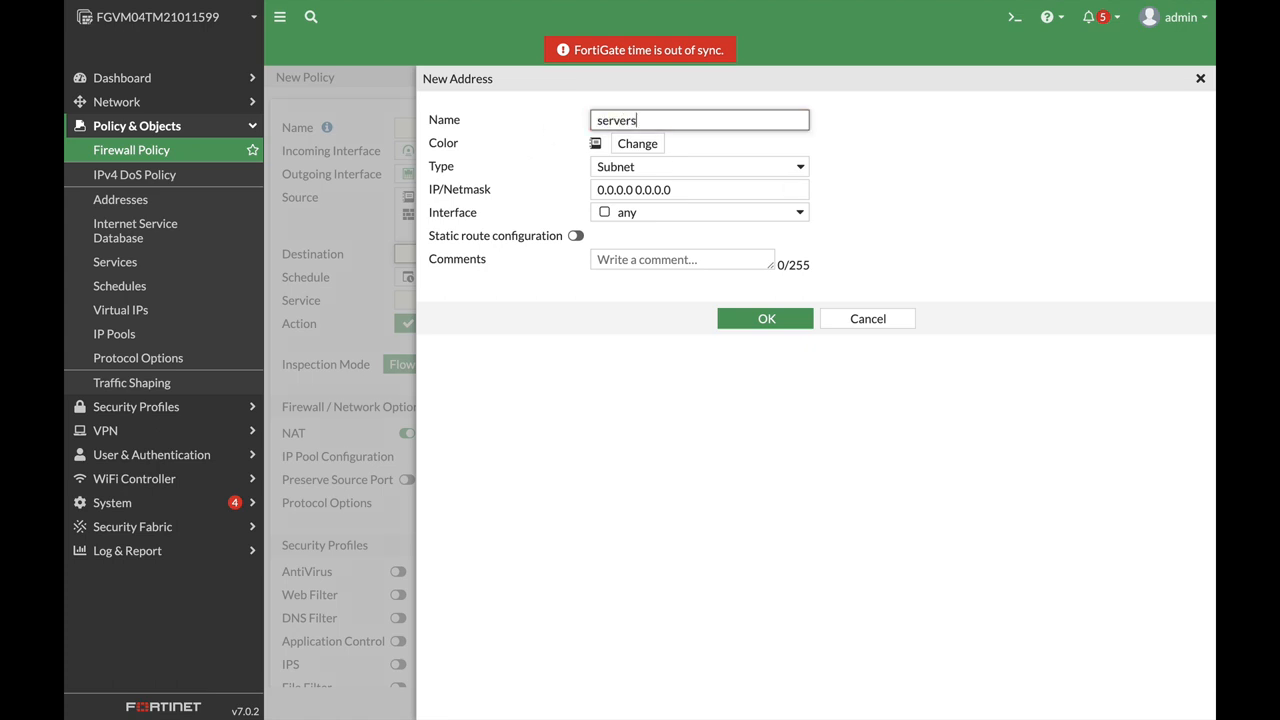
click(700, 188)
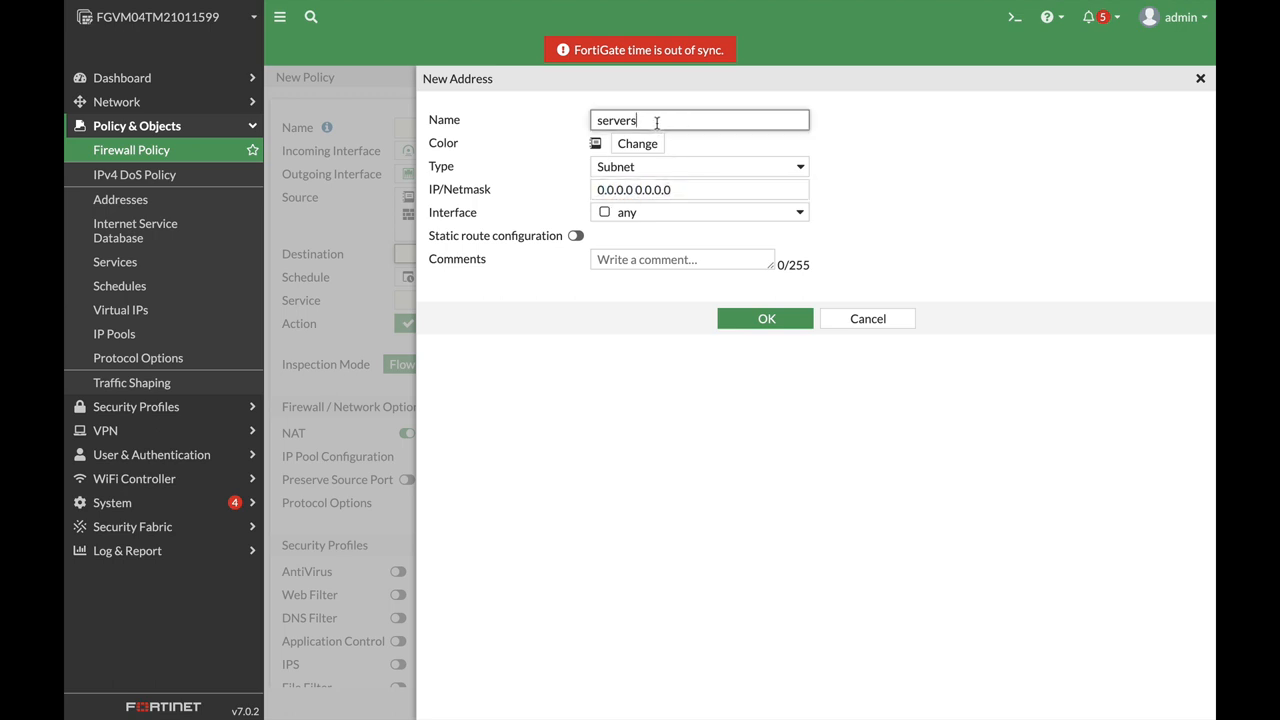
click(698, 188)
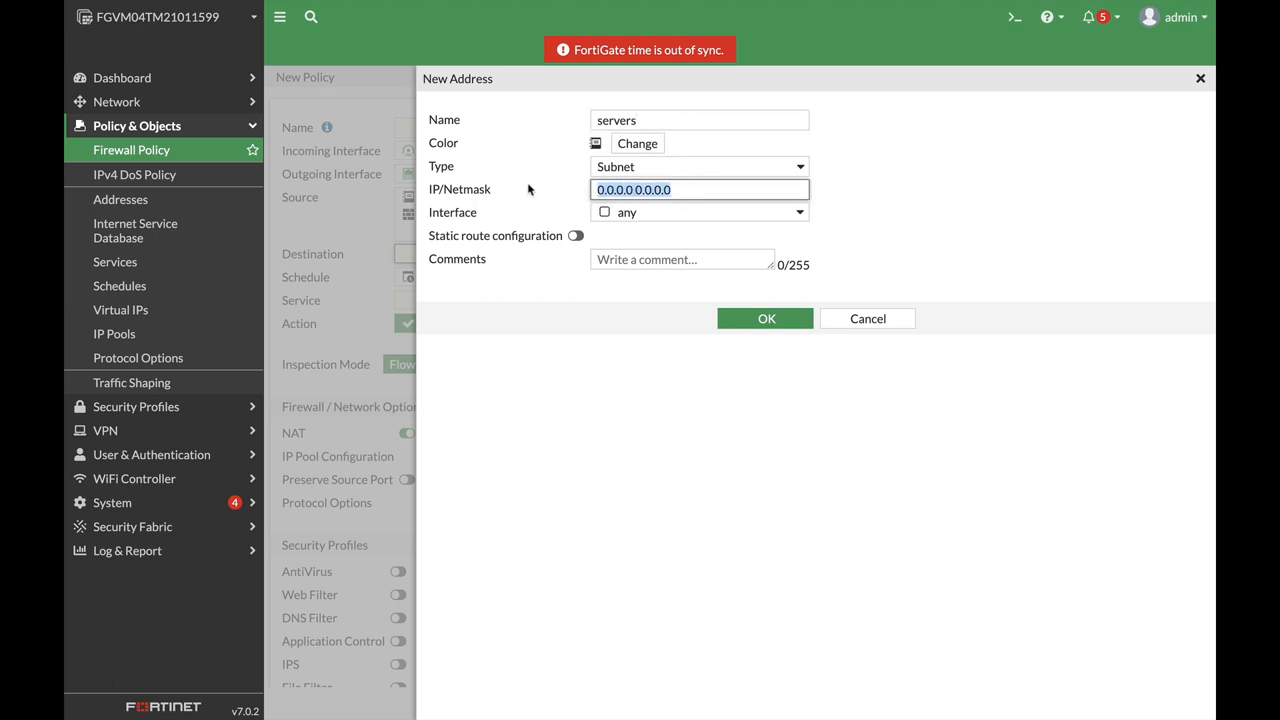
text(192.168.6.0/2)
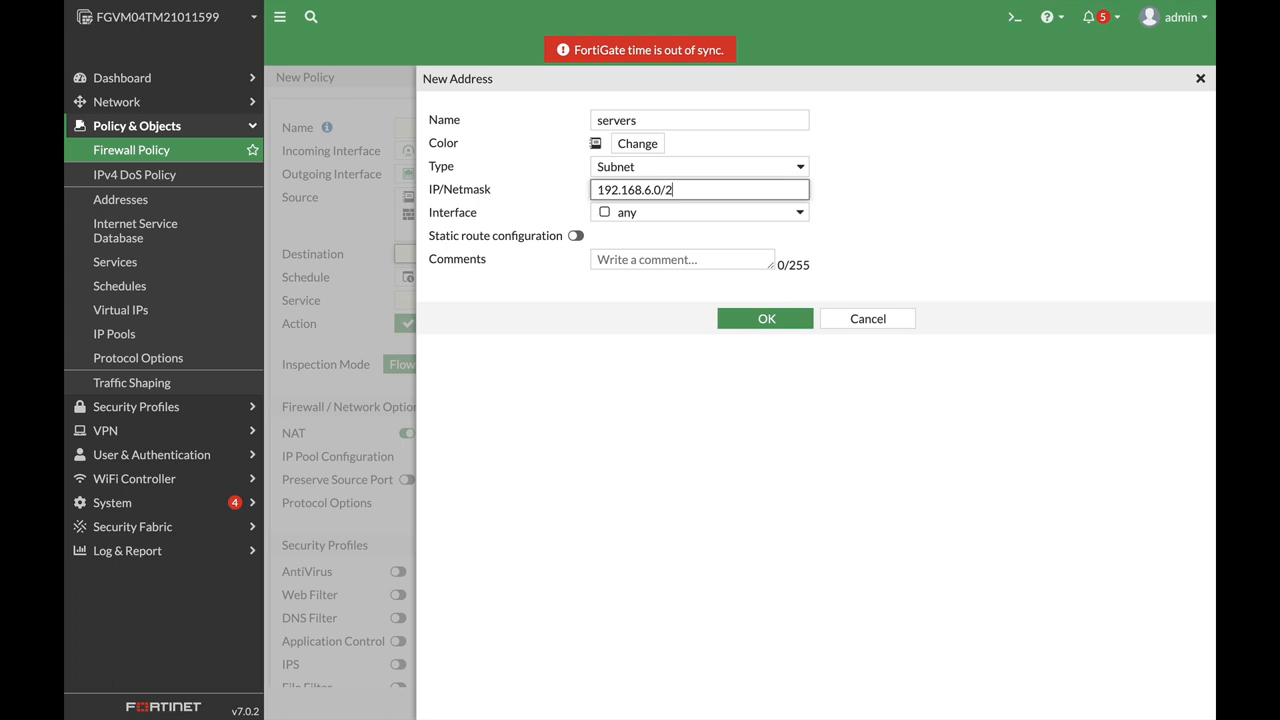
text(4)
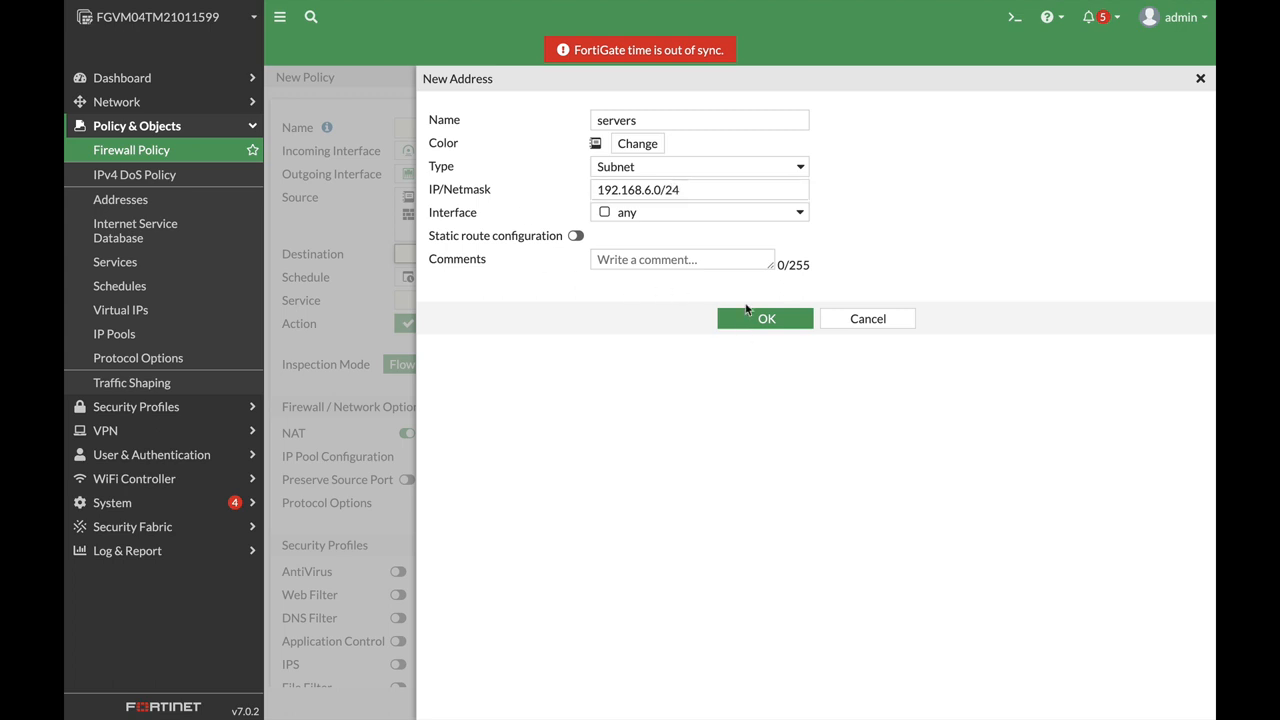
click(766, 318)
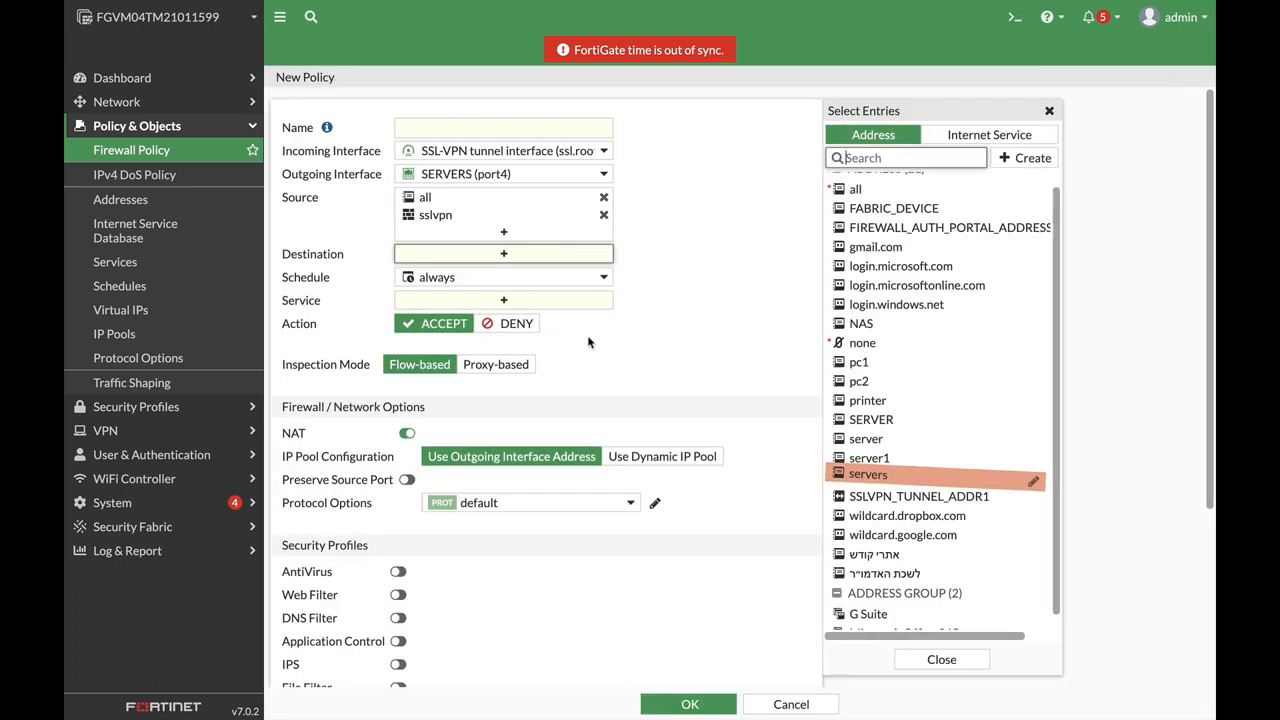
Pick 'servers' as the policy destination and set the service to ALL.
click(868, 474)
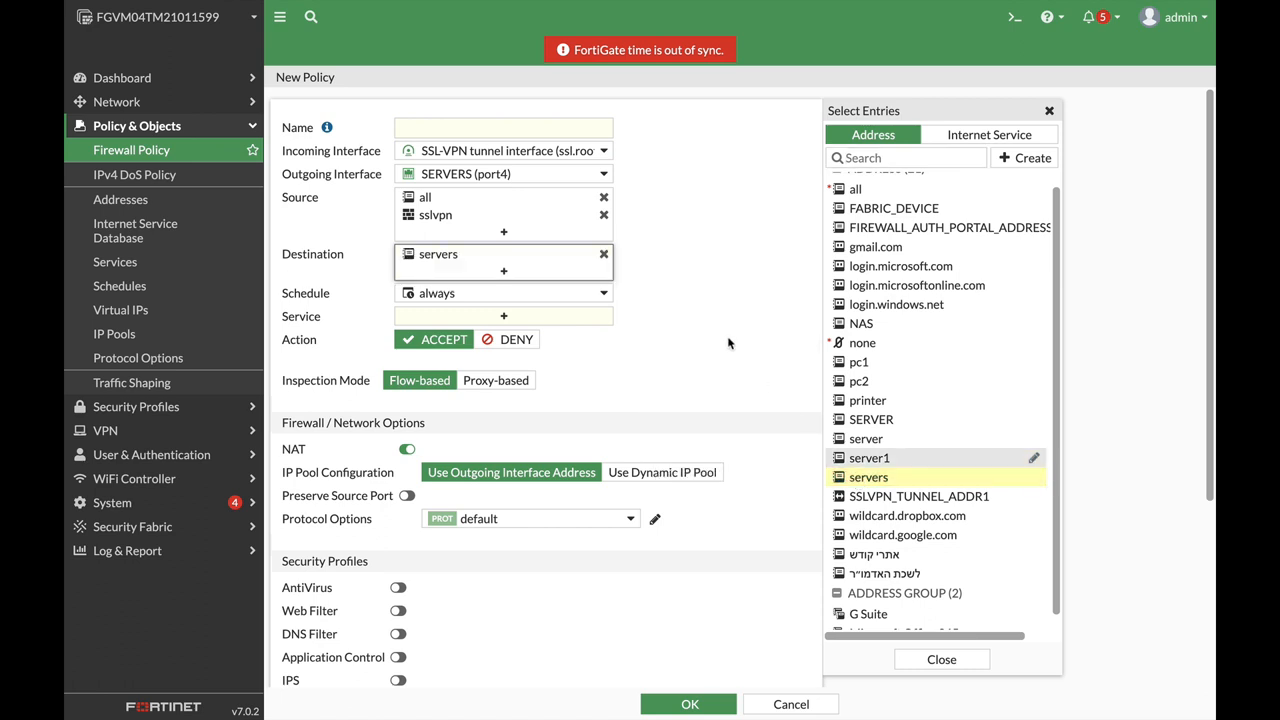
click(504, 316)
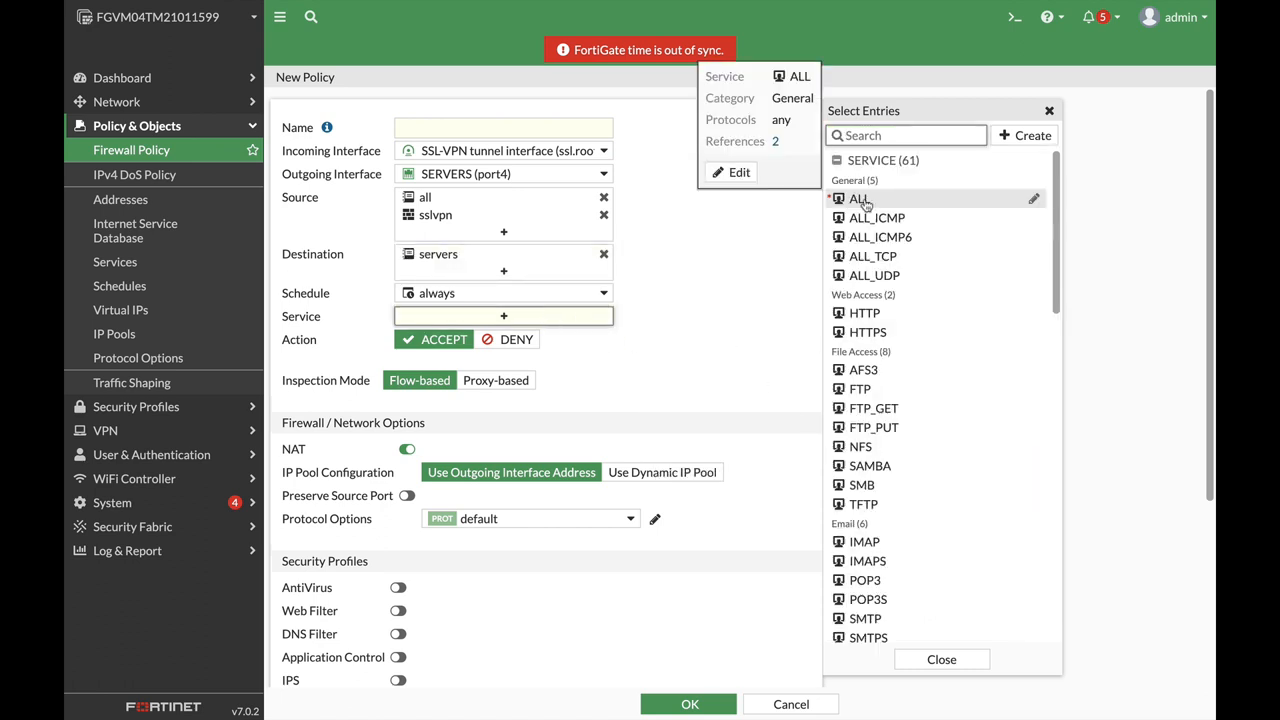
click(860, 198)
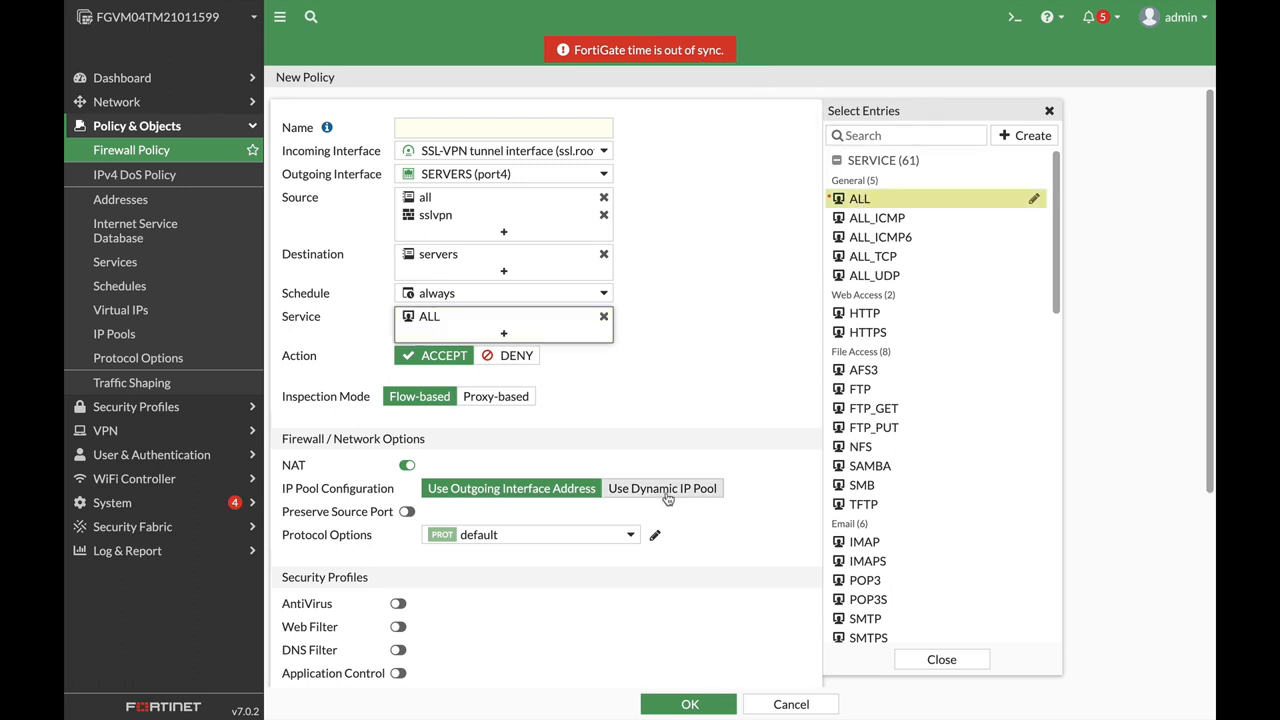
scroll(down, 3)
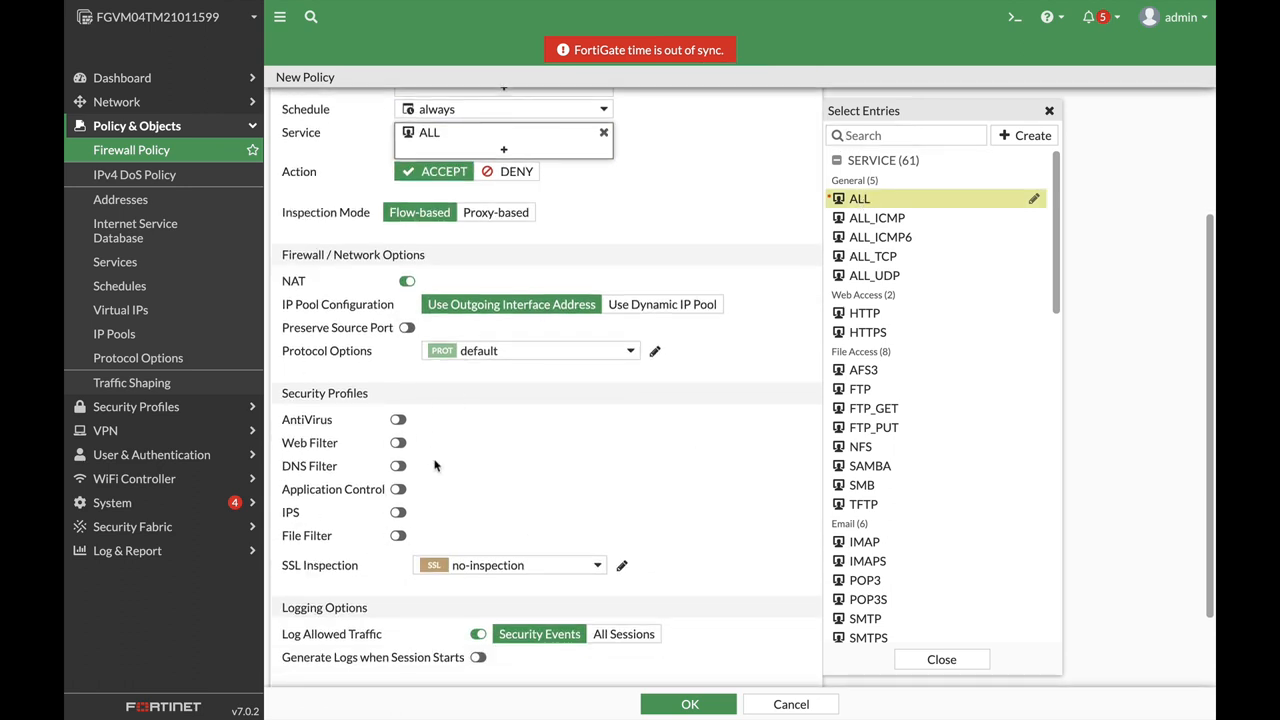
mouse_move(688, 704)
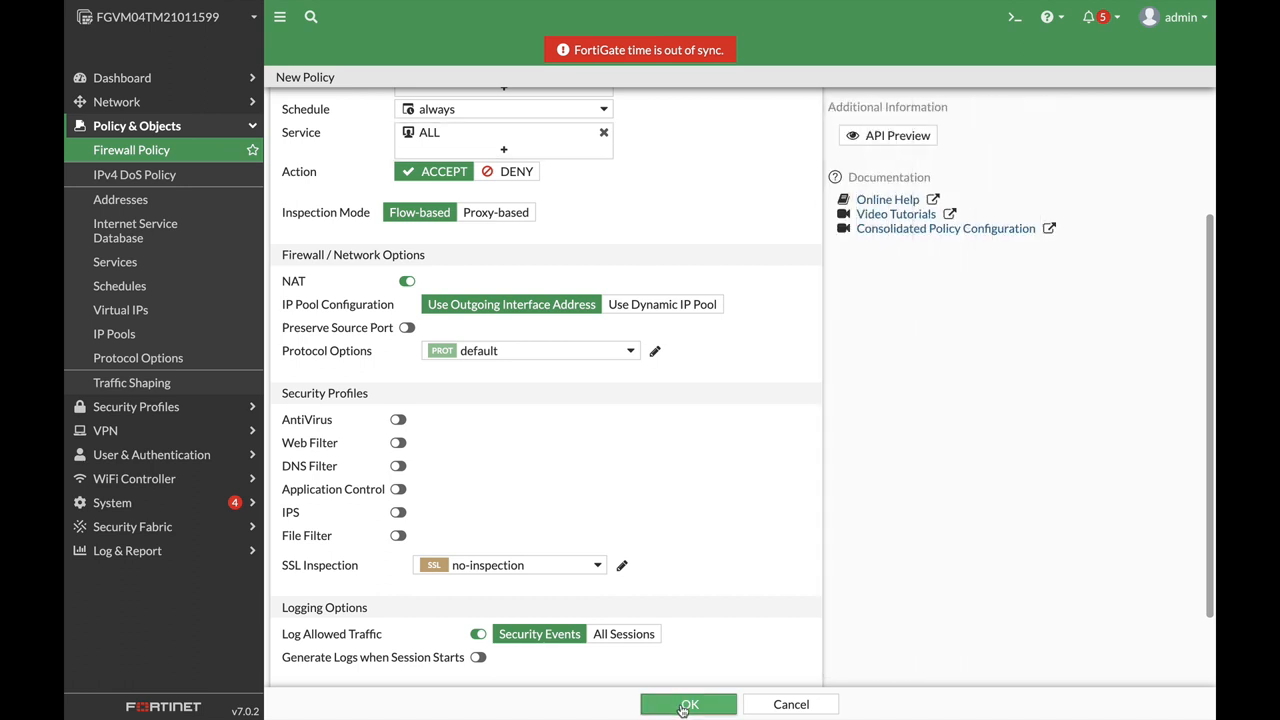
Name the policy 'ssl_to_server', submit it and return to the SSL-VPN settings.
scroll(up, 3)
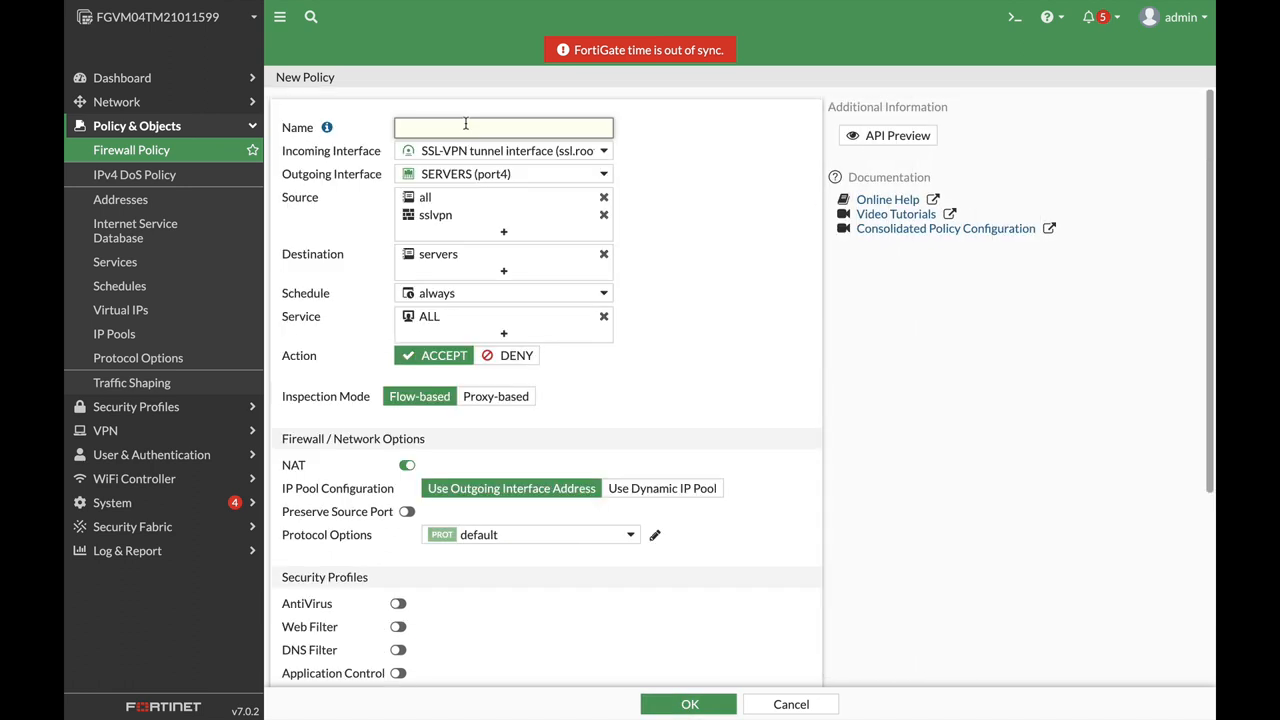
text(ssl)
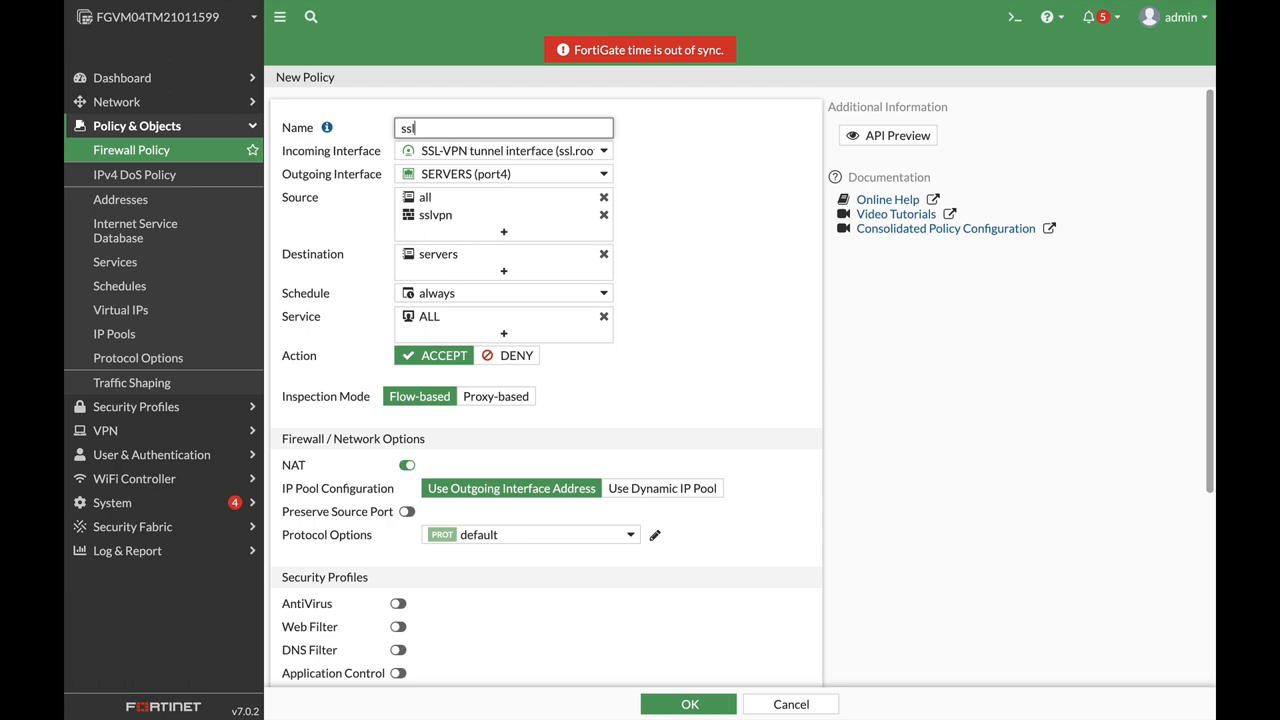
text(_)
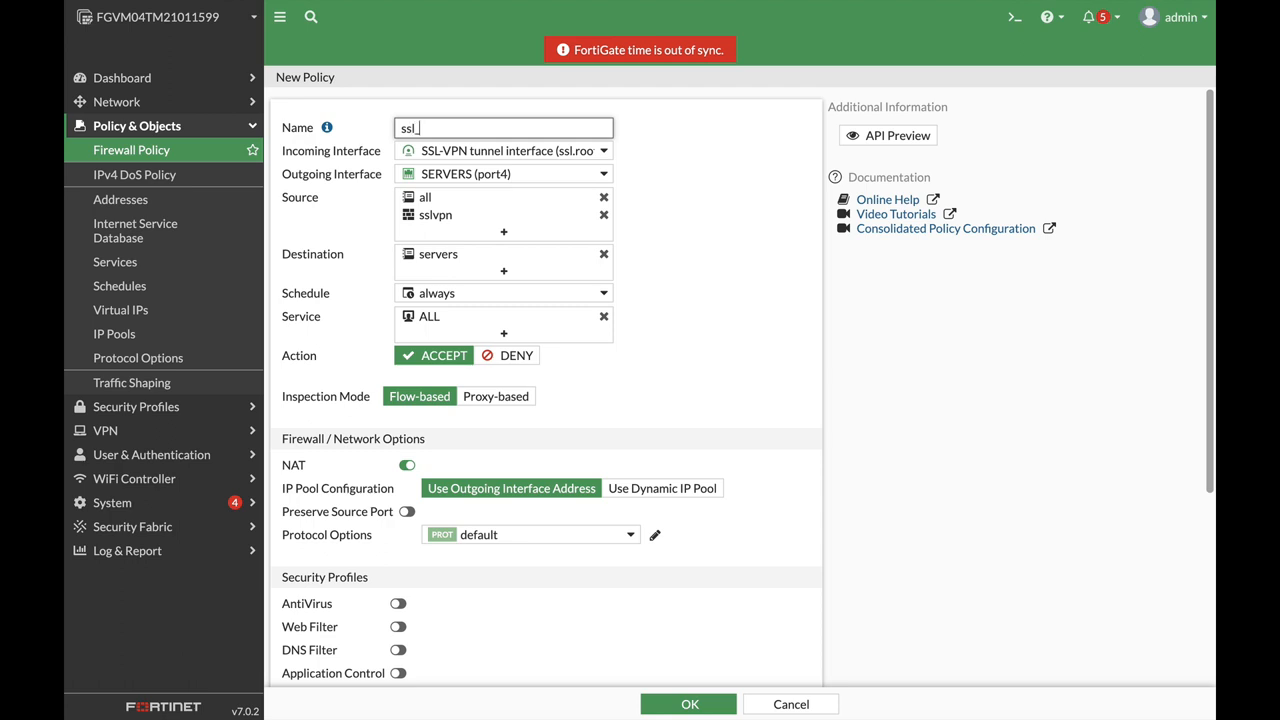
text(to_serve)
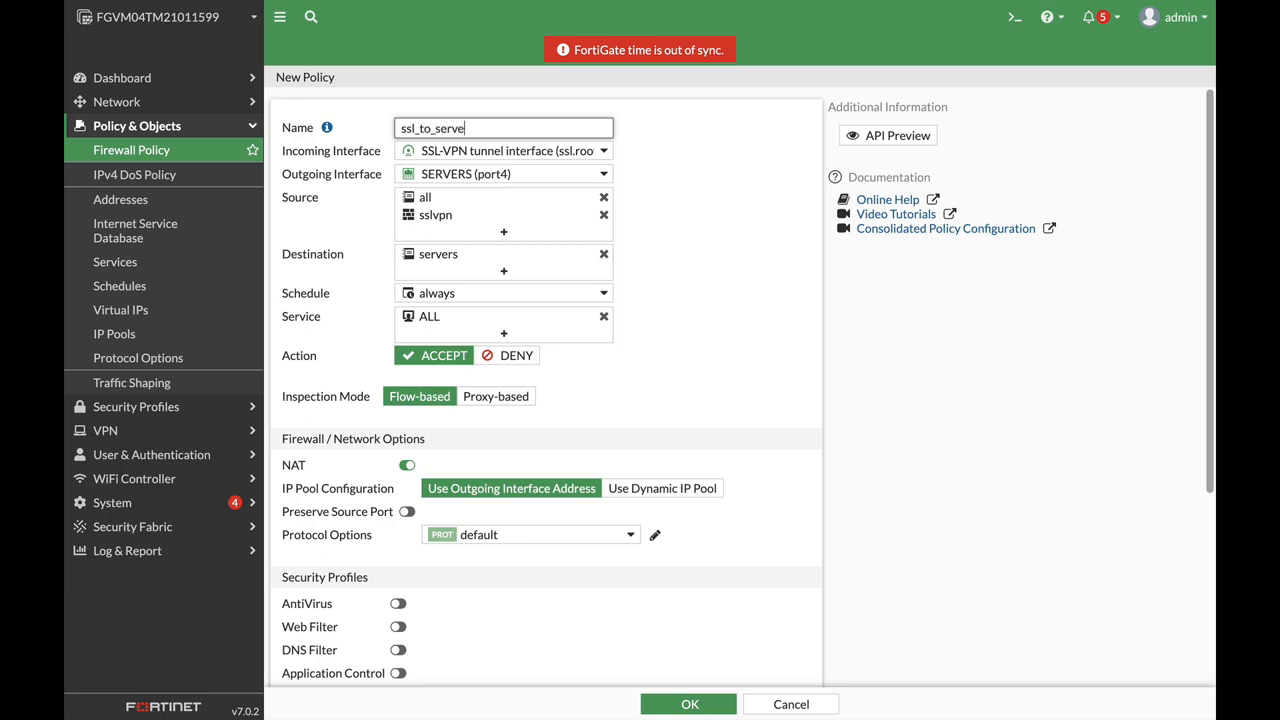
click(688, 704)
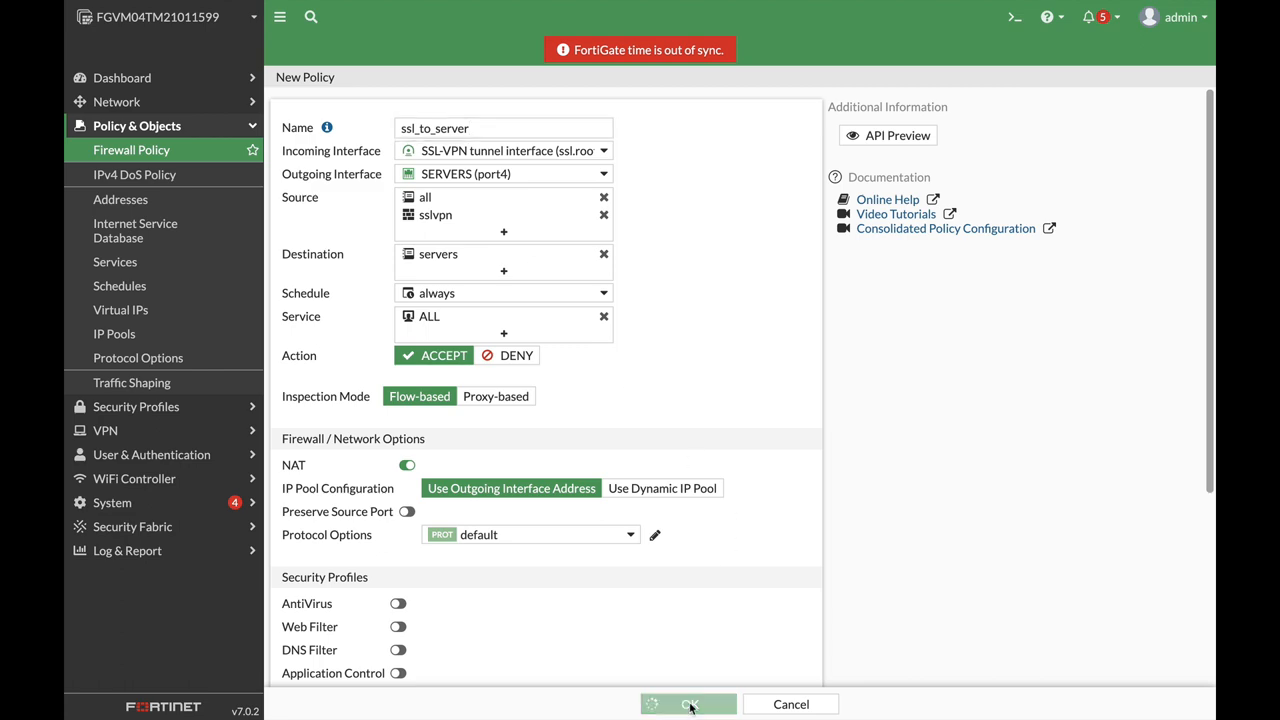
click(688, 704)
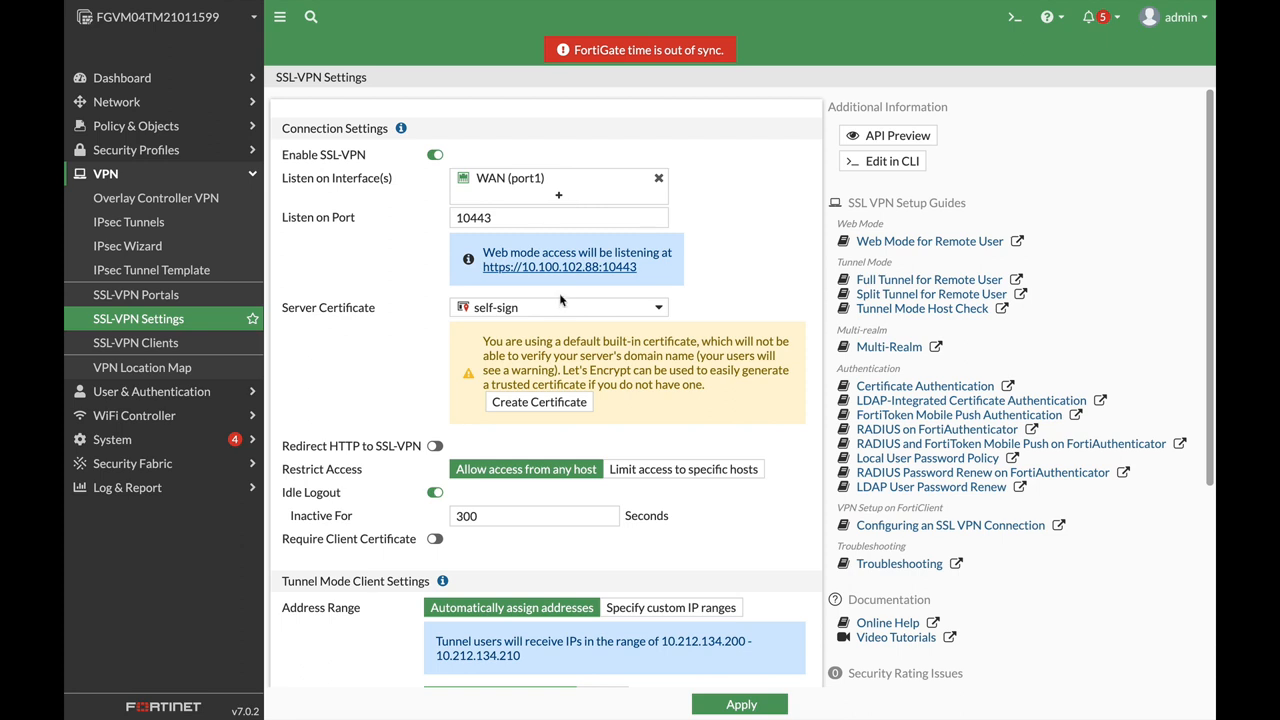
mouse_move(558, 268)
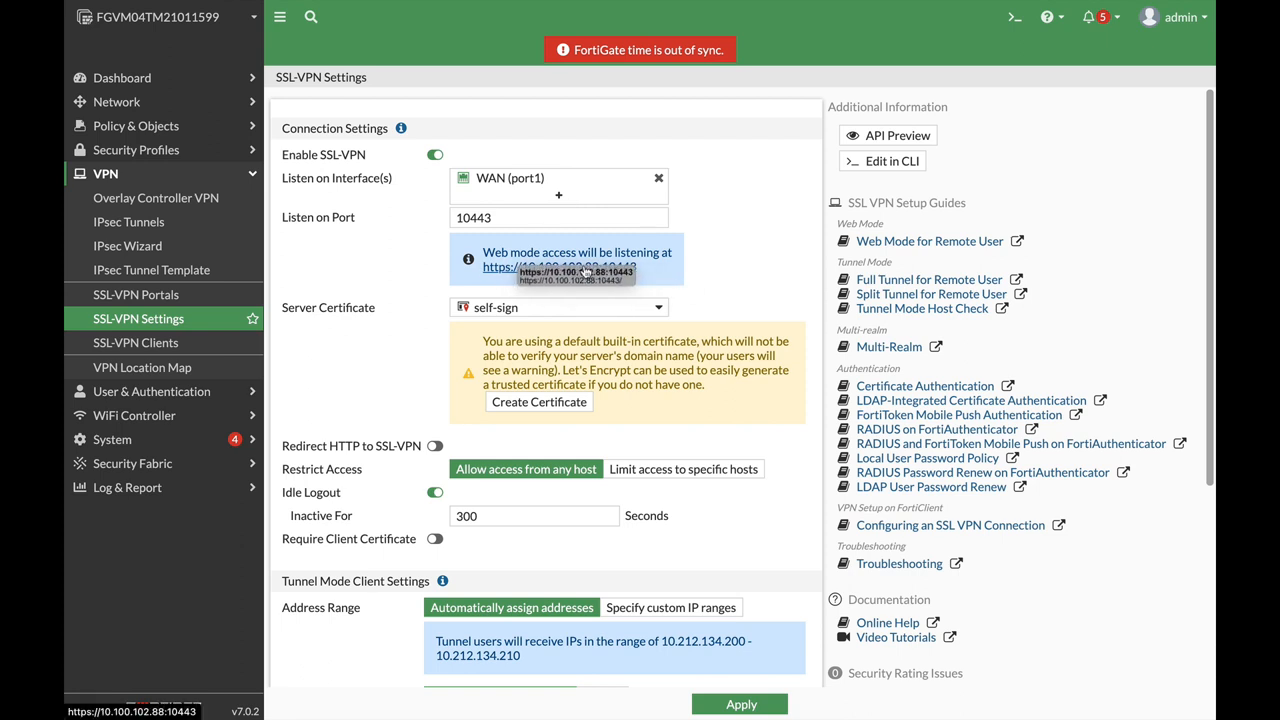
mouse_move(558, 266)
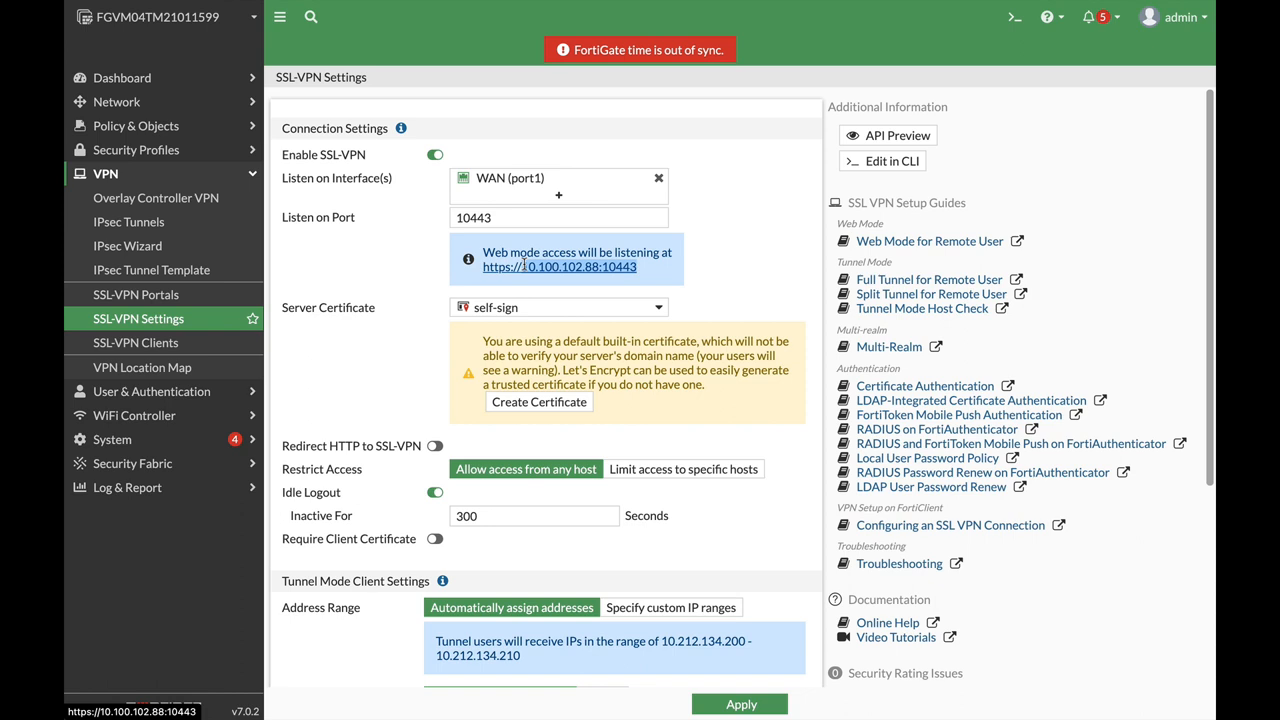
mouse_move(564, 288)
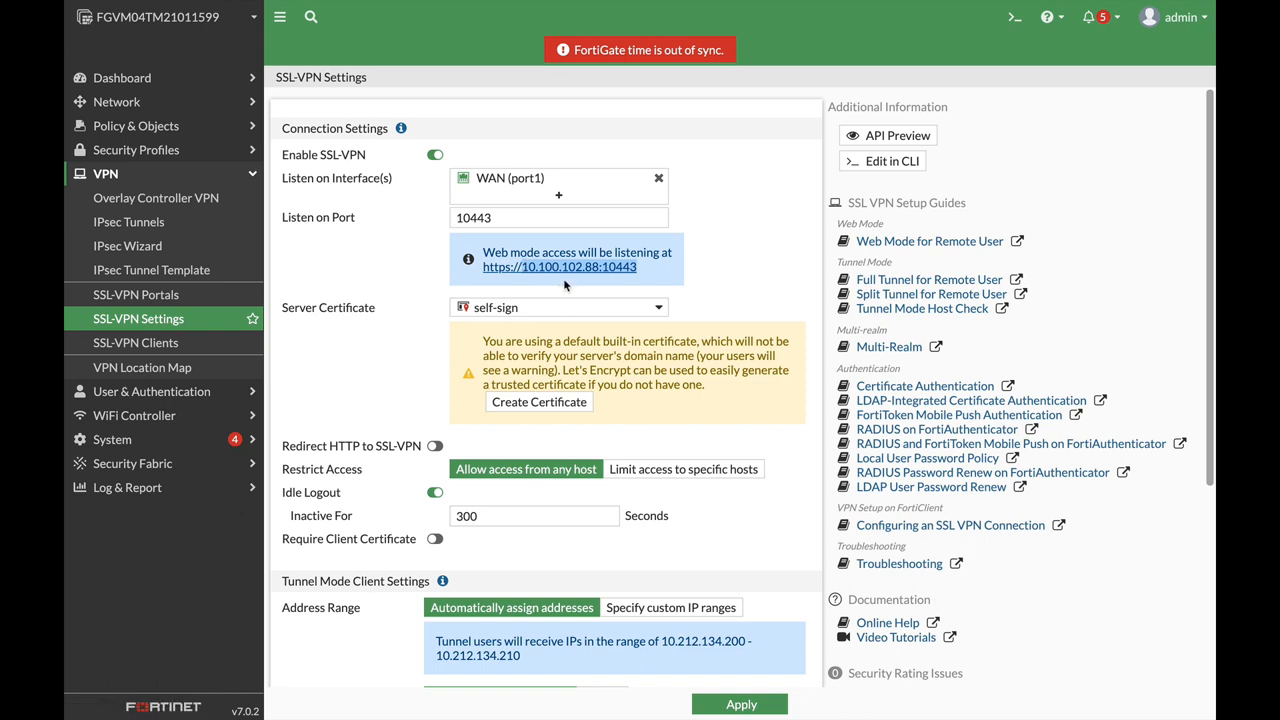
mouse_move(590, 272)
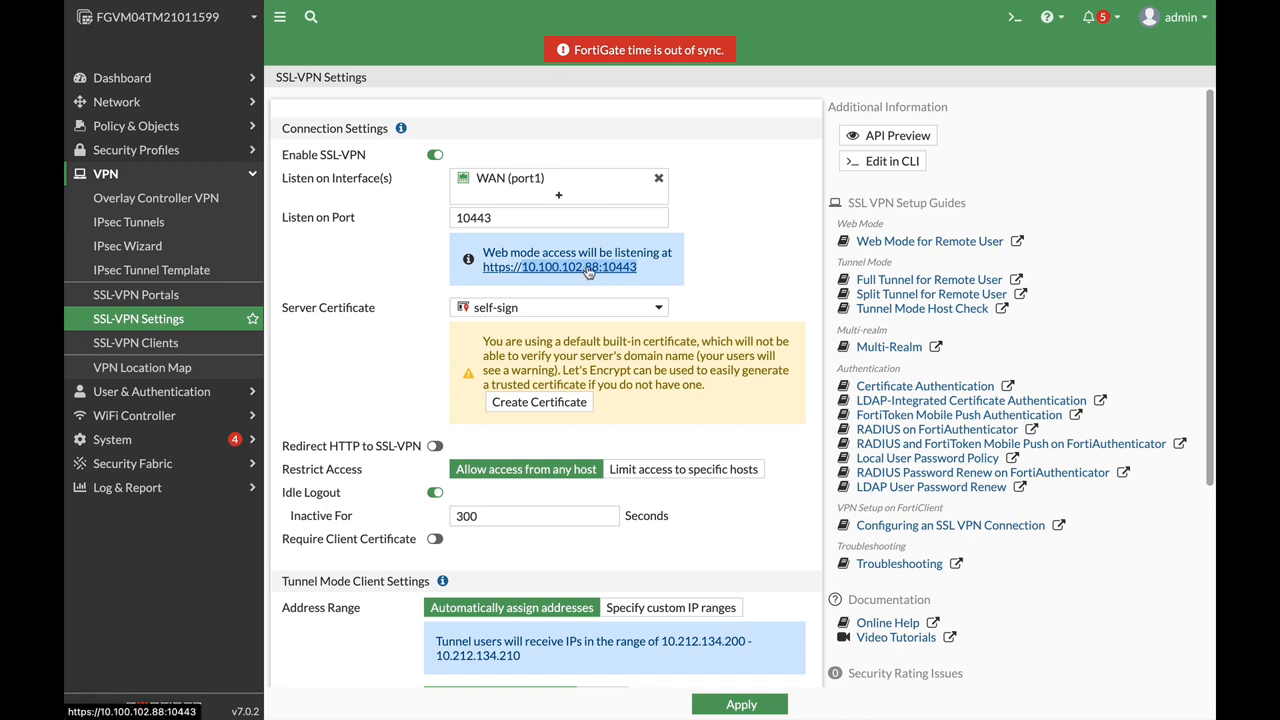
mouse_move(604, 284)
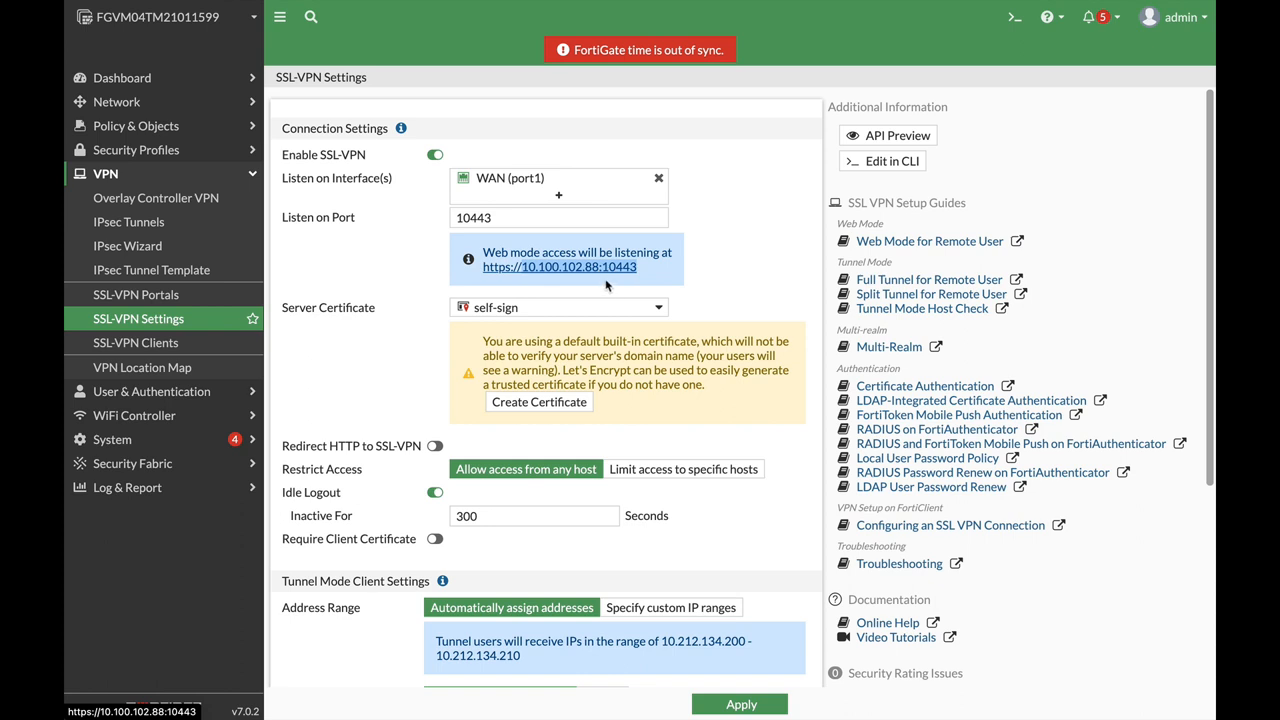
mouse_move(616, 288)
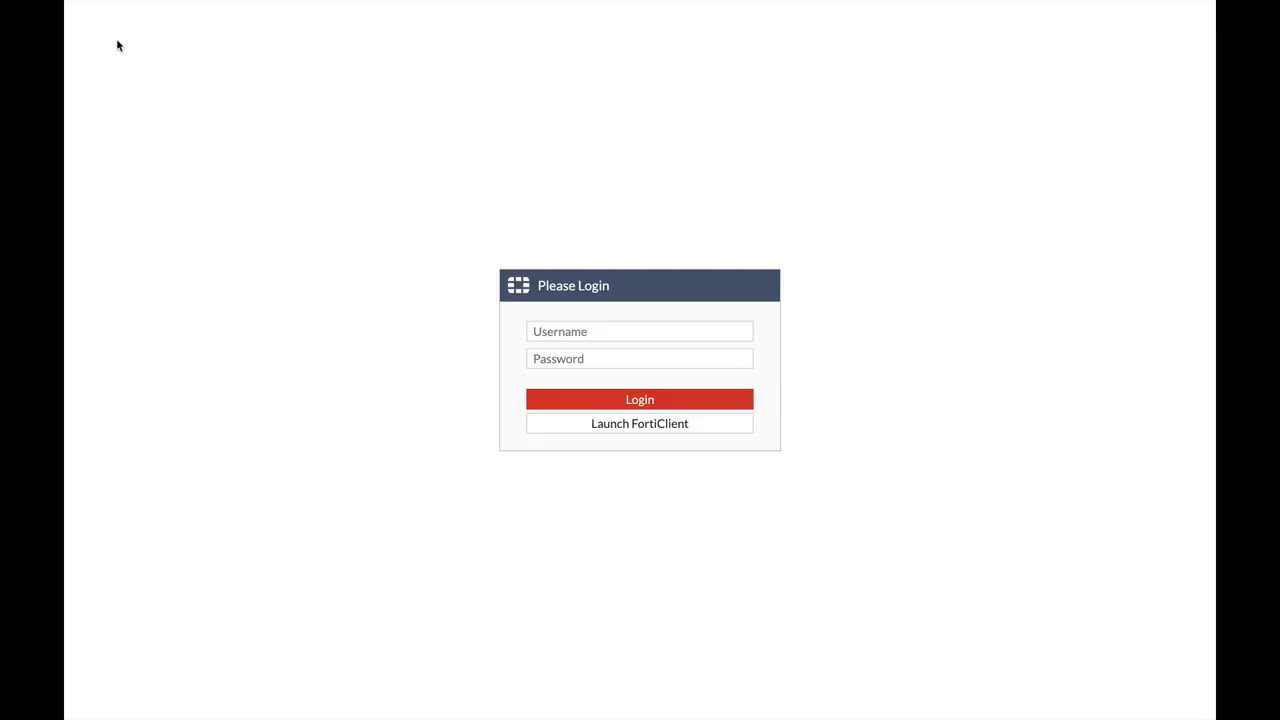
click(640, 332)
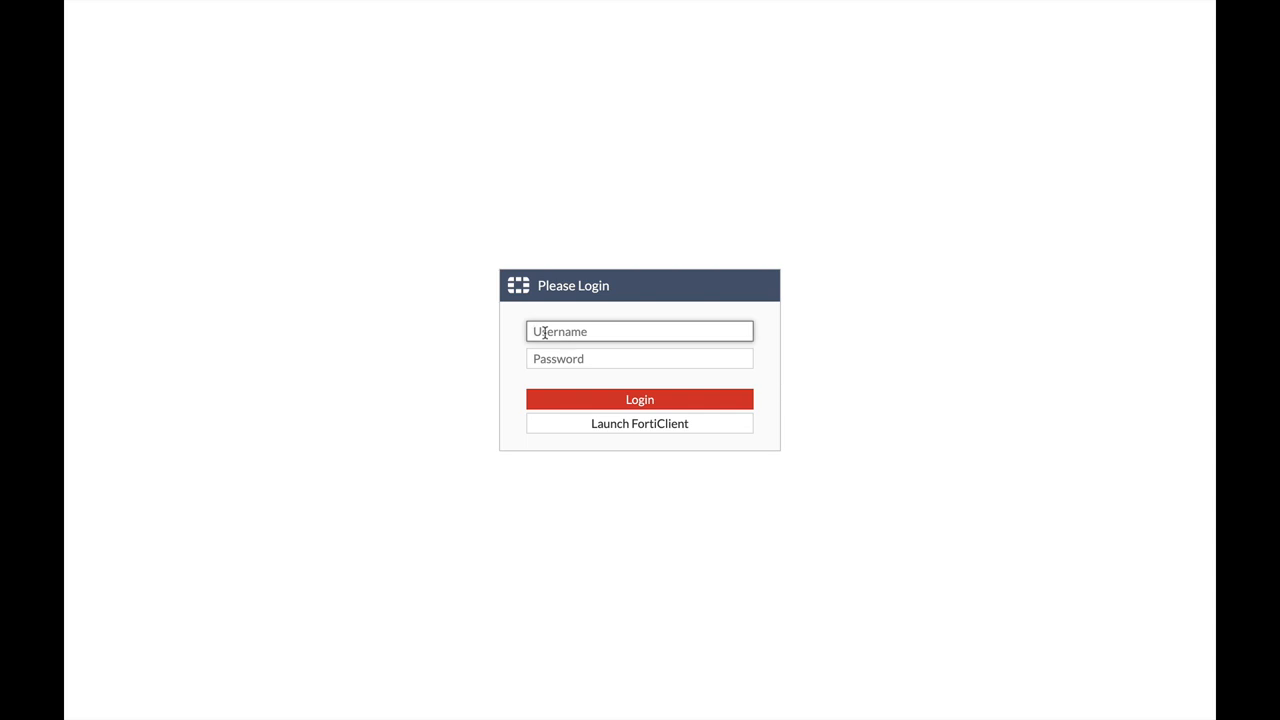
text(ofershm1)
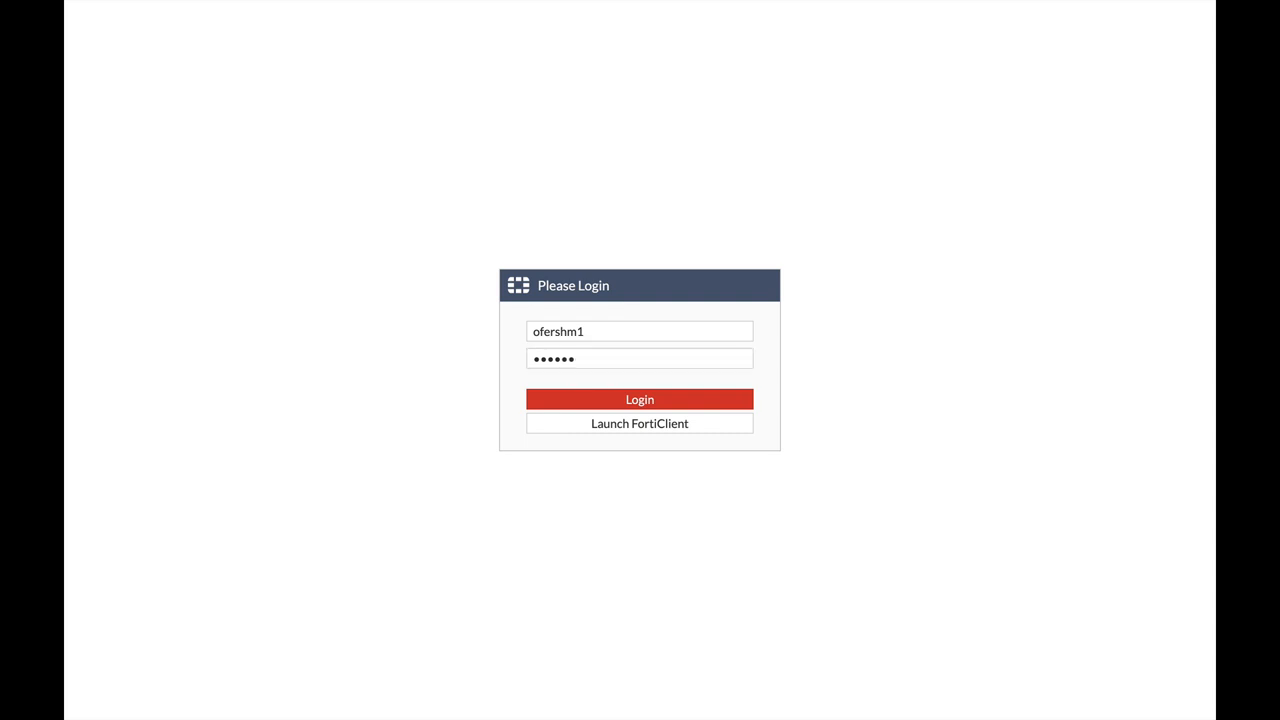
click(640, 400)
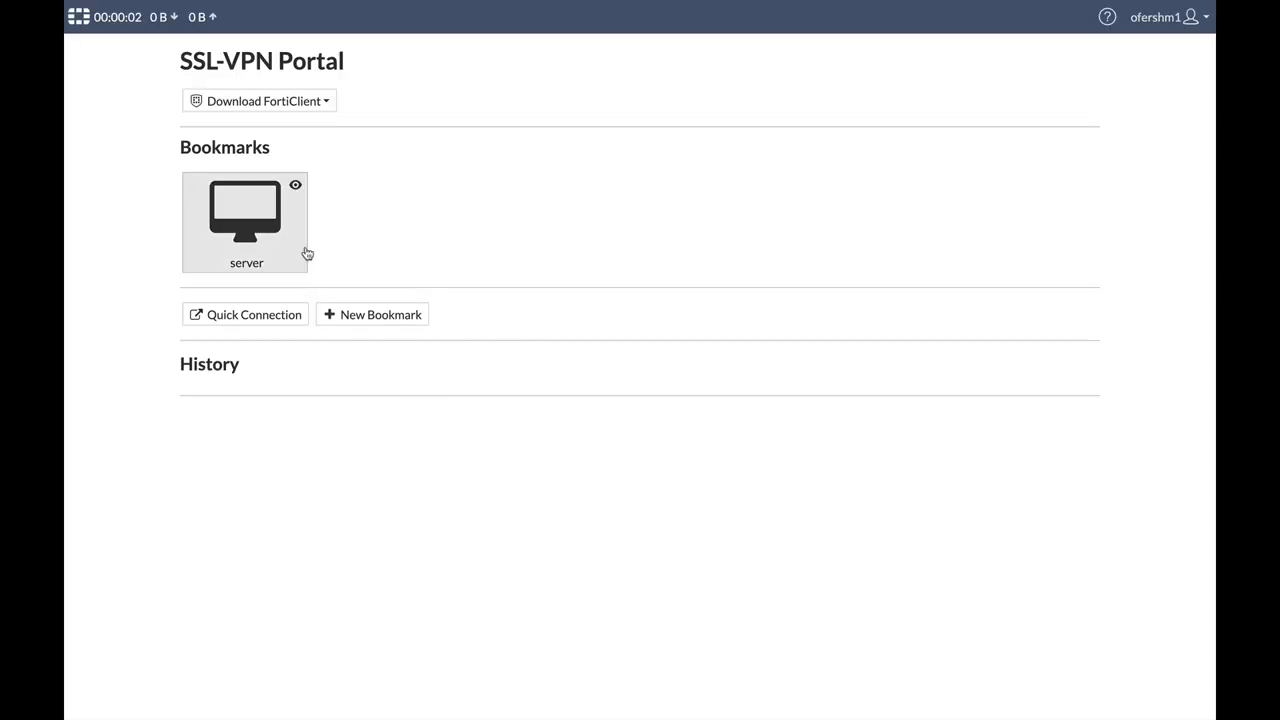
mouse_move(268, 244)
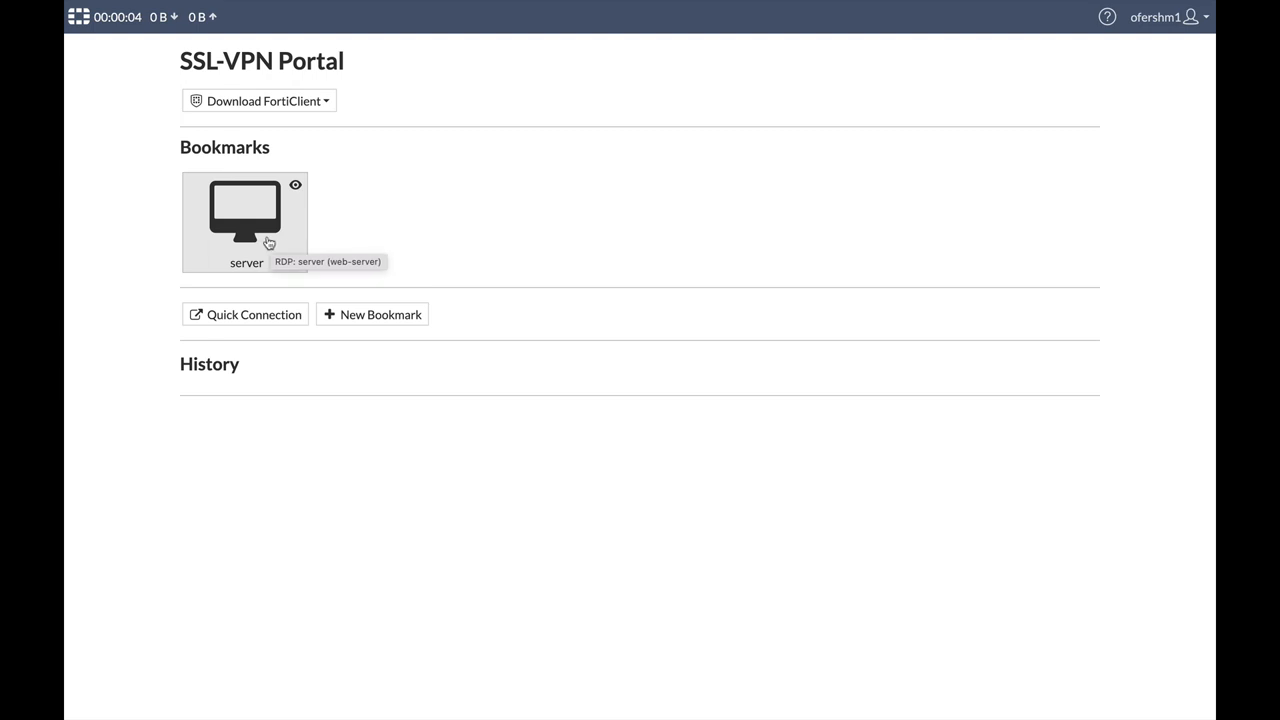